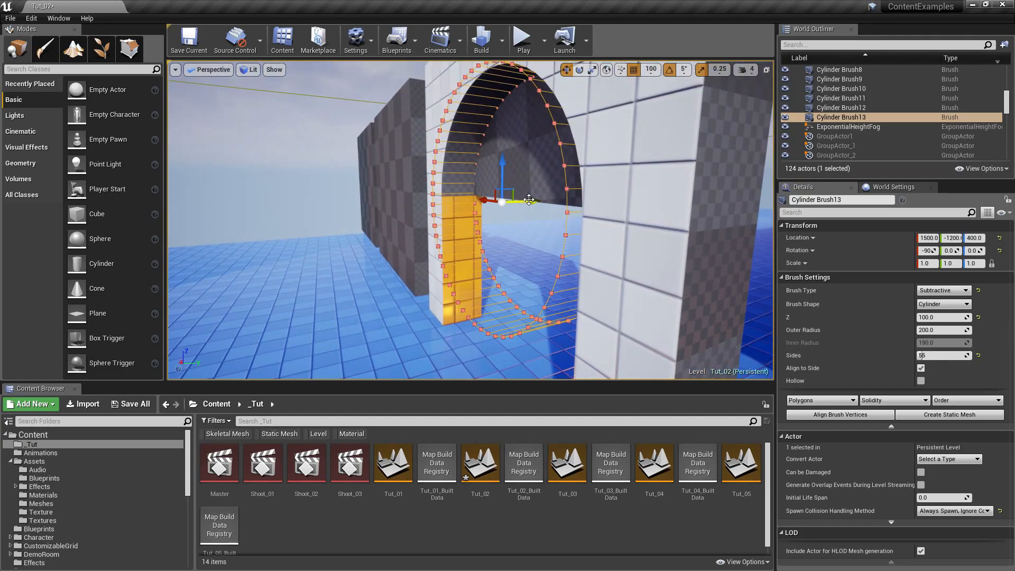
{"action": "mouse_move", "coordinate": [632, 69]}
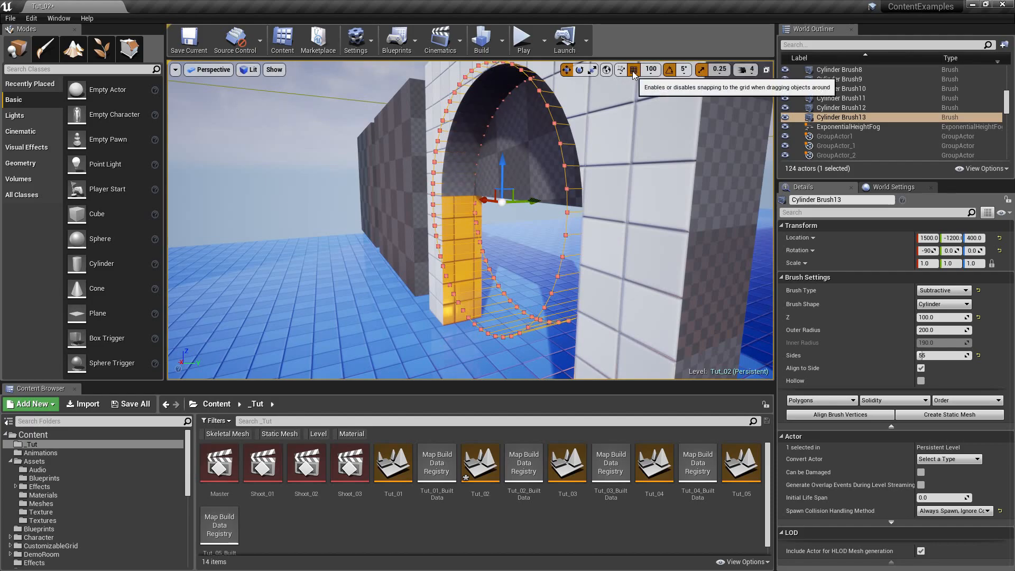
Set the viewport grid snap increment to 10
{"action": "left_click", "coordinate": [634, 70]}
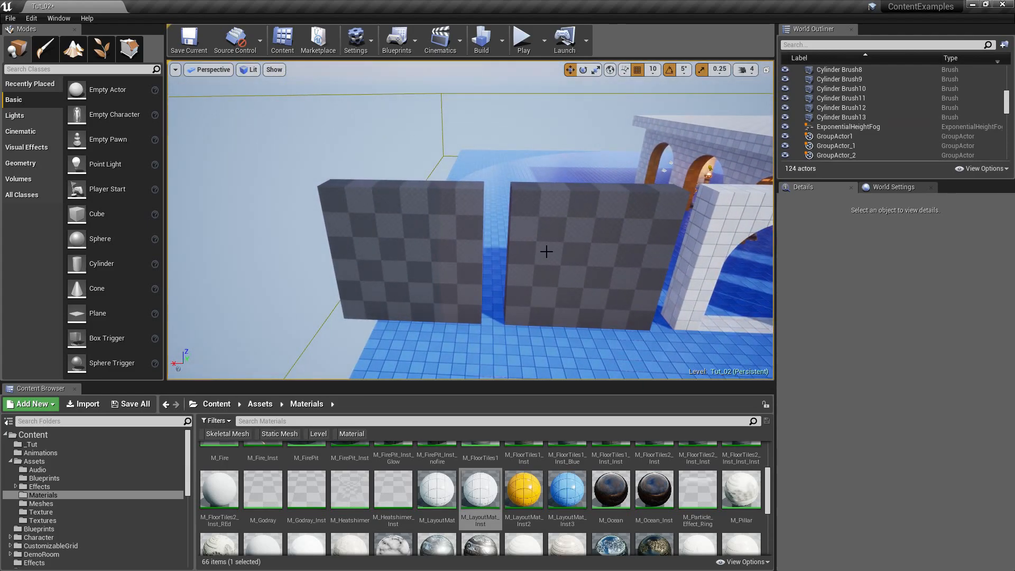
Begin converting Box Brush30 to a static mesh, naming it SM_Test1 in the Select Path dialog
{"action": "left_click", "coordinate": [401, 253]}
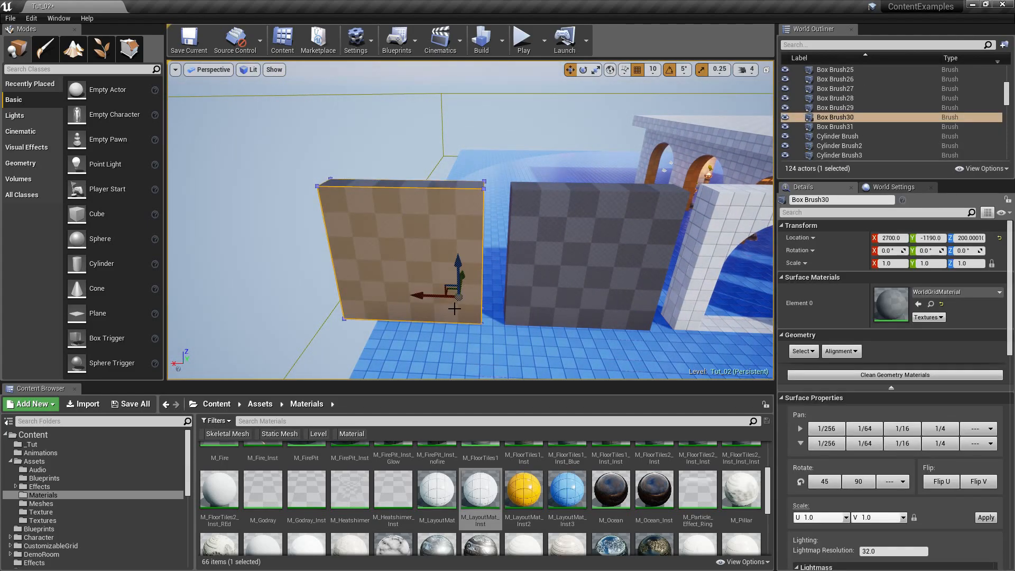
{"action": "mouse_move", "coordinate": [426, 193]}
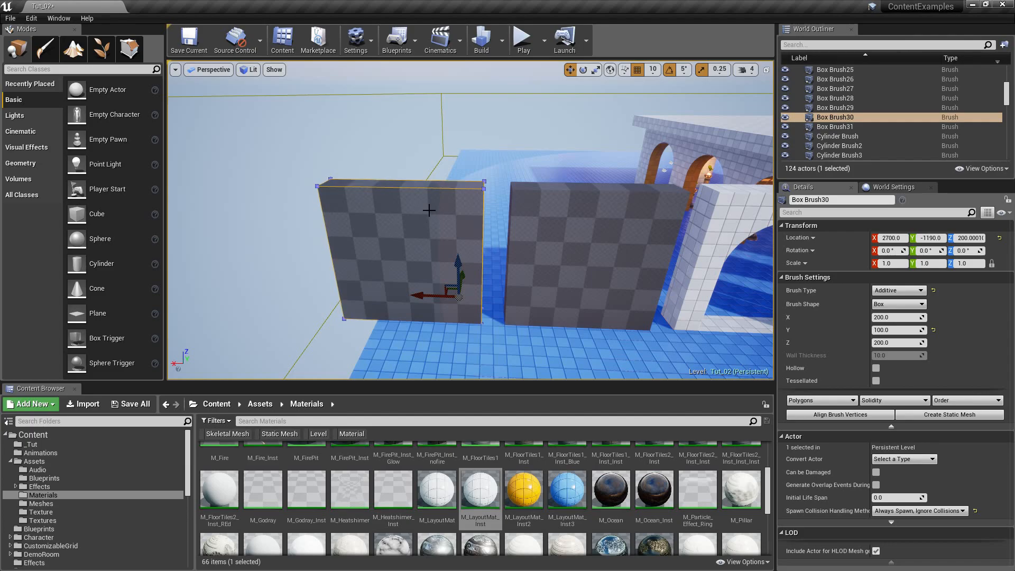
{"action": "mouse_move", "coordinate": [421, 188]}
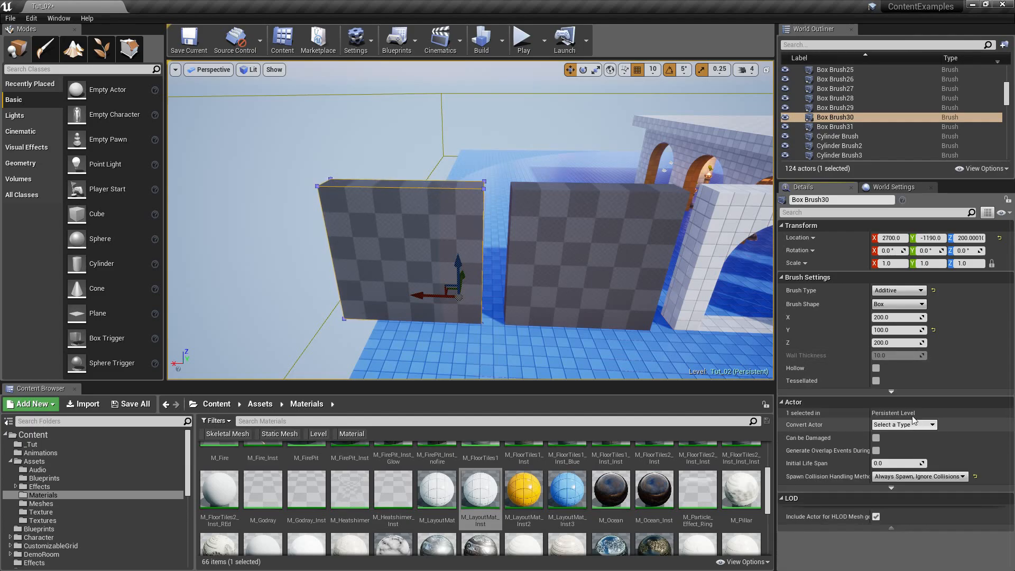
{"action": "mouse_move", "coordinate": [892, 392]}
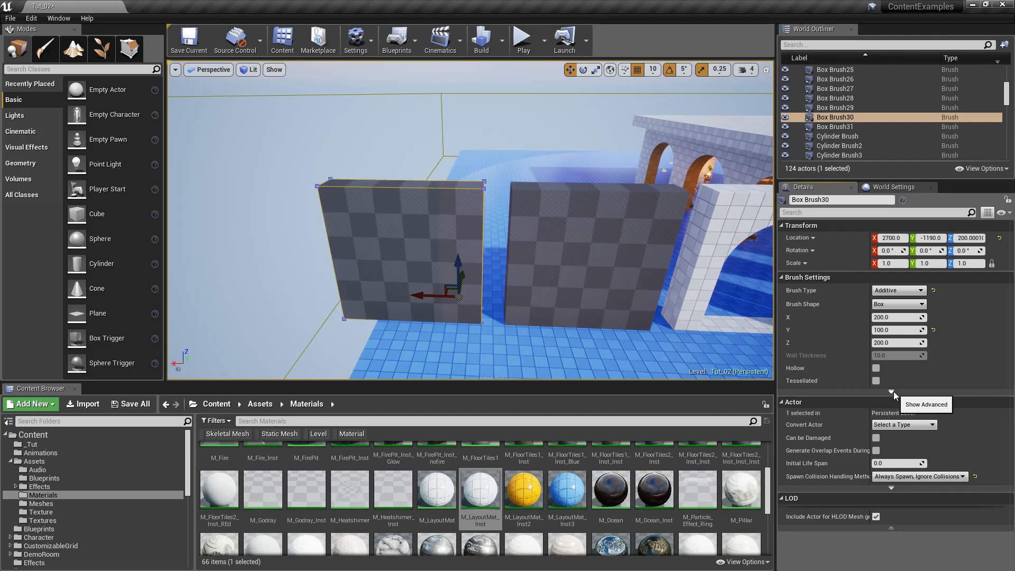
{"action": "left_click", "coordinate": [892, 390]}
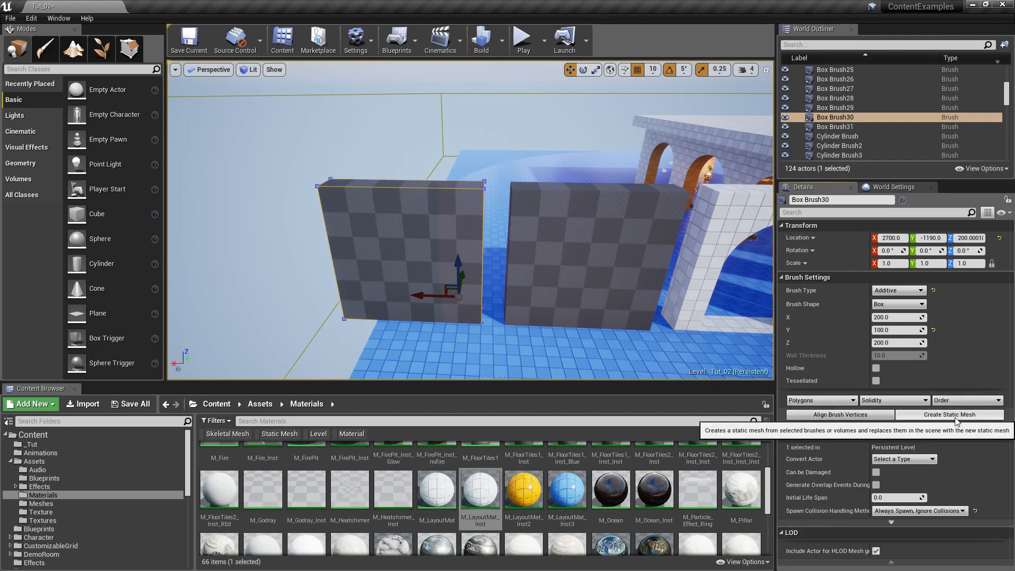
{"action": "left_click", "coordinate": [949, 414]}
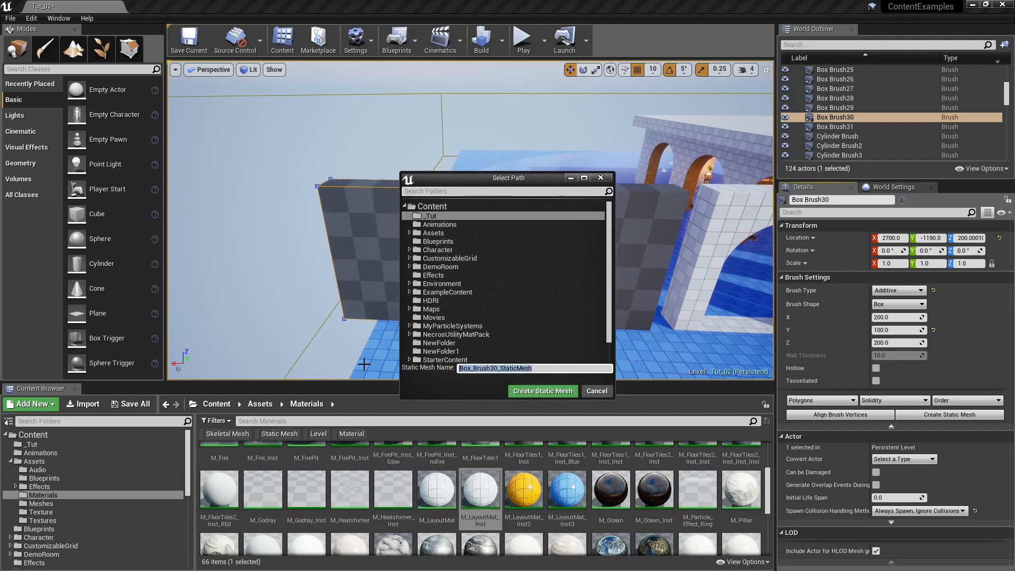
{"action": "type", "text": "SM_Test1"}
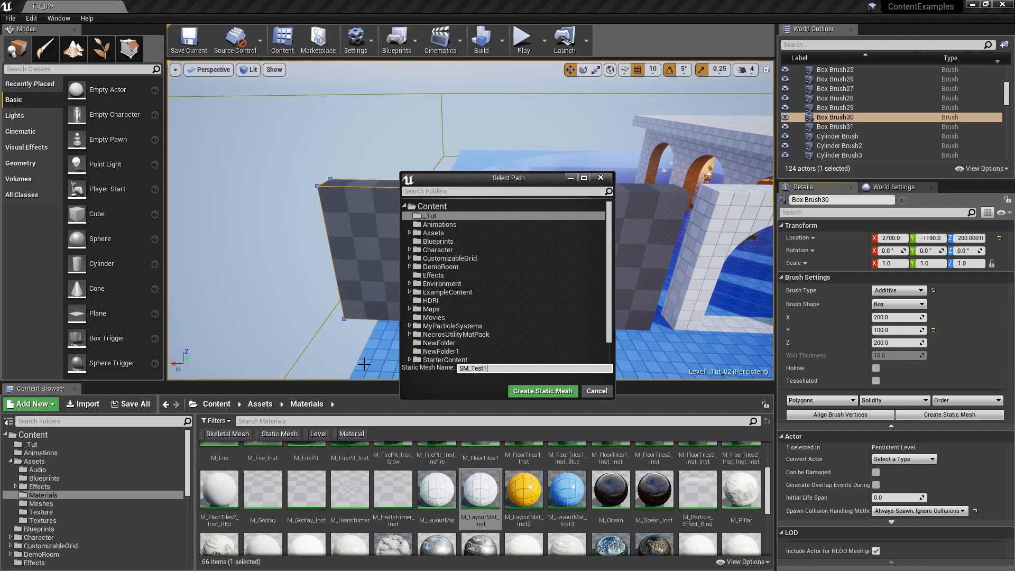
{"action": "mouse_move", "coordinate": [506, 378]}
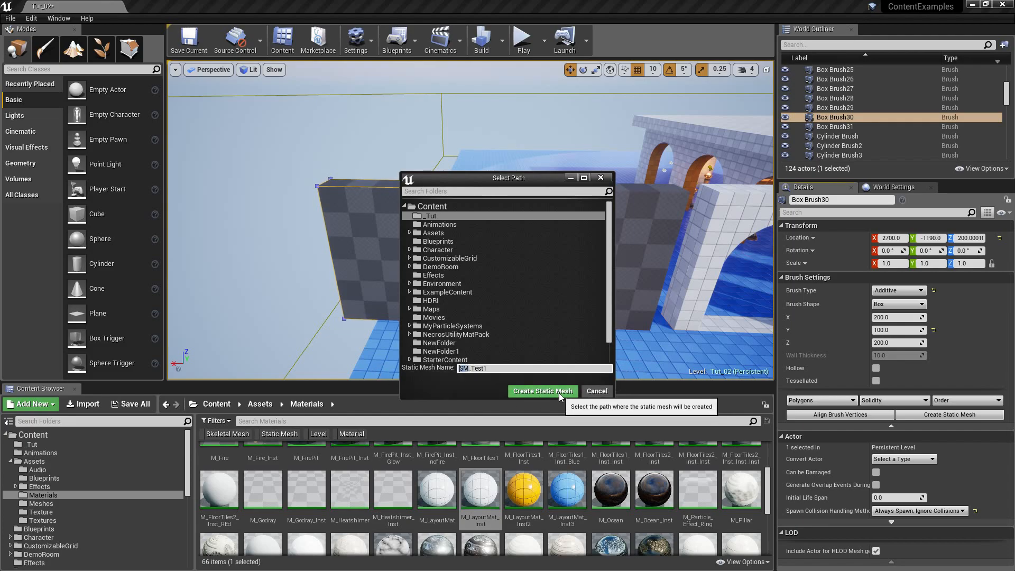
Create the SM_Test1 static mesh and view the new asset in the _Tut folder
{"action": "left_click", "coordinate": [542, 390]}
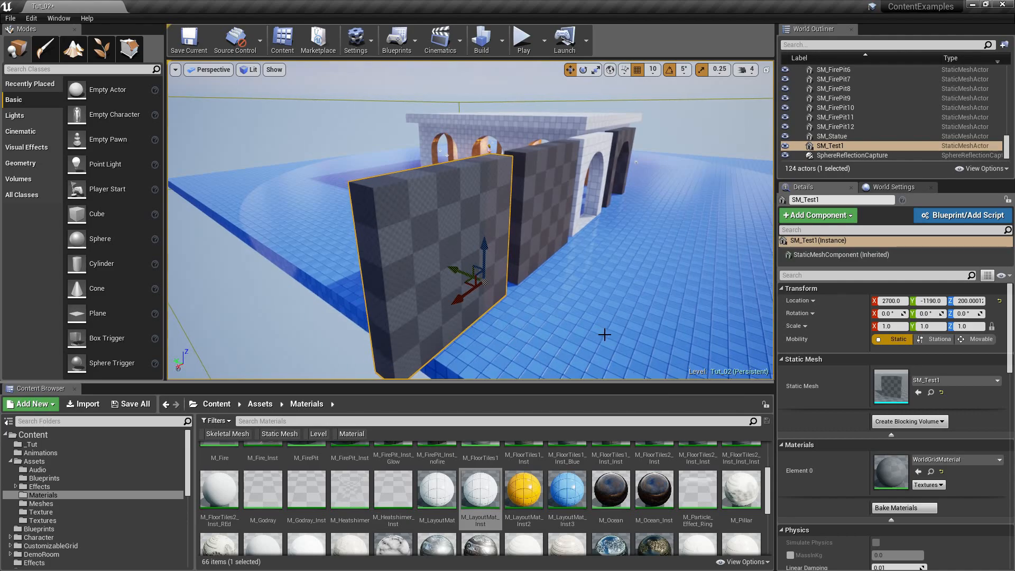
{"action": "mouse_move", "coordinate": [845, 146]}
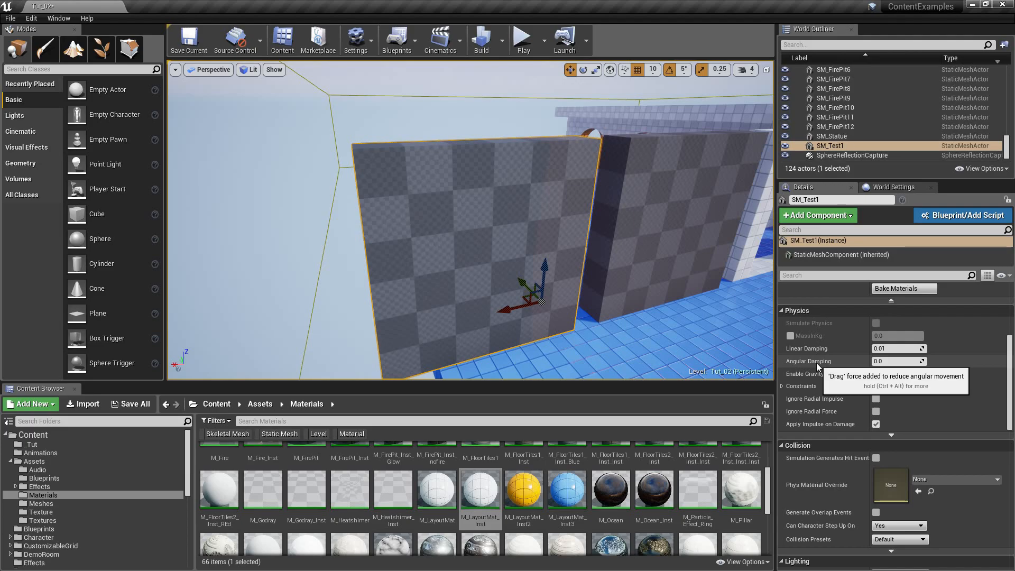
{"action": "scroll", "scroll_direction": "up", "scroll_amount": 3}
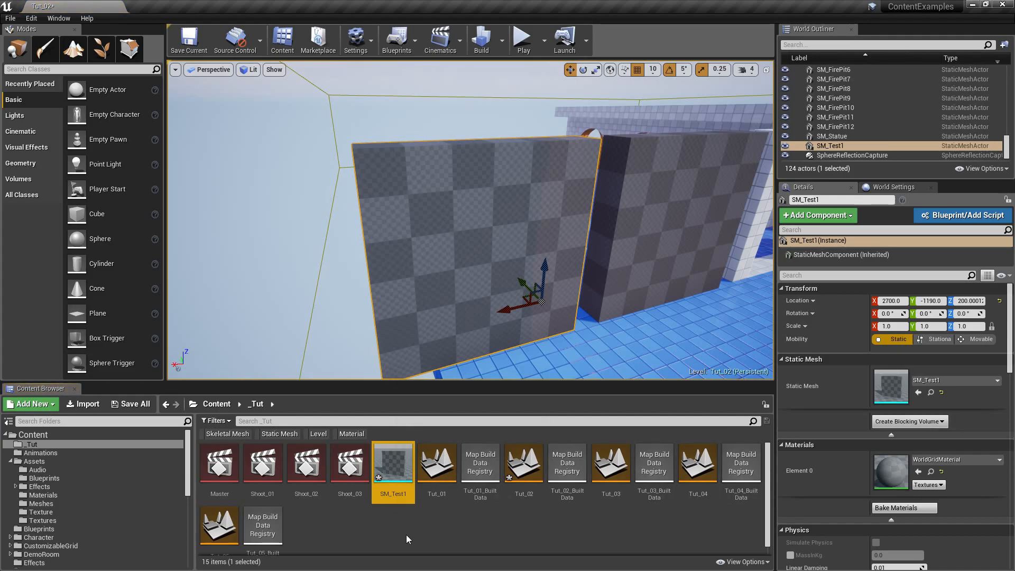
{"action": "right_click", "coordinate": [392, 465]}
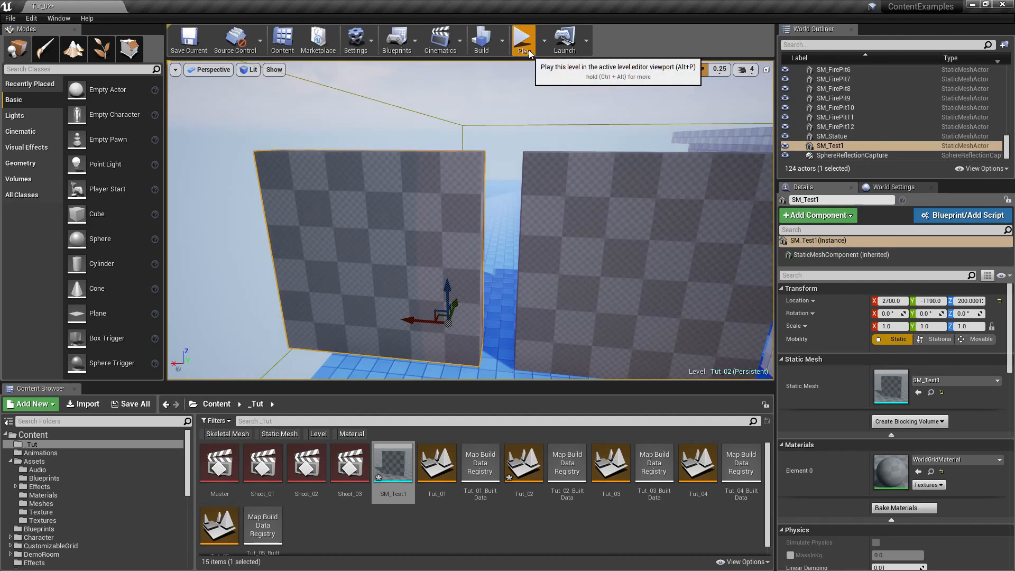
{"action": "left_click", "coordinate": [523, 40]}
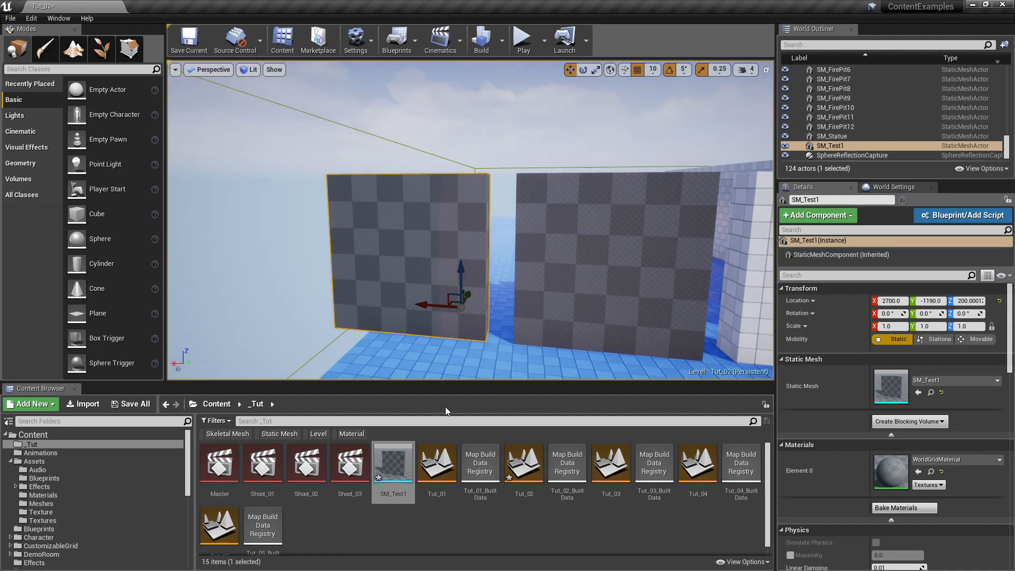
{"action": "mouse_move", "coordinate": [931, 393]}
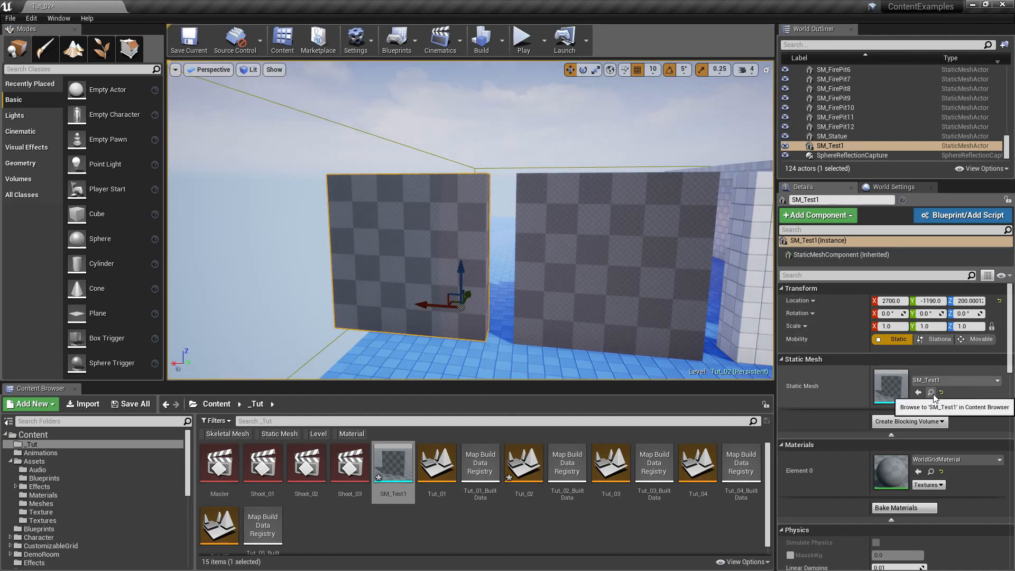
Show SM_Test1's simple and complex collision in the Static Mesh Editor
{"action": "double_click", "coordinate": [393, 461]}
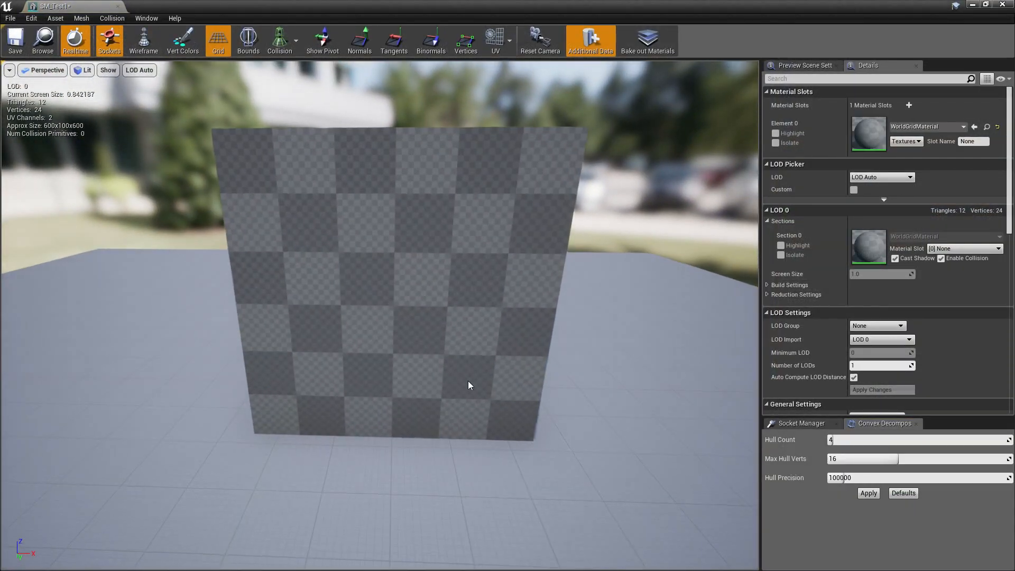
{"action": "left_click", "coordinate": [279, 40]}
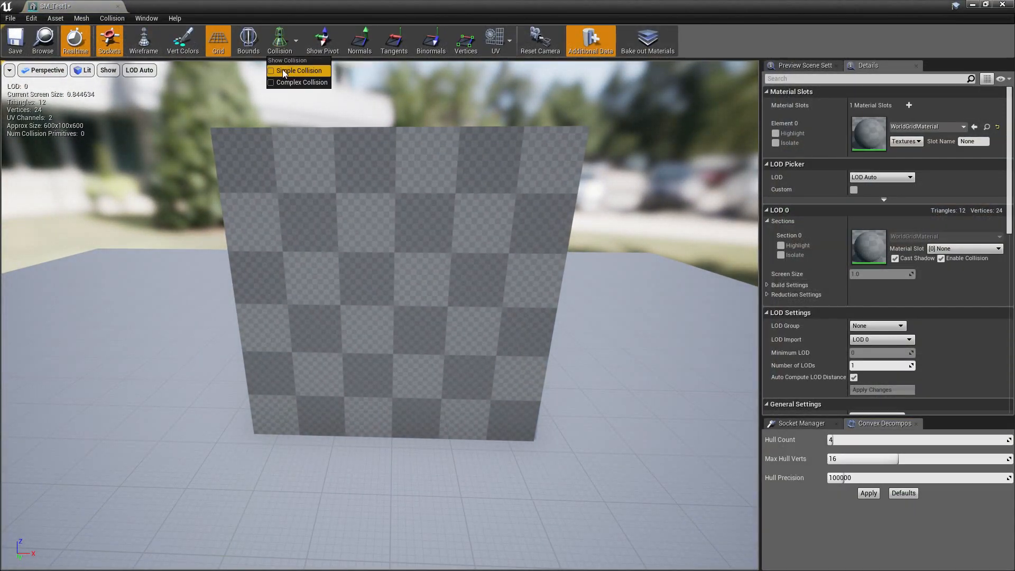
{"action": "left_click", "coordinate": [298, 70]}
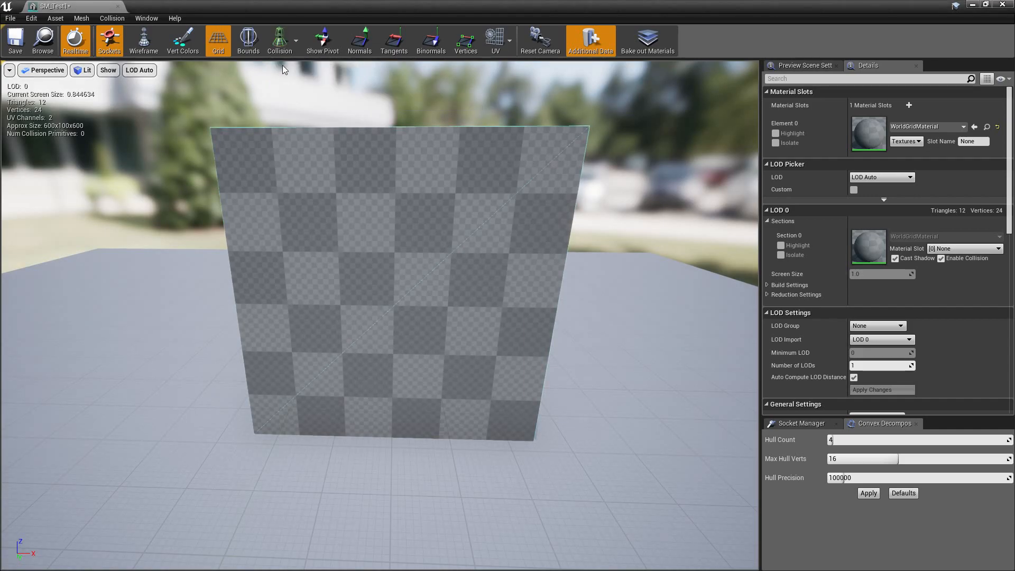
{"action": "left_click", "coordinate": [279, 40]}
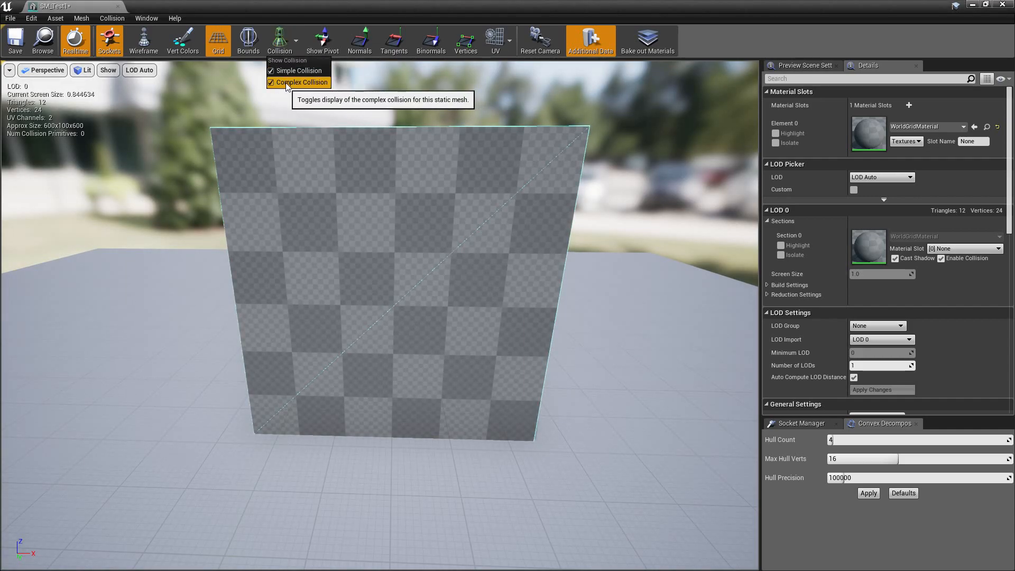
{"action": "left_click", "coordinate": [302, 83]}
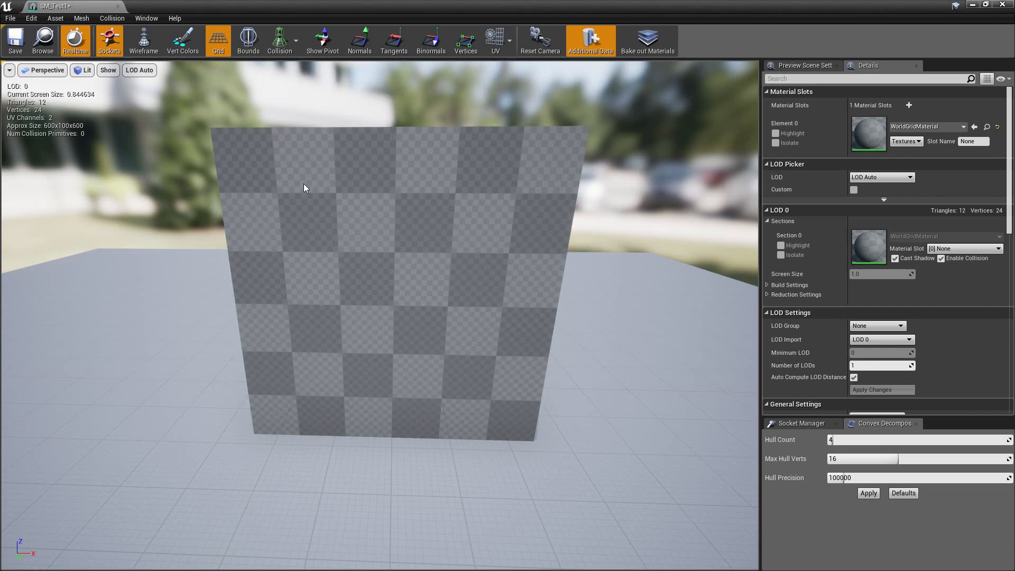
{"action": "mouse_move", "coordinate": [228, 106]}
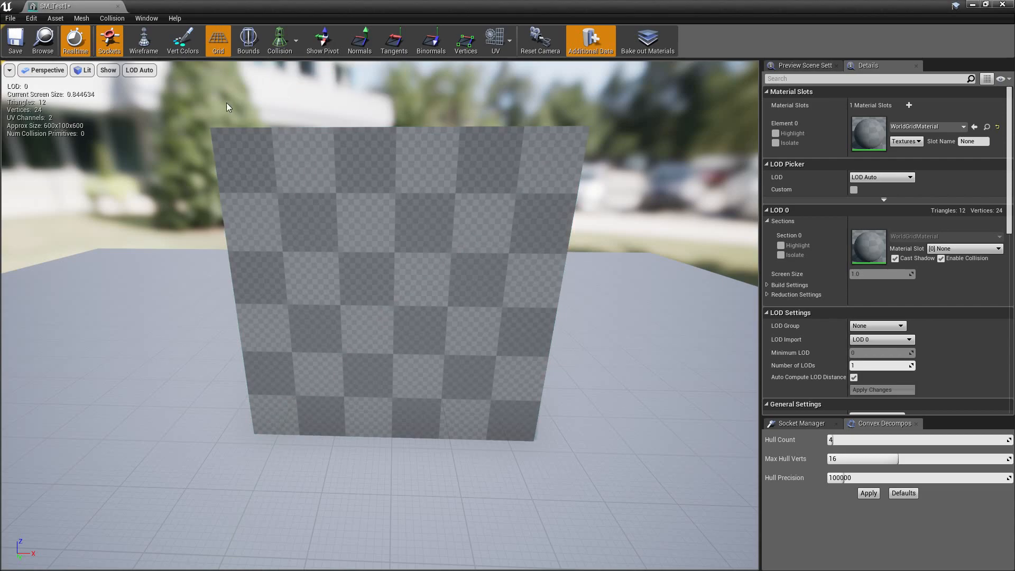
Add a box simplified collision primitive to SM_Test1
{"action": "left_click", "coordinate": [111, 18]}
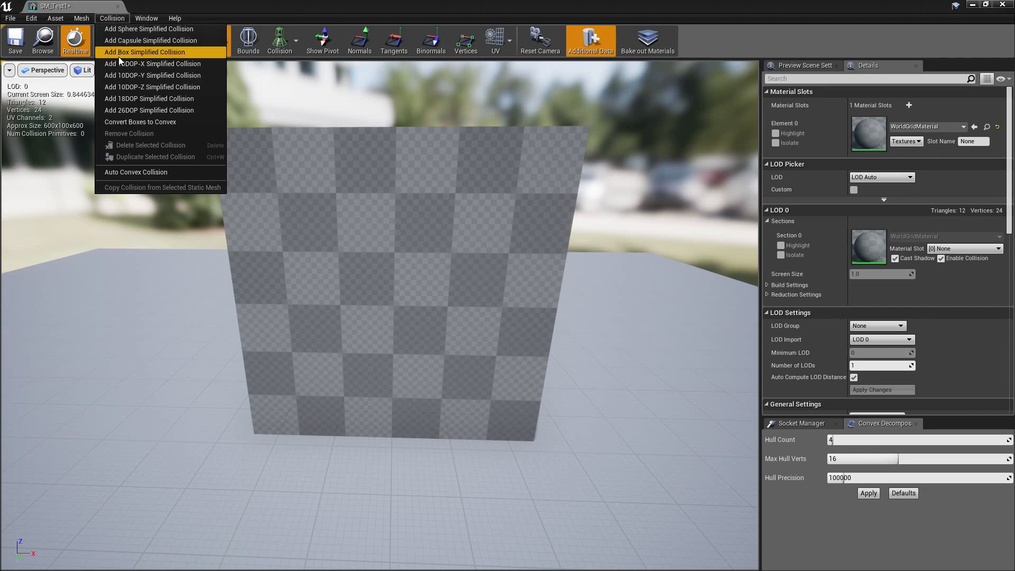
{"action": "mouse_move", "coordinate": [144, 52]}
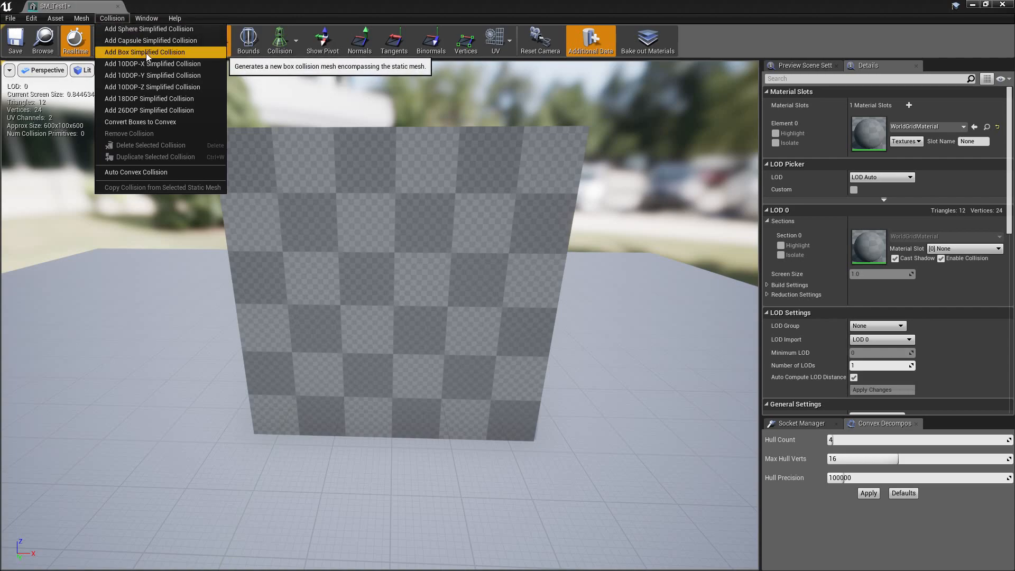
{"action": "left_click", "coordinate": [144, 52]}
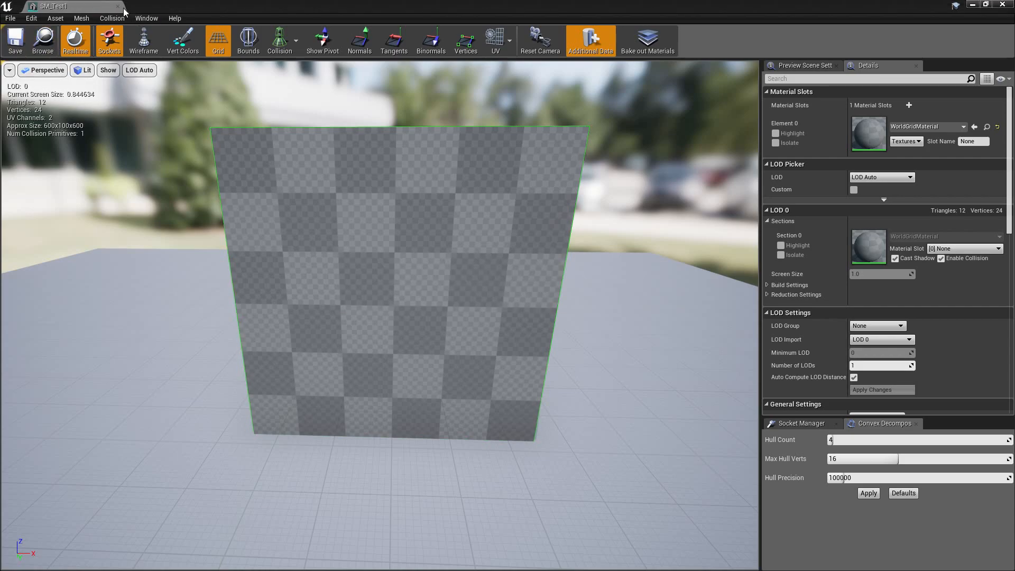
{"action": "mouse_move", "coordinate": [119, 8]}
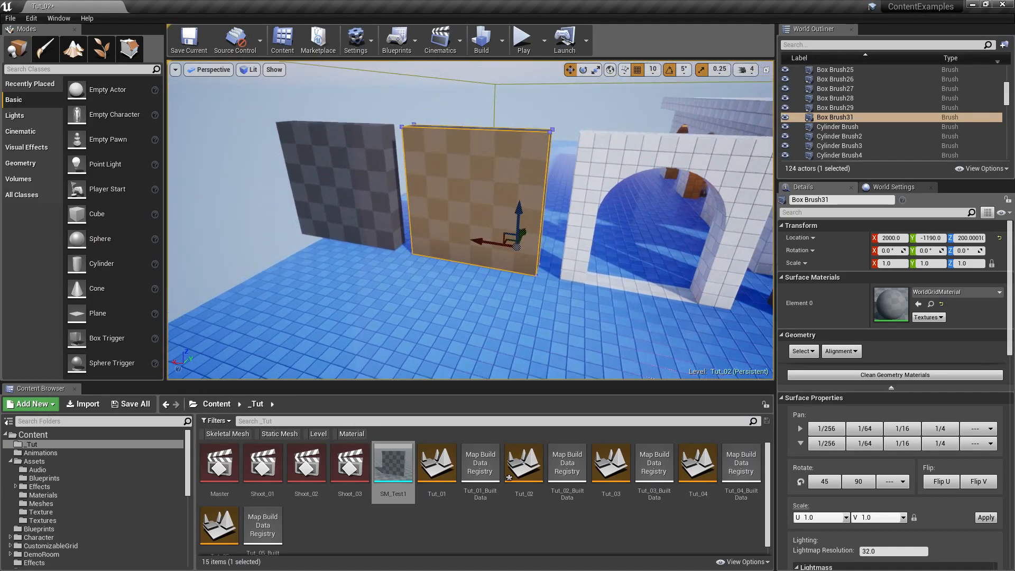
Select the second wall brush and filter the StarterContent folder to show only materials
{"action": "left_click", "coordinate": [894, 374]}
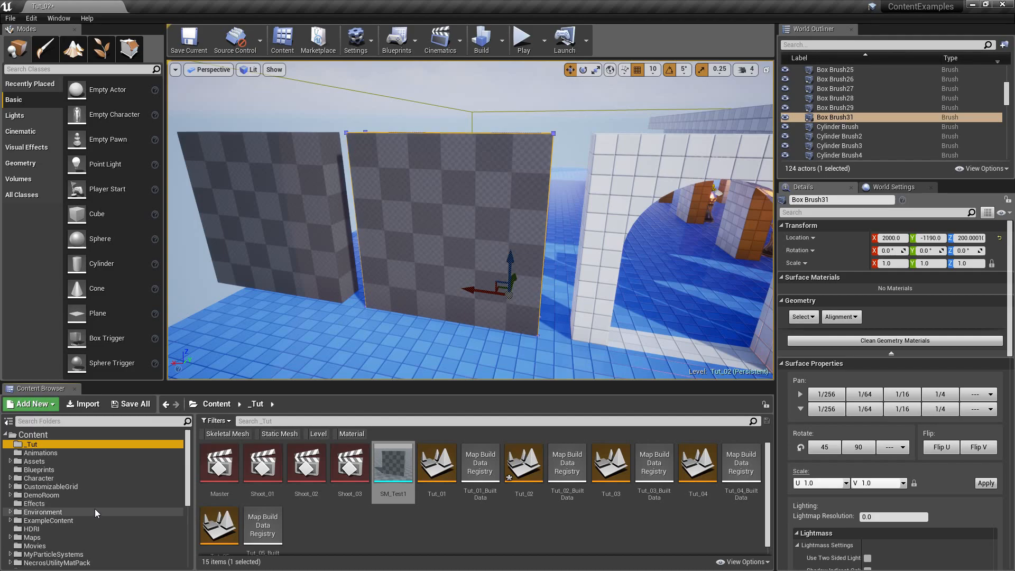
{"action": "scroll", "scroll_direction": "down", "scroll_amount": 3}
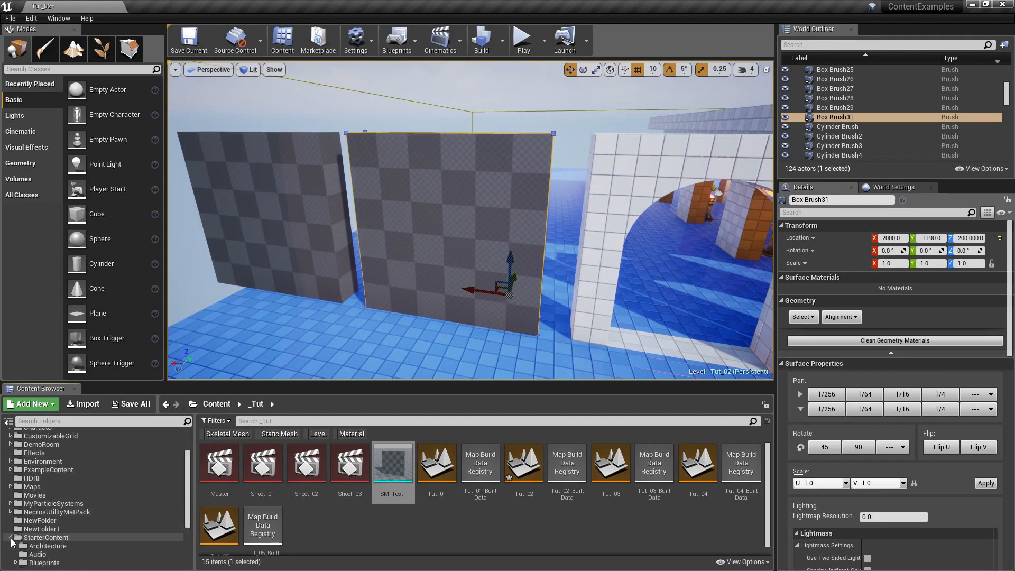
{"action": "left_click", "coordinate": [45, 537]}
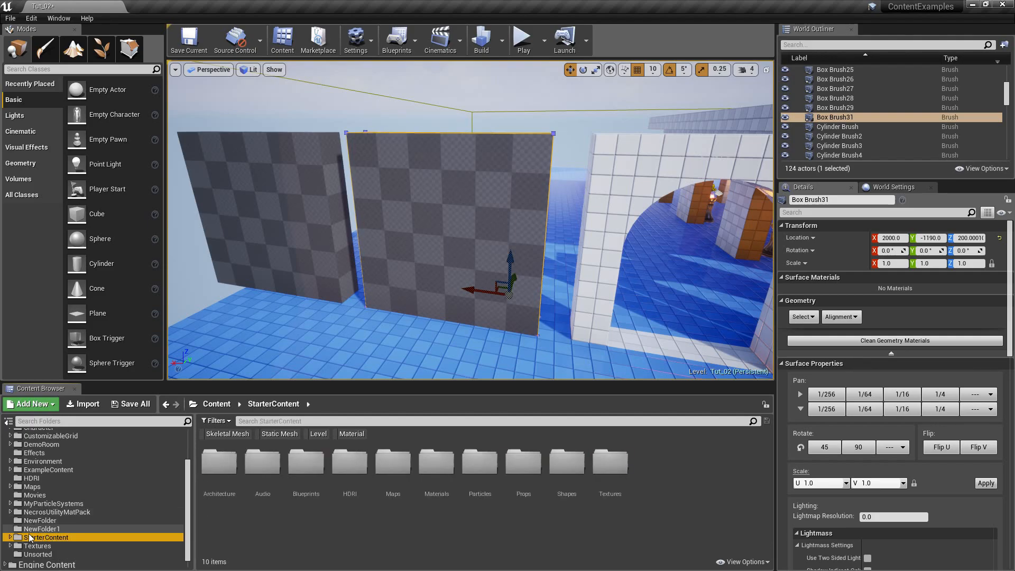
{"action": "left_click", "coordinate": [216, 421]}
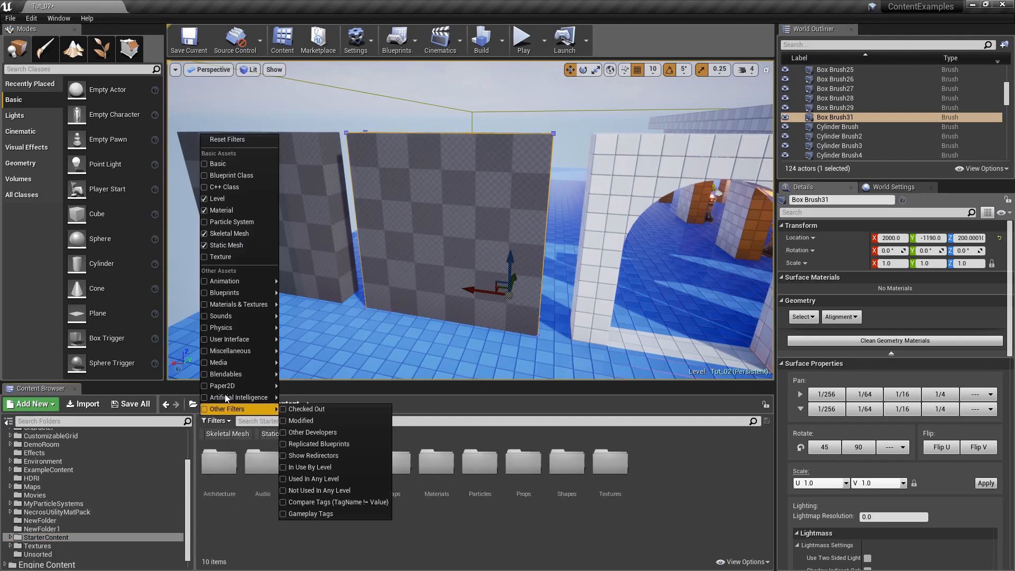
{"action": "left_click", "coordinate": [362, 529]}
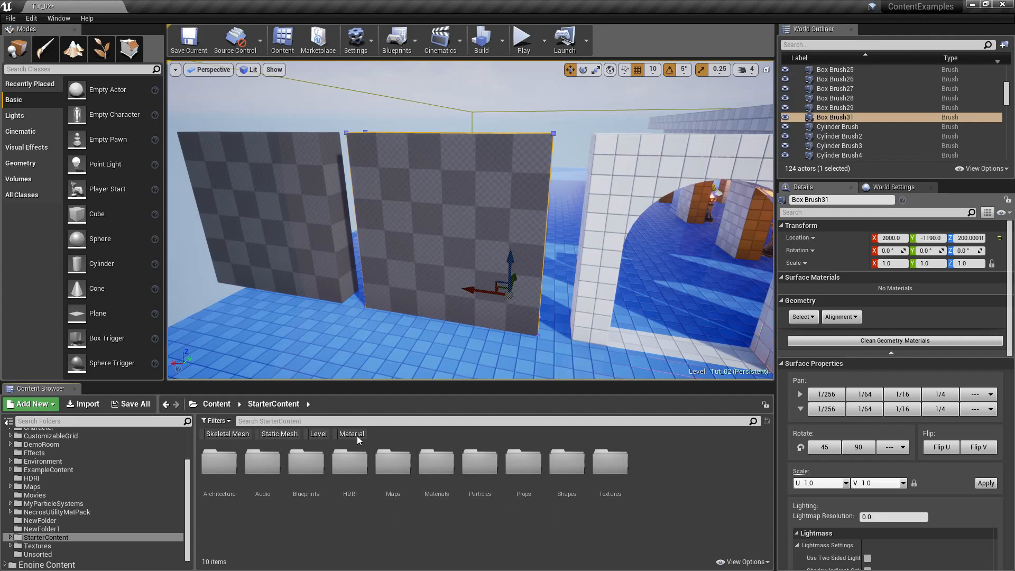
{"action": "left_click", "coordinate": [351, 434]}
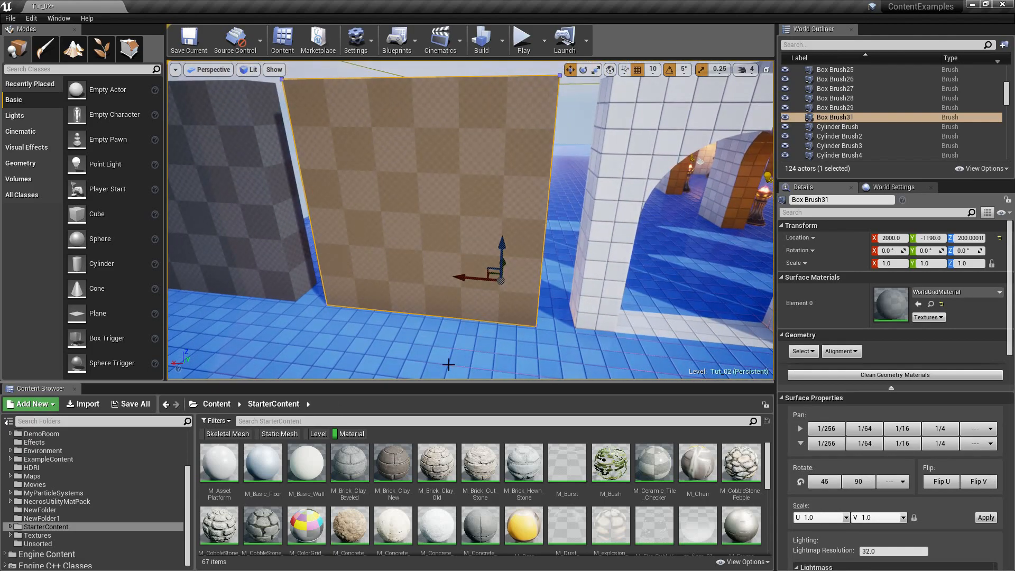
Apply M_Brick_Clay_Old to the wall brush surface, then choose M_Basic_Wall
{"action": "left_click", "coordinate": [436, 461]}
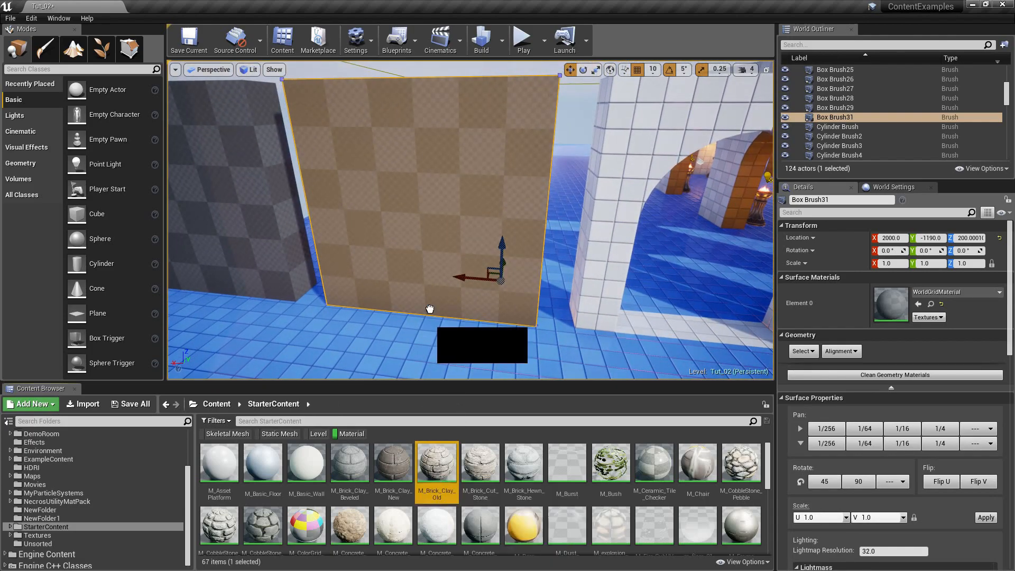
{"action": "double_click", "coordinate": [435, 462]}
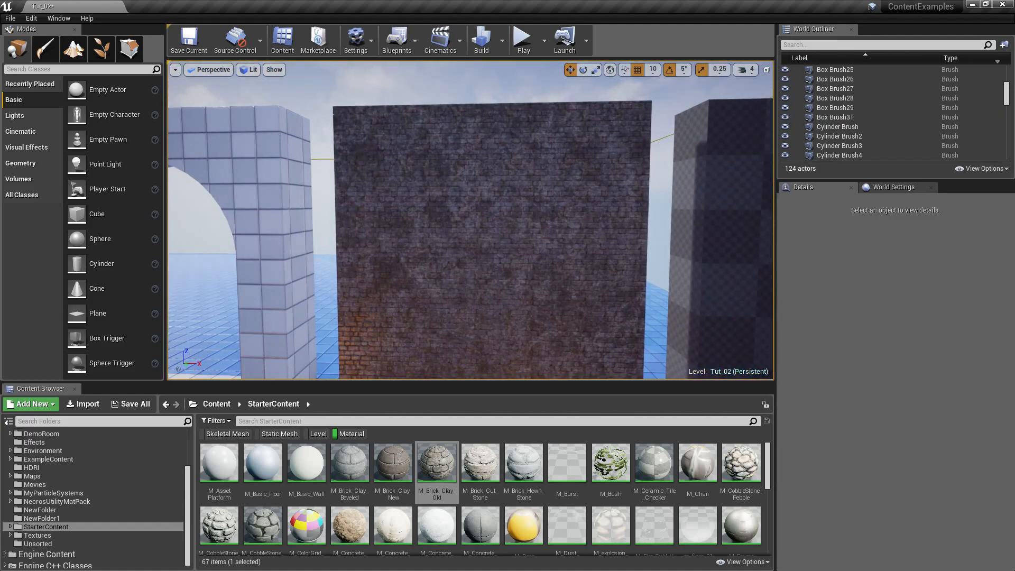
{"action": "left_click", "coordinate": [453, 226]}
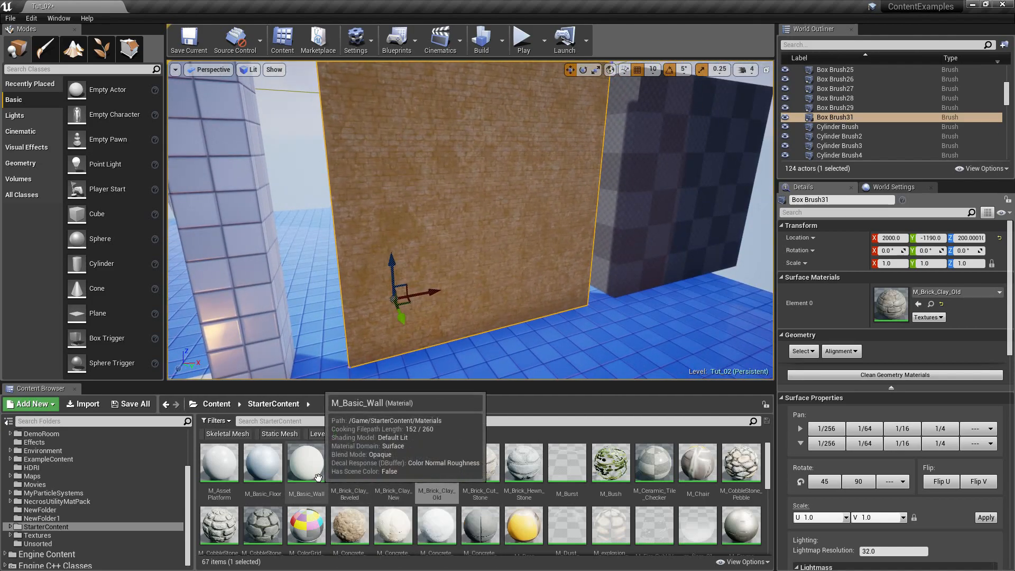
{"action": "double_click", "coordinate": [305, 462]}
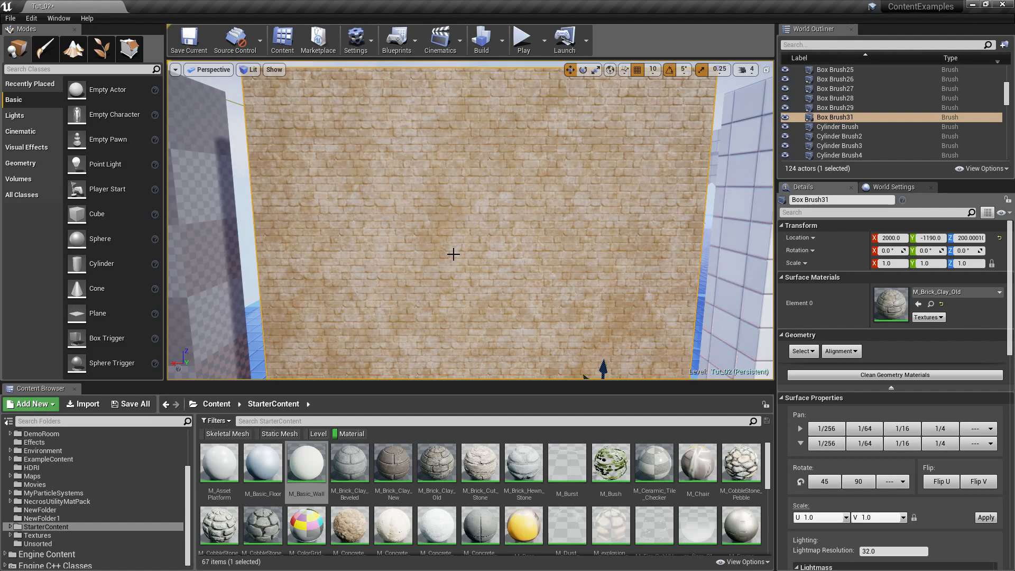
{"action": "mouse_move", "coordinate": [493, 153]}
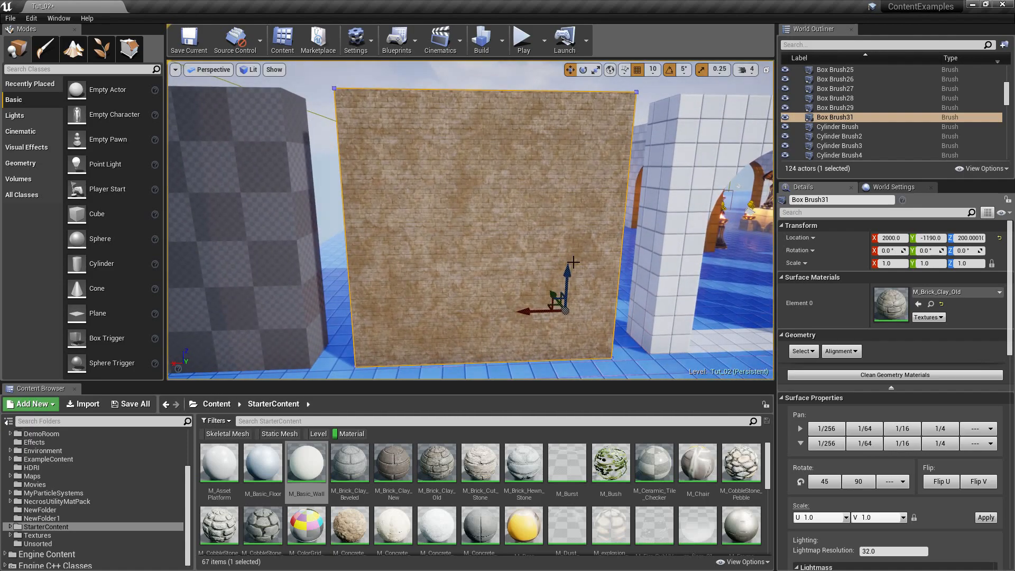
{"action": "mouse_move", "coordinate": [607, 284]}
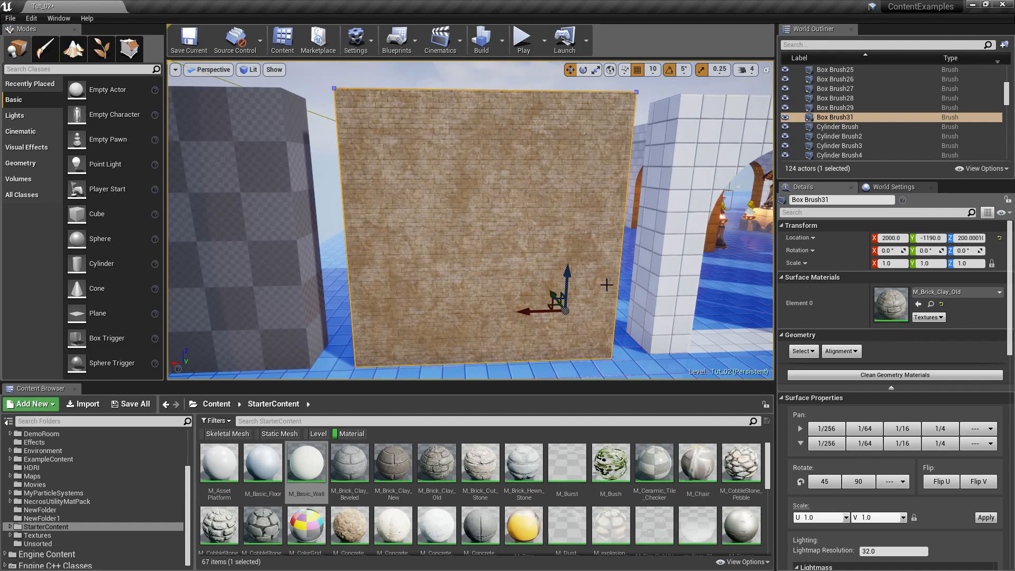
{"action": "mouse_move", "coordinate": [459, 206]}
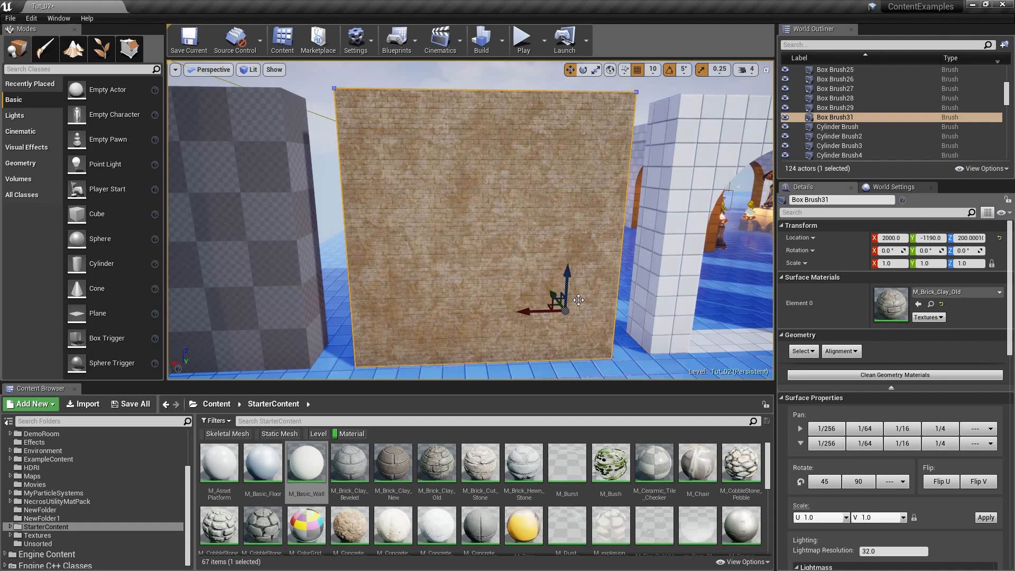
Set the brick surface texture scale to 2.0 and select the whole wall brush
{"action": "scroll", "scroll_direction": "down", "scroll_amount": 3}
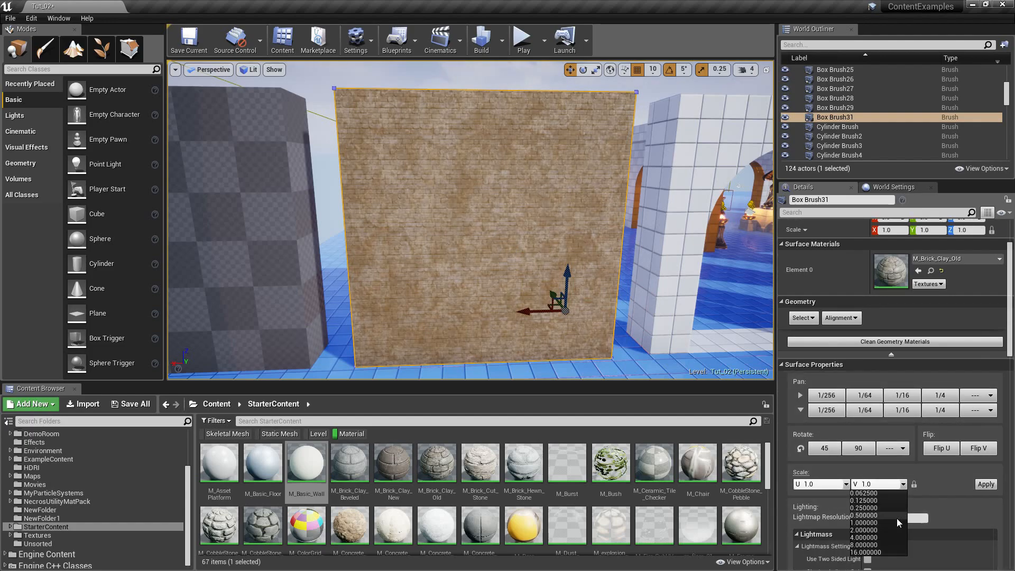
{"action": "left_click", "coordinate": [865, 525]}
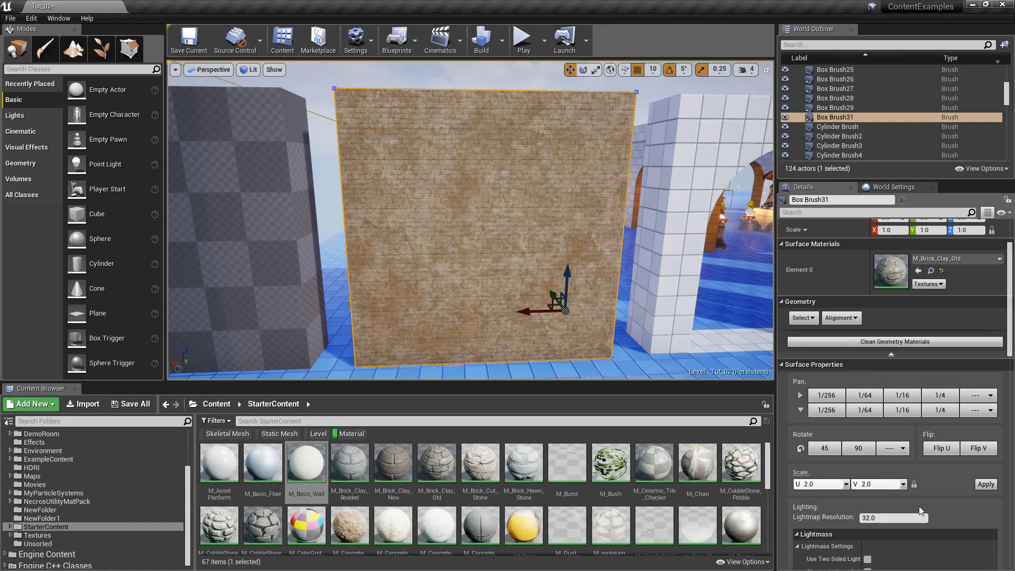
{"action": "left_click", "coordinate": [985, 484]}
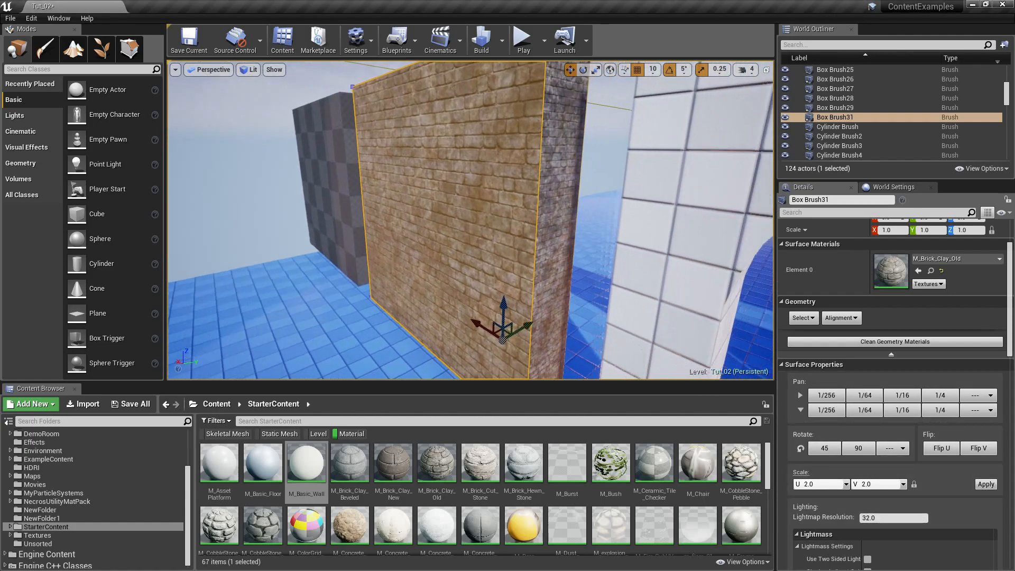
{"action": "left_click_drag", "start_coordinate": [467, 227], "coordinate": [466, 194]}
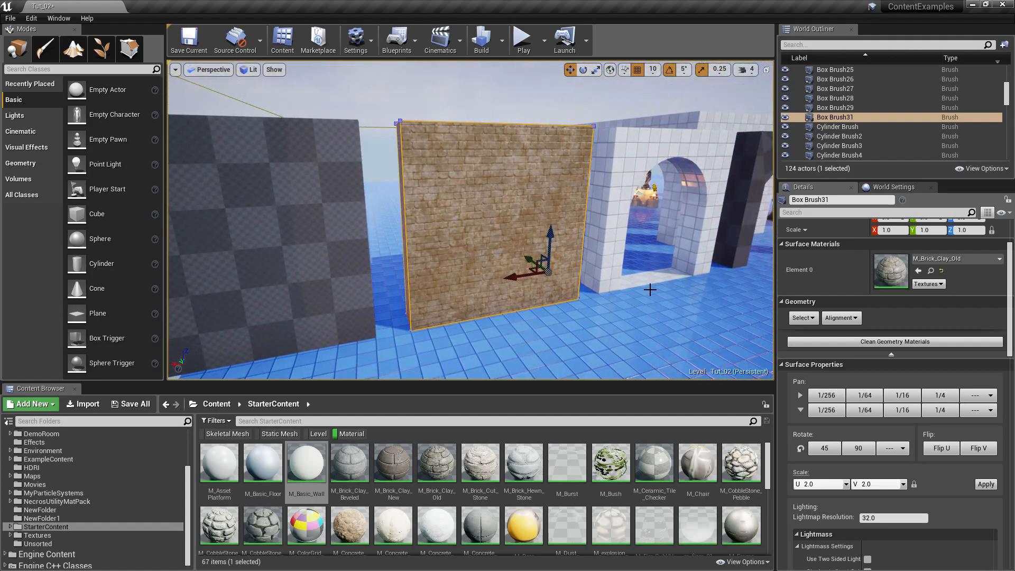
{"action": "left_click", "coordinate": [801, 186]}
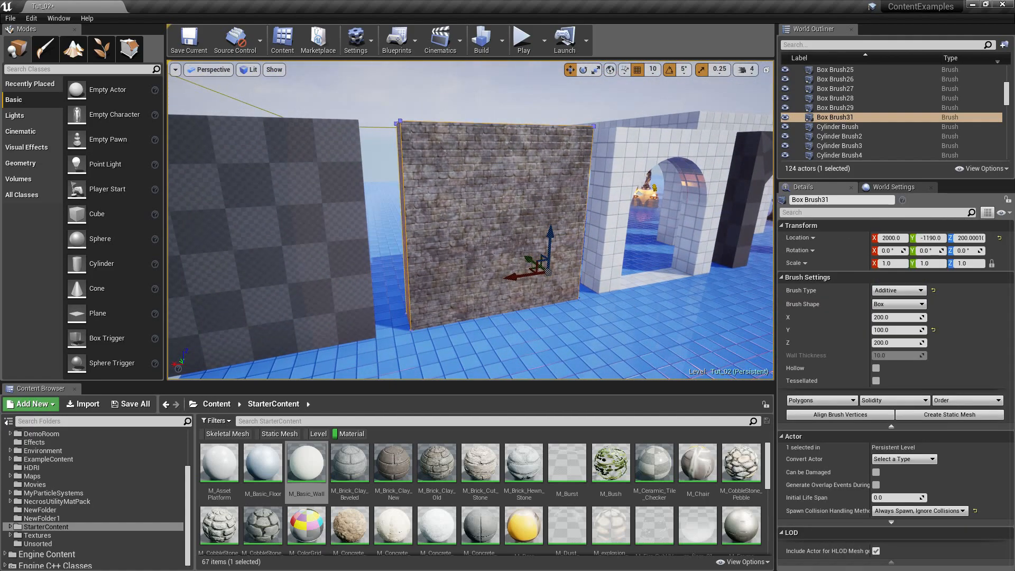
Create static mesh SM_Test_2 from the brick wall brush in the _Tut folder
{"action": "left_click", "coordinate": [949, 414]}
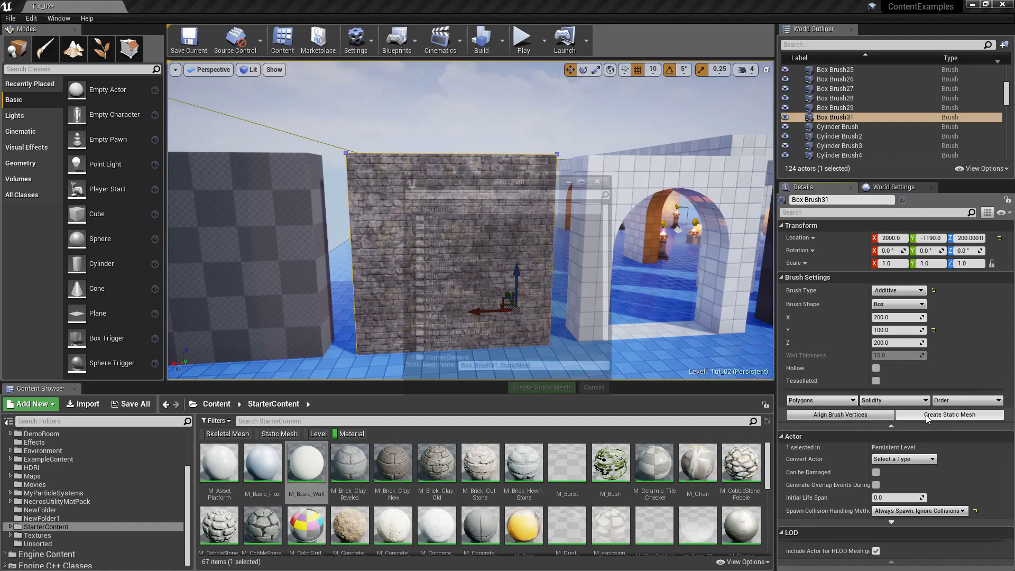
{"action": "left_click", "coordinate": [949, 415]}
{"action": "type", "text": "SM_Test_"}
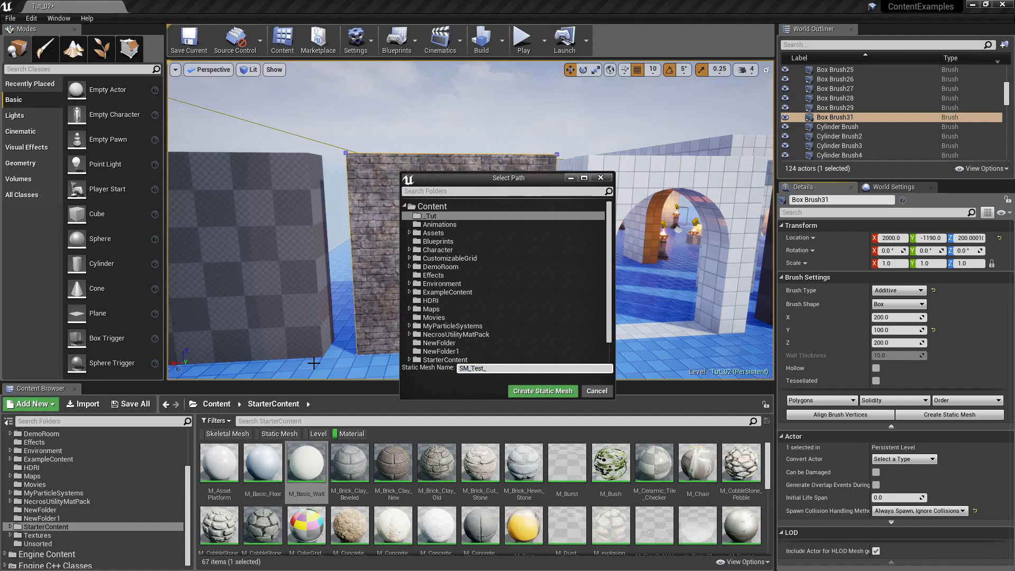
{"action": "type", "text": "2"}
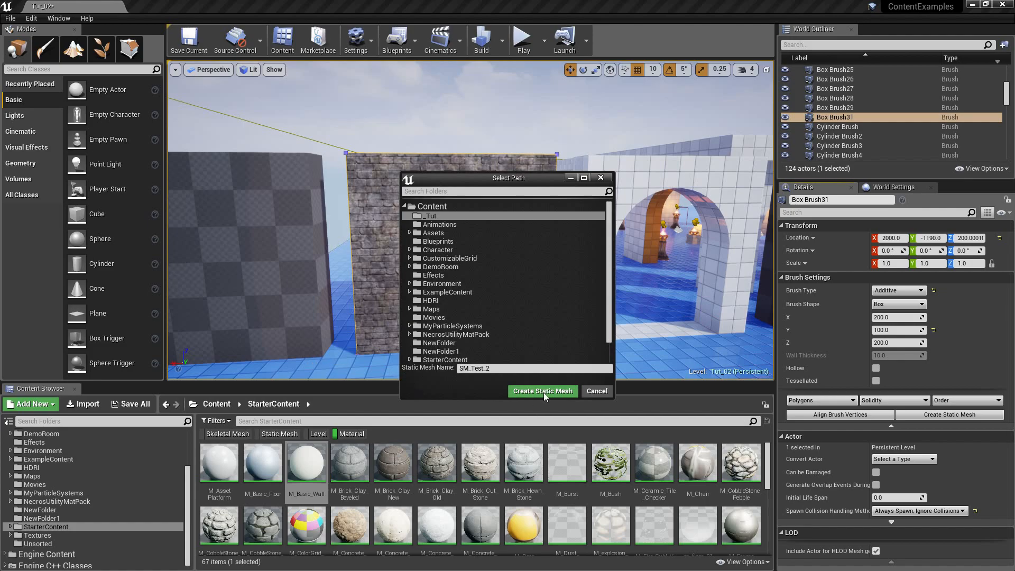
{"action": "left_click", "coordinate": [542, 390]}
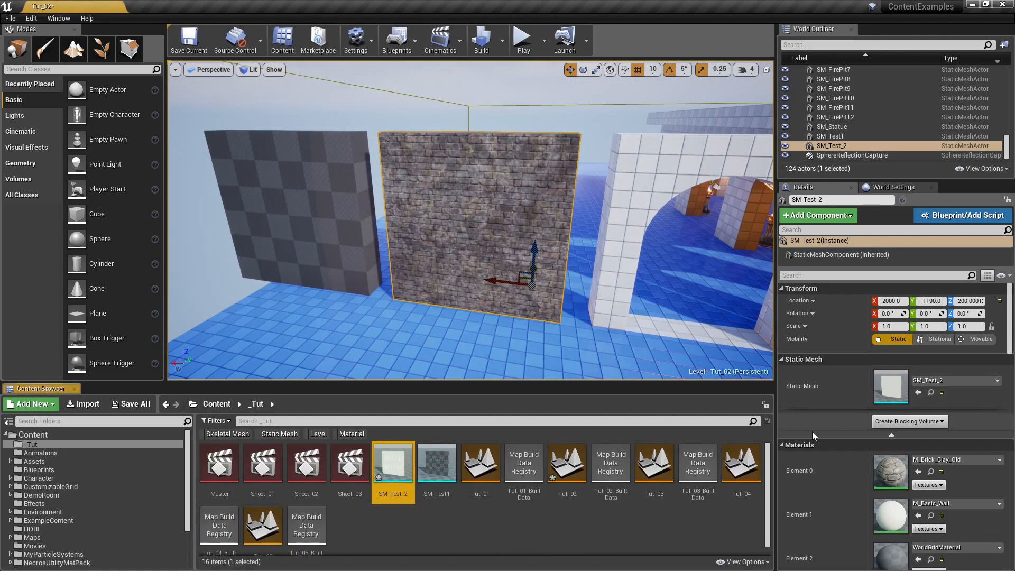
{"action": "double_click", "coordinate": [392, 462]}
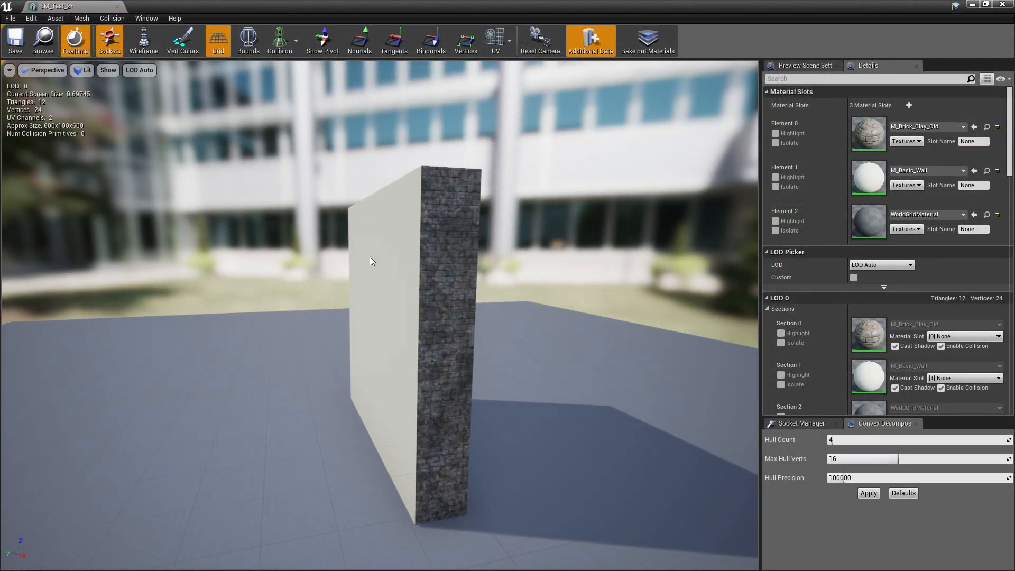
Show SM_Test_2's simple collision in the Static Mesh Editor
{"action": "left_click", "coordinate": [279, 41]}
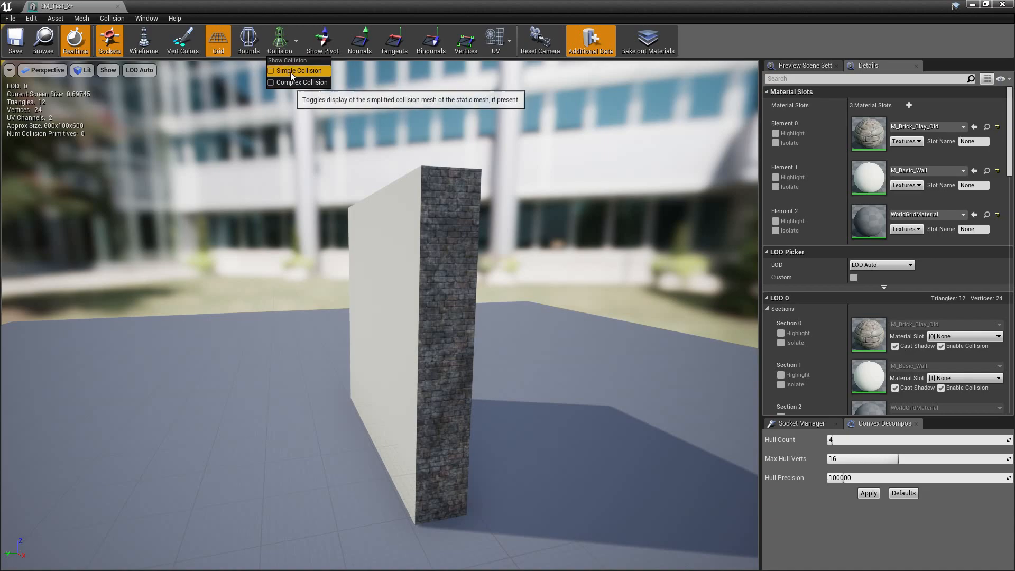
{"action": "left_click", "coordinate": [111, 17]}
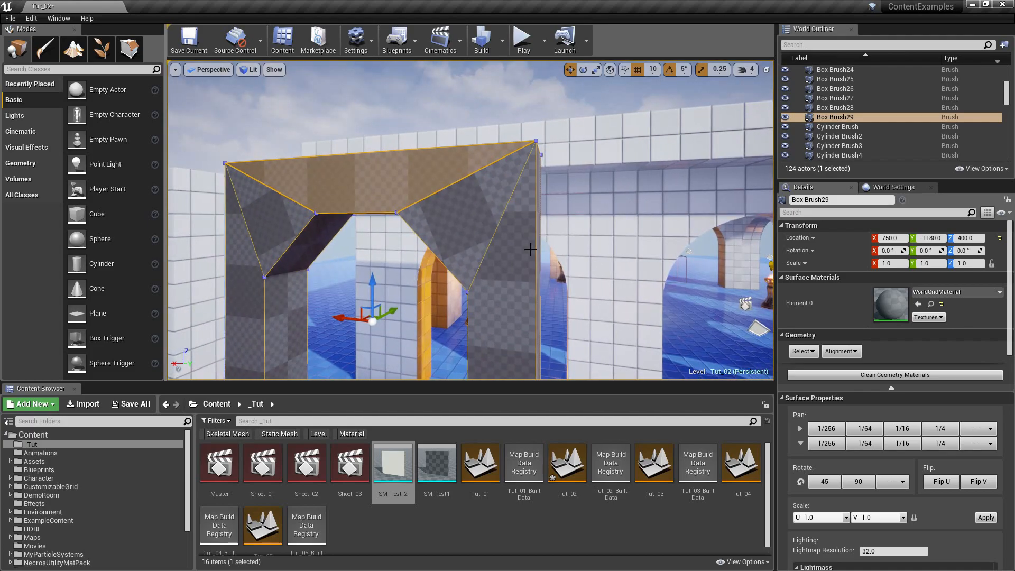
{"action": "mouse_move", "coordinate": [478, 158]}
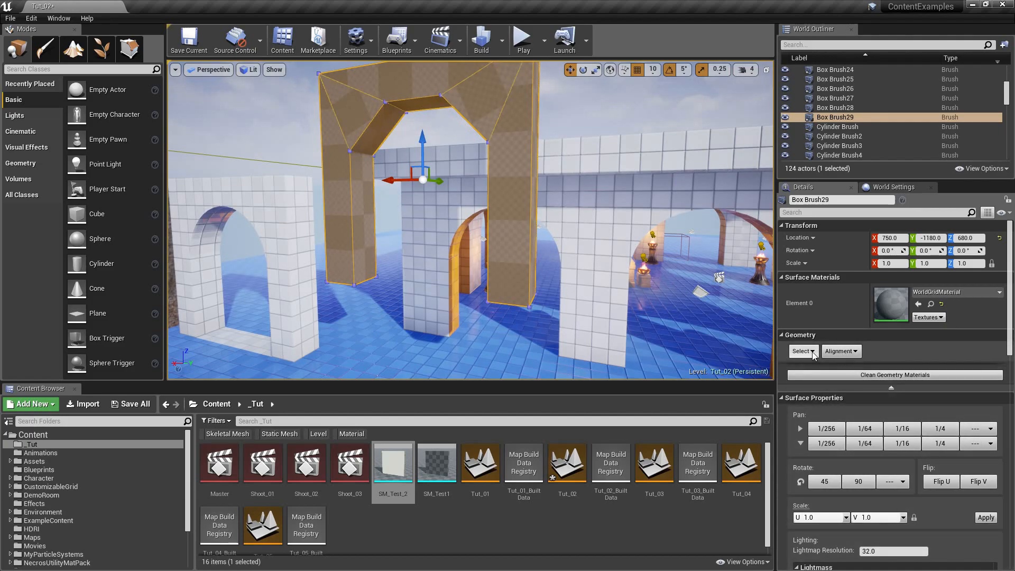
Align the arch brush's surface textures planar
{"action": "left_click", "coordinate": [840, 350]}
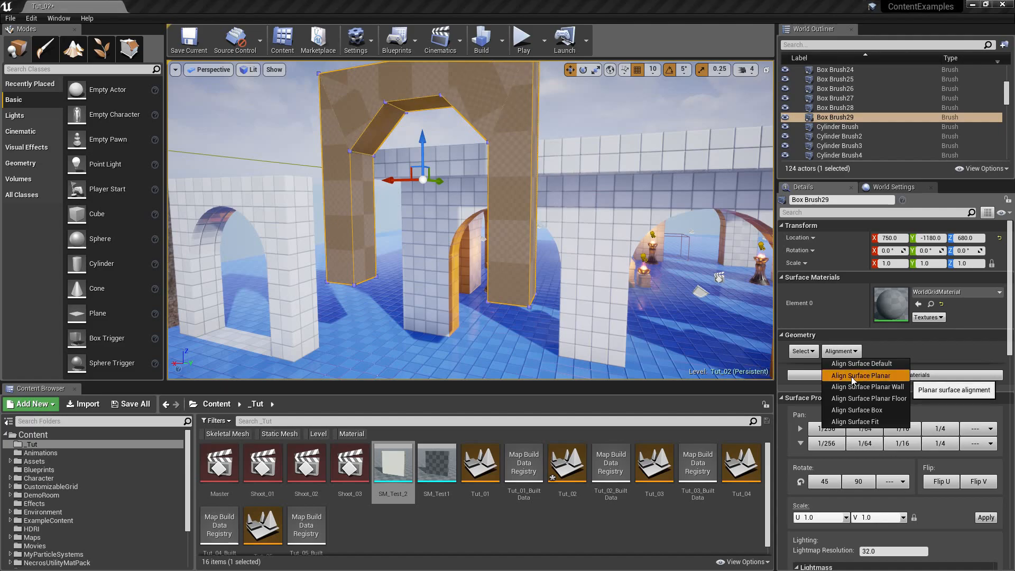
{"action": "left_click", "coordinate": [861, 375]}
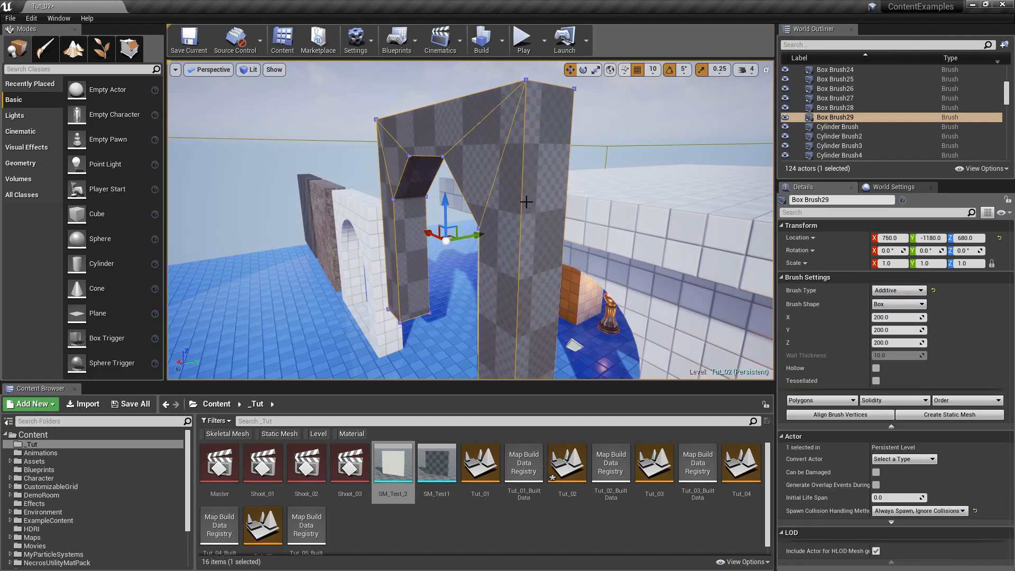
{"action": "mouse_move", "coordinate": [948, 414]}
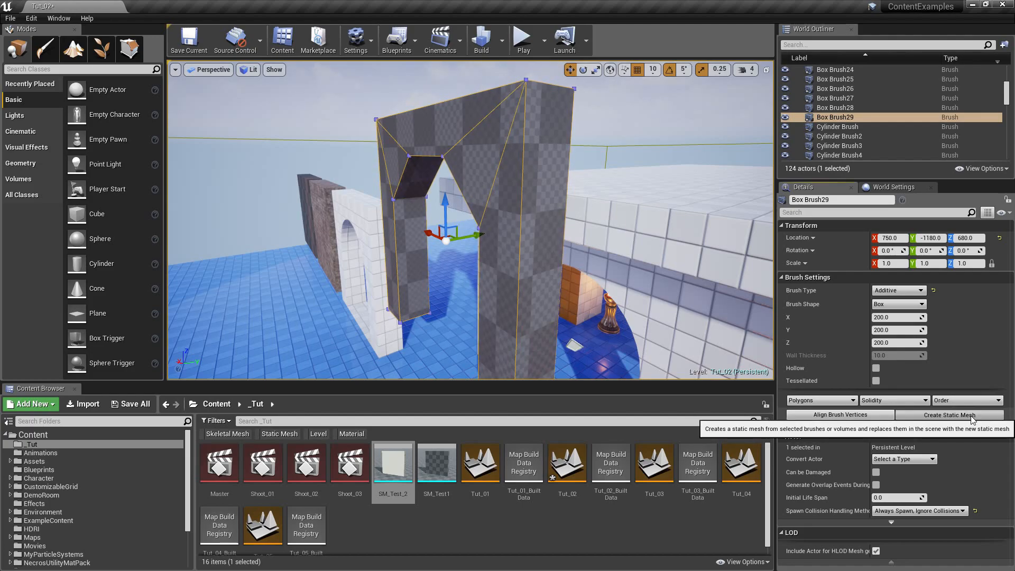
Create static mesh SM_Test_3 from the arch brush in the /Content/_Tut folder
{"action": "left_click", "coordinate": [949, 415]}
{"action": "type", "text": "SM_Test_"}
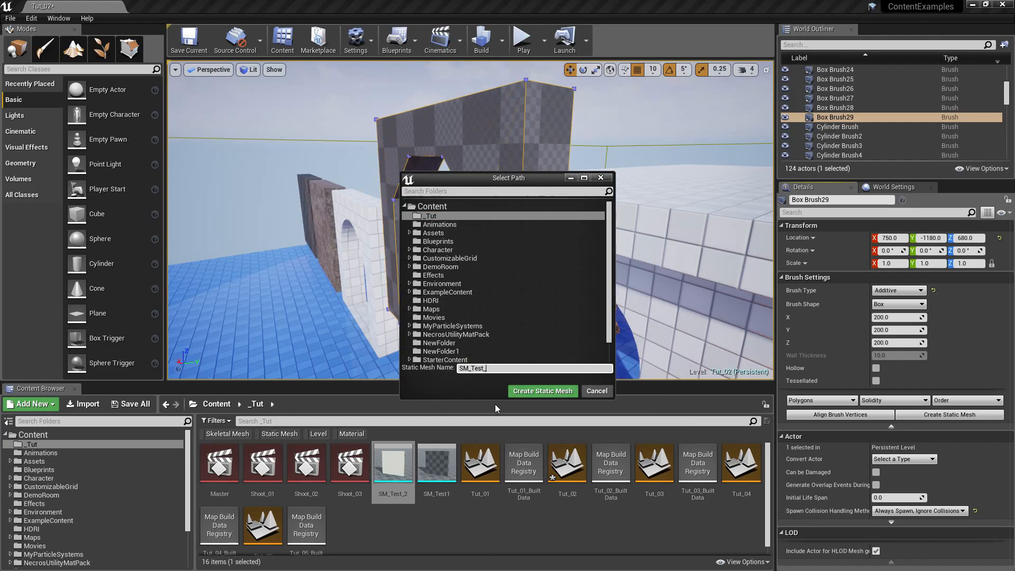
{"action": "mouse_move", "coordinate": [528, 396]}
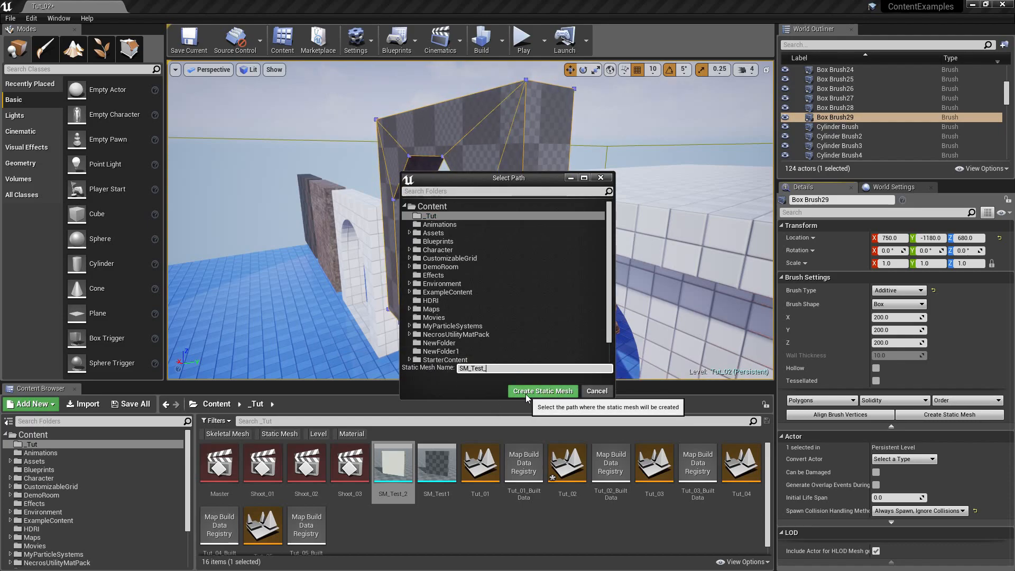
{"action": "left_click", "coordinate": [543, 390]}
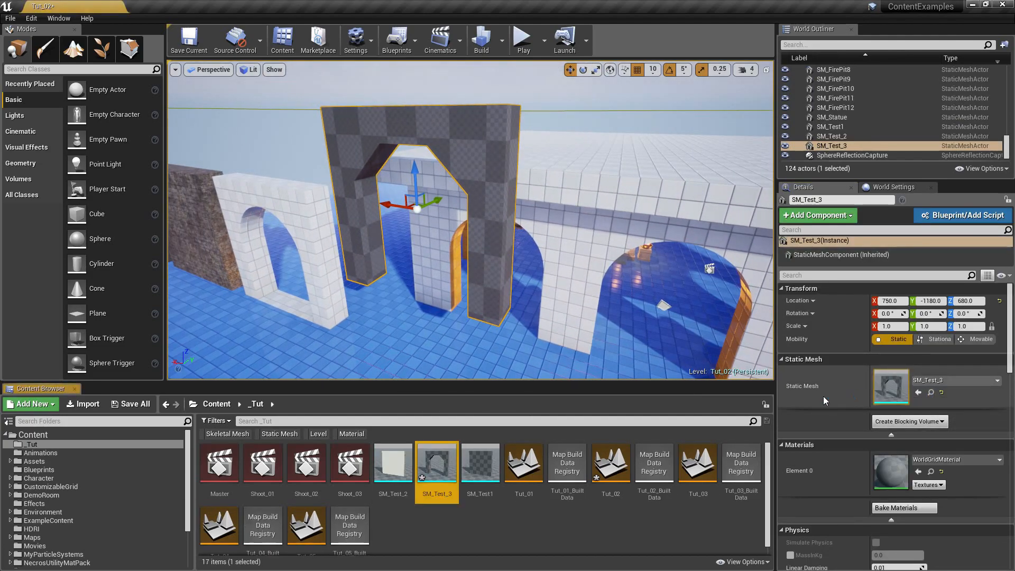
Bring SM_Test_3 into the static mesh editor and overlay UV channel 0 on the arch
{"action": "double_click", "coordinate": [435, 461]}
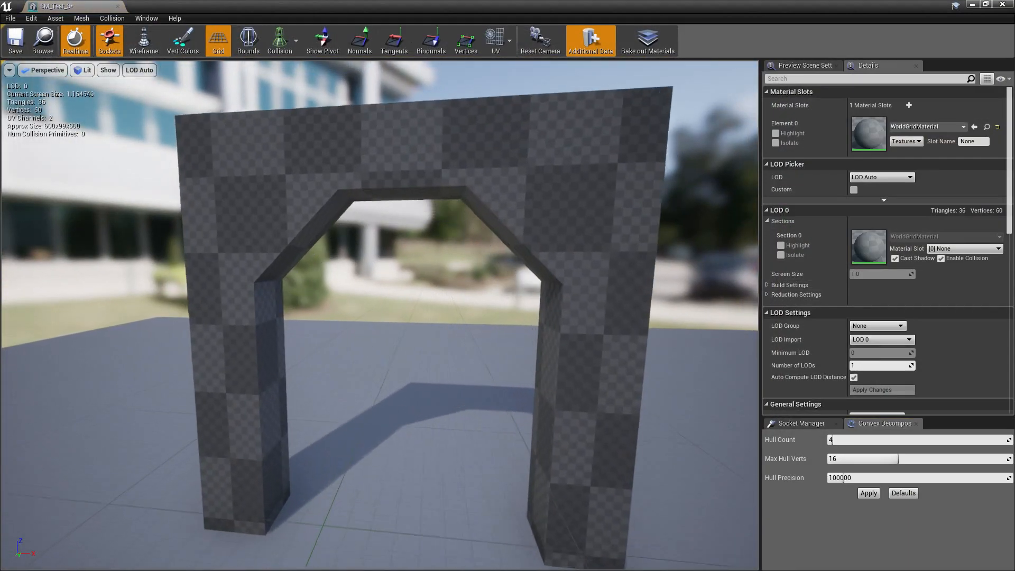
{"action": "left_click", "coordinate": [494, 40]}
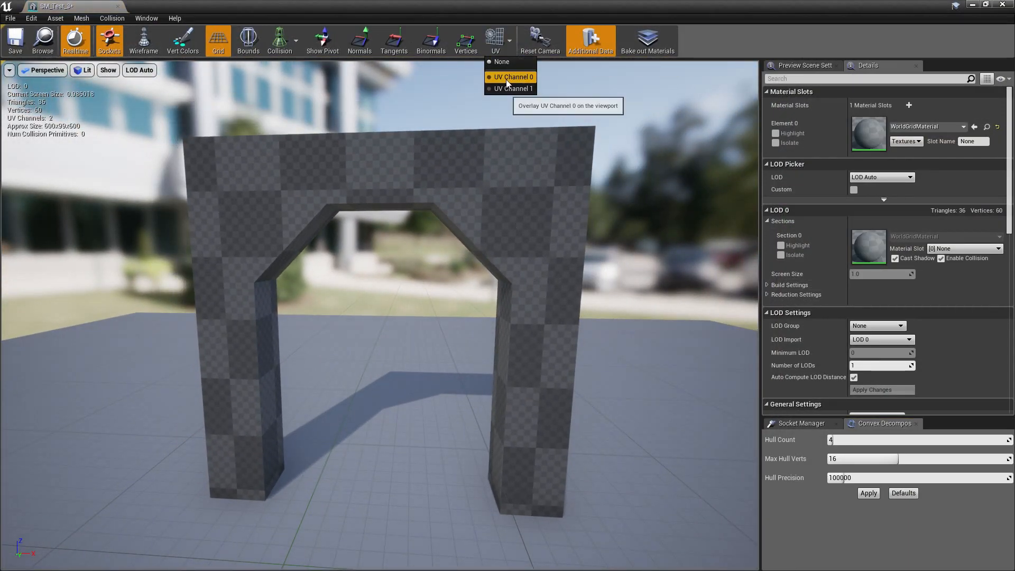
{"action": "left_click", "coordinate": [512, 77]}
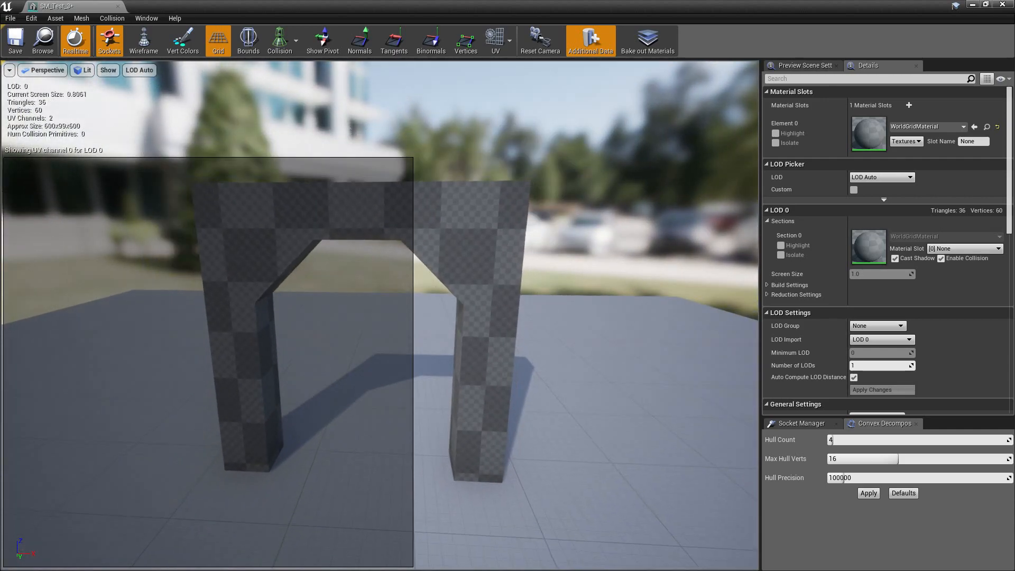
Switch the overlay to lightmap UV channel 1 and inspect the arch's layout
{"action": "left_click", "coordinate": [507, 40]}
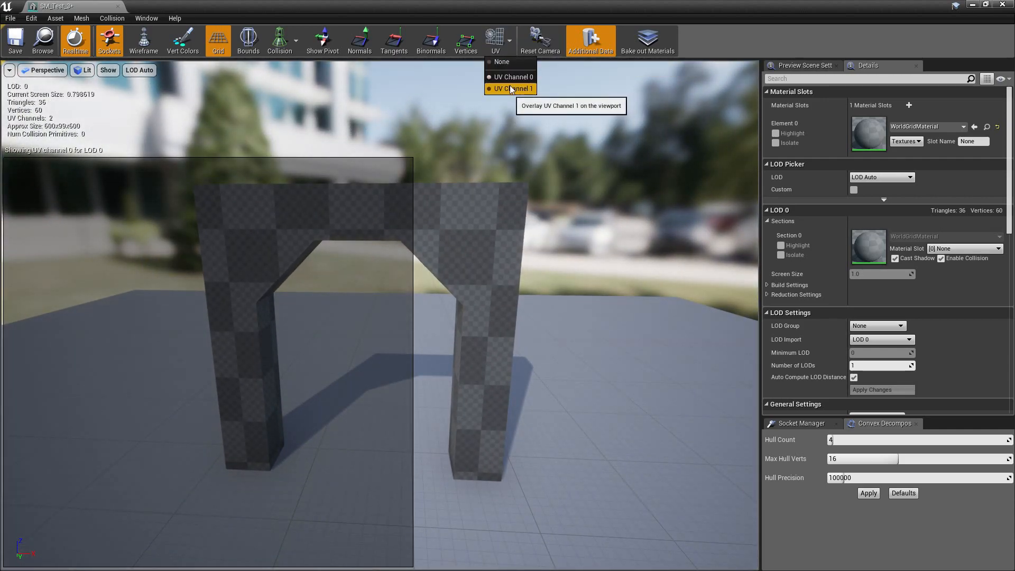
{"action": "left_click", "coordinate": [514, 89]}
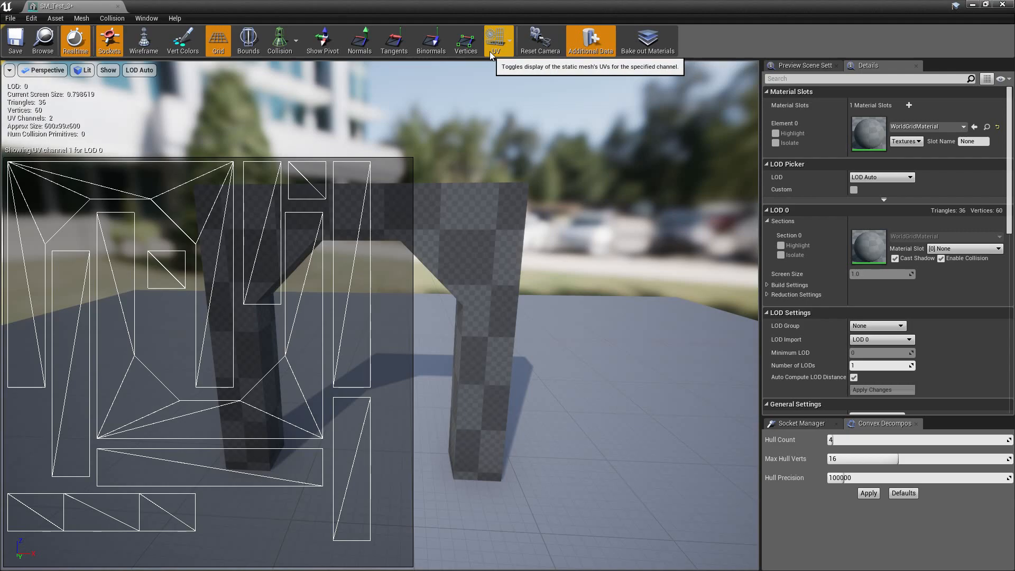
{"action": "mouse_move", "coordinate": [99, 182]}
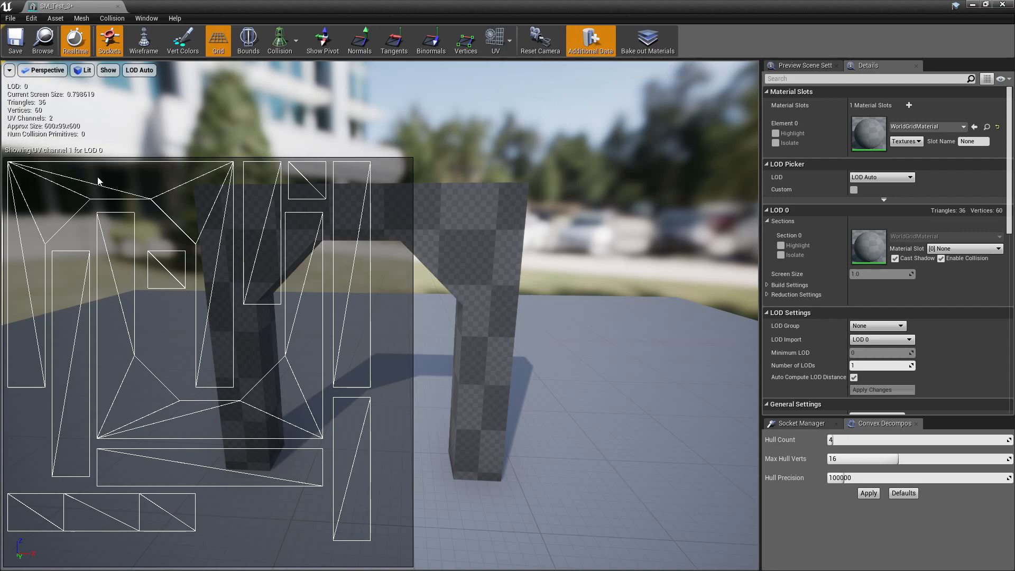
{"action": "mouse_move", "coordinate": [204, 335]}
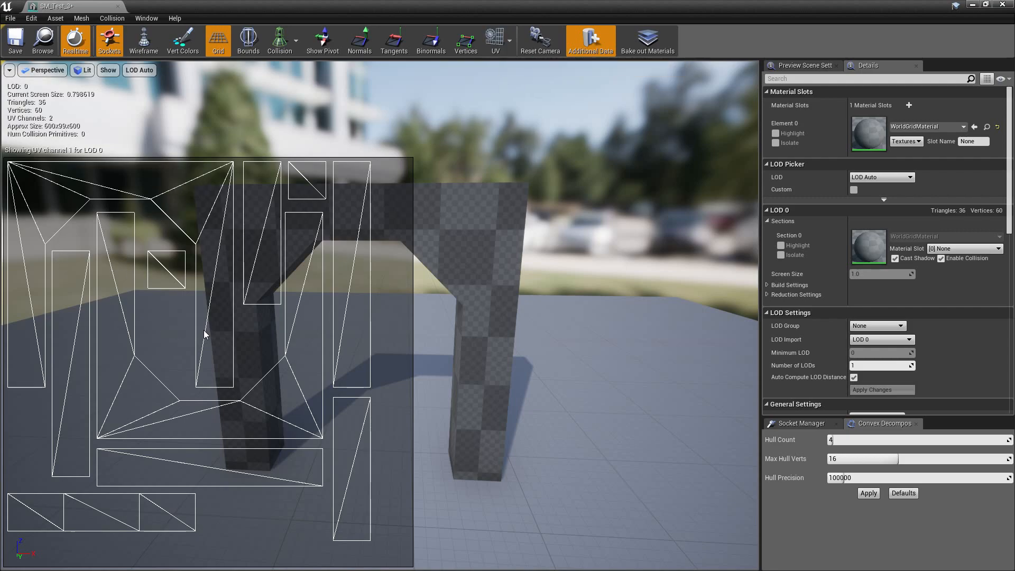
{"action": "mouse_move", "coordinate": [148, 331]}
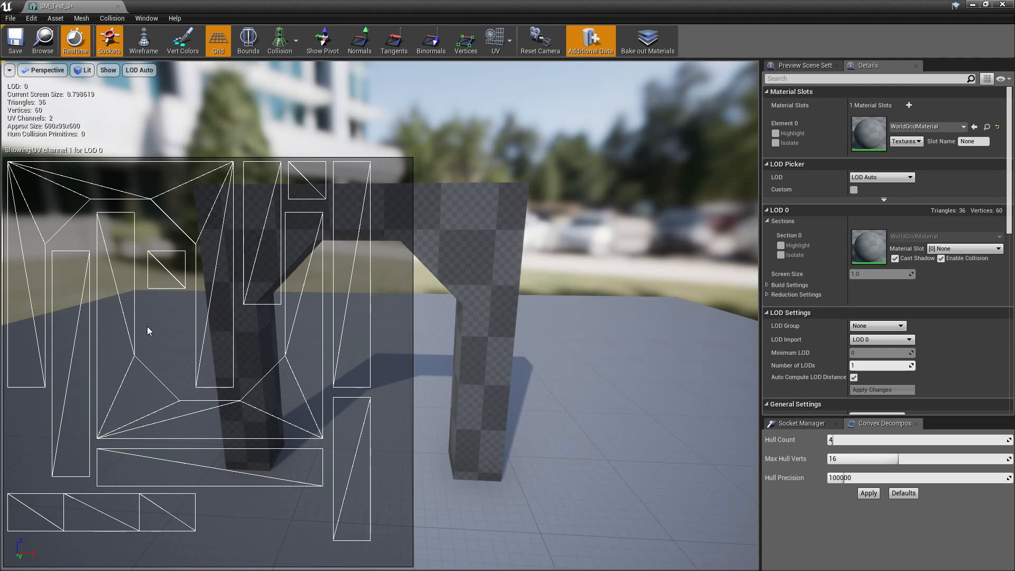
{"action": "mouse_move", "coordinate": [258, 364]}
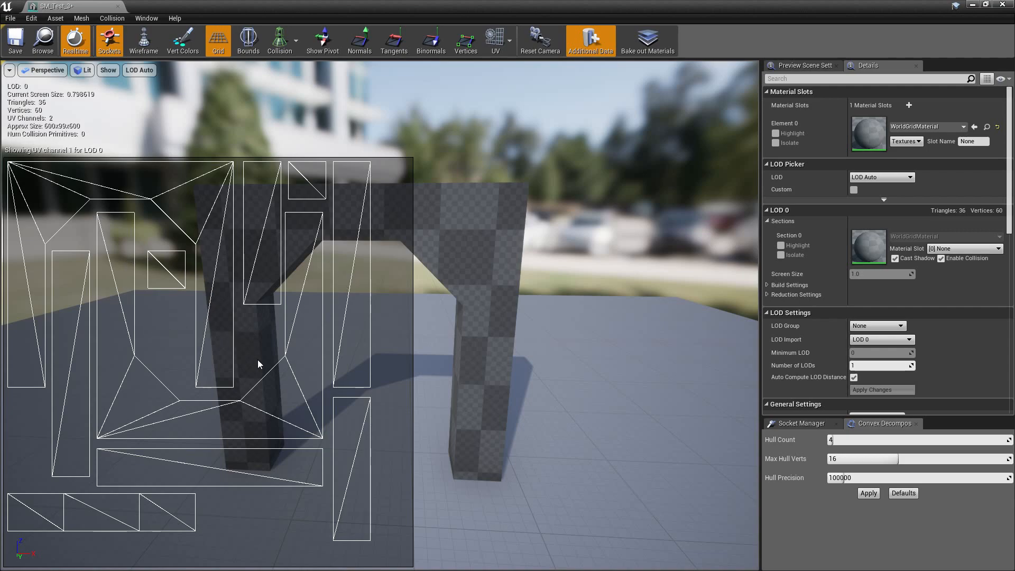
{"action": "mouse_move", "coordinate": [263, 253]}
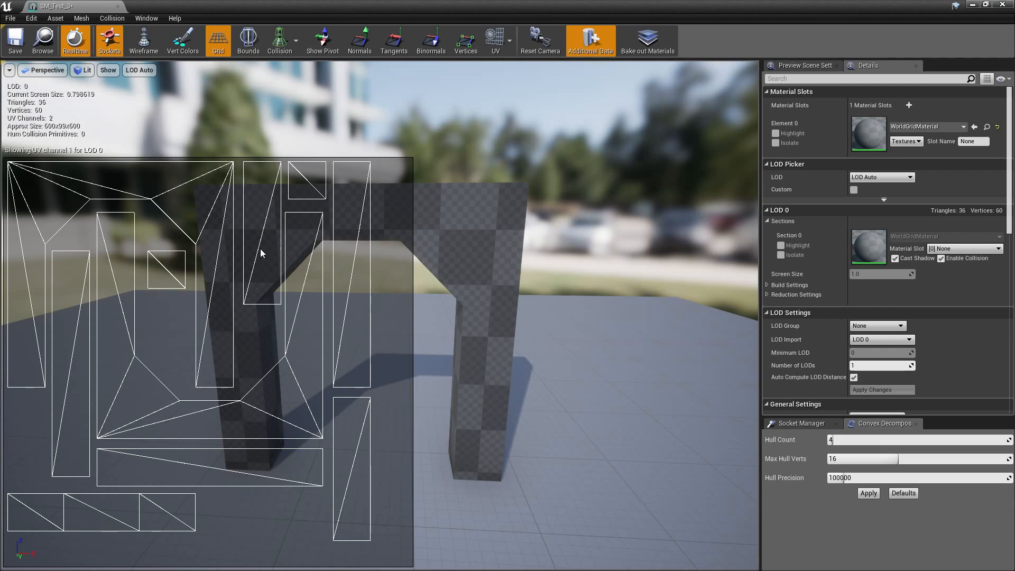
{"action": "mouse_move", "coordinate": [472, 466]}
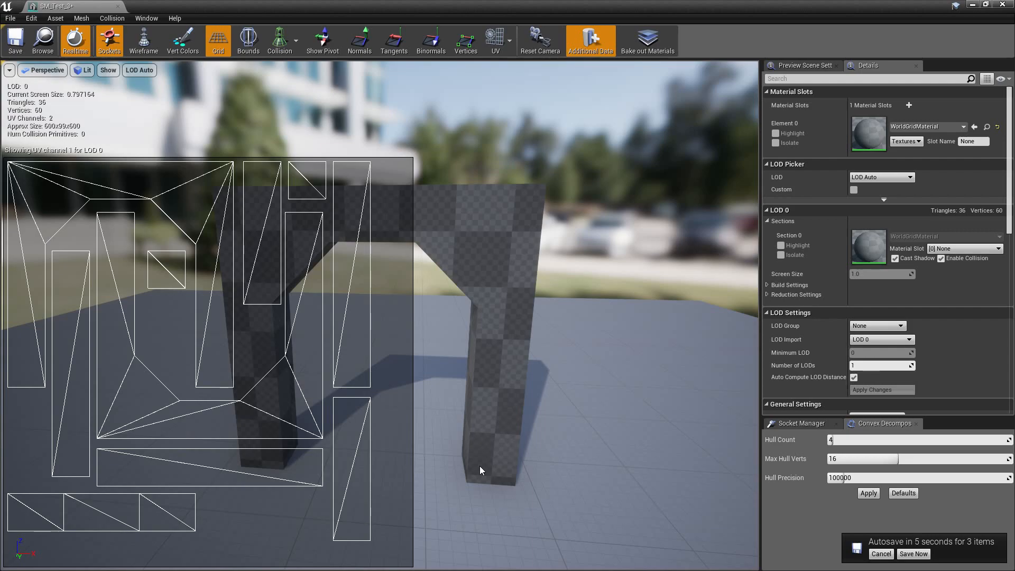
{"action": "mouse_move", "coordinate": [137, 354]}
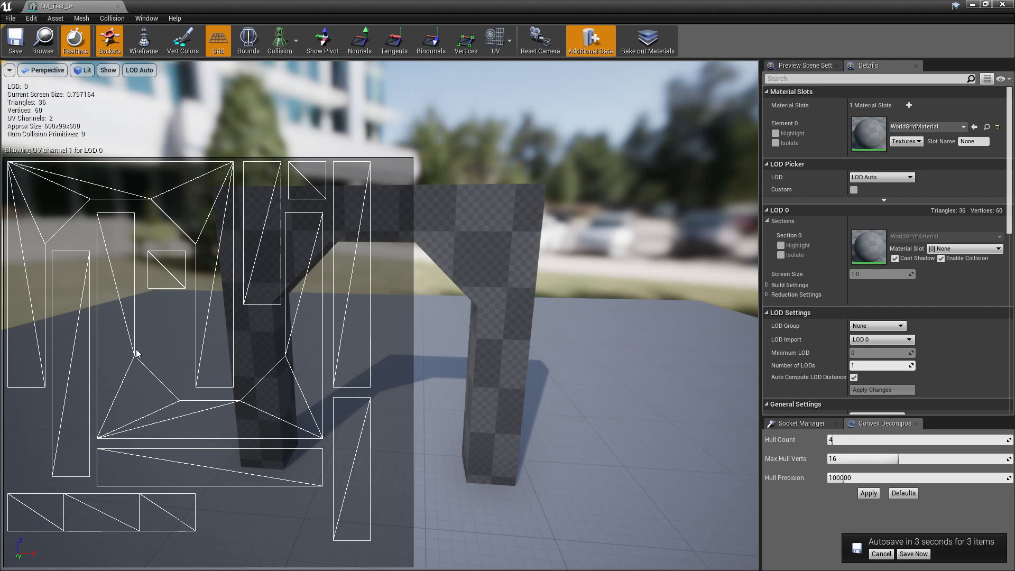
{"action": "mouse_move", "coordinate": [227, 257]}
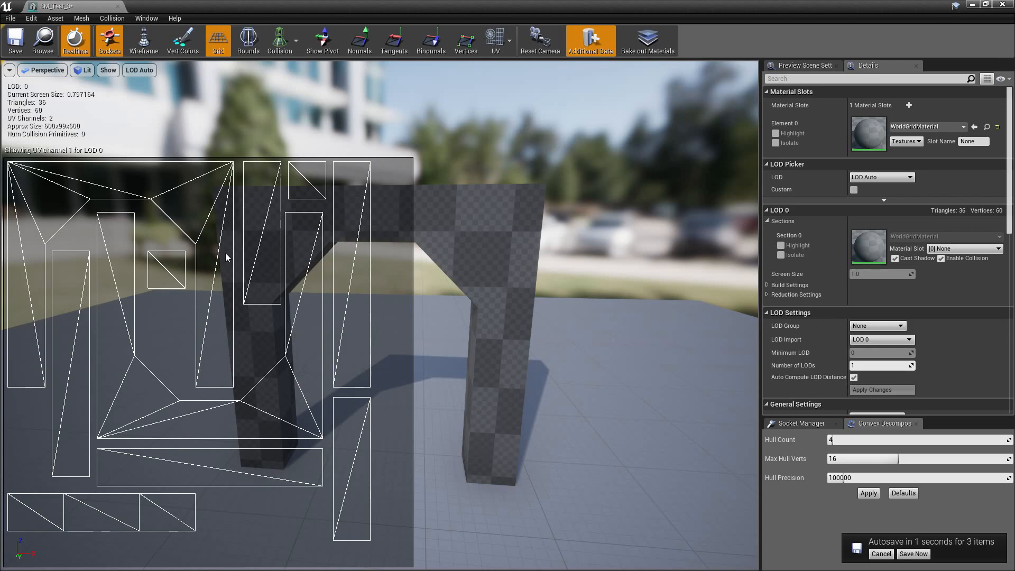
{"action": "left_click", "coordinate": [913, 553]}
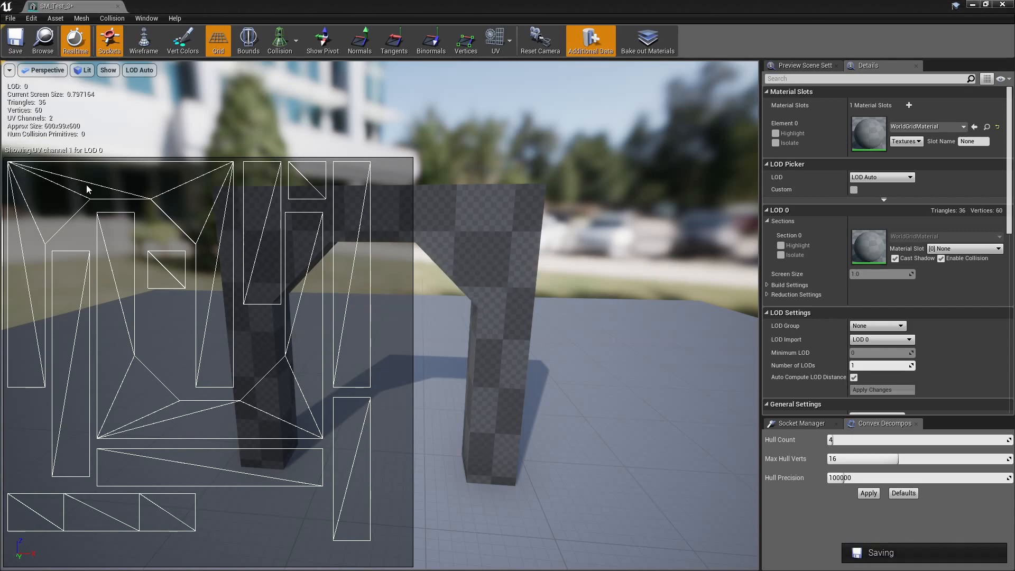
{"action": "mouse_move", "coordinate": [241, 216]}
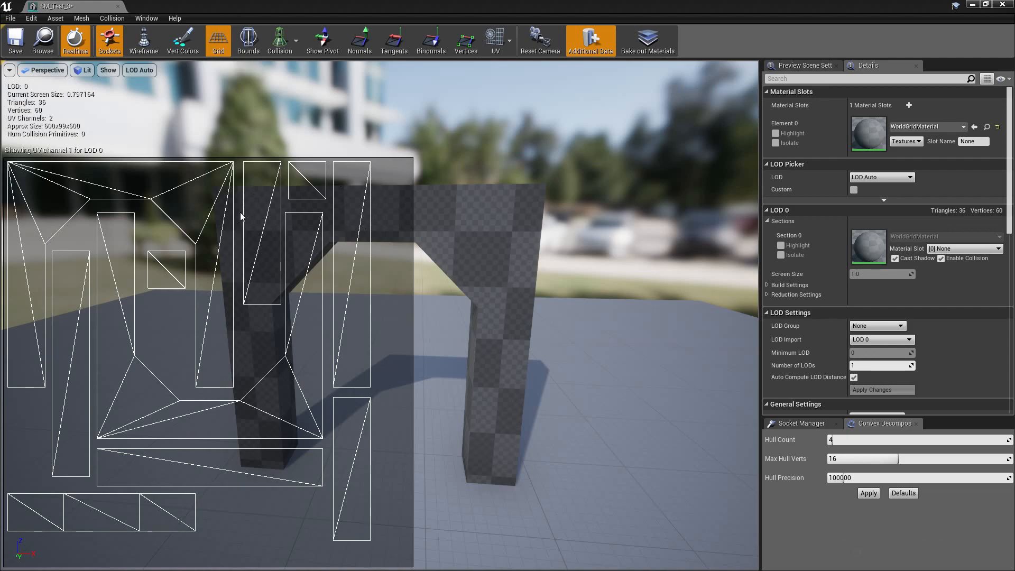
{"action": "mouse_move", "coordinate": [109, 10]}
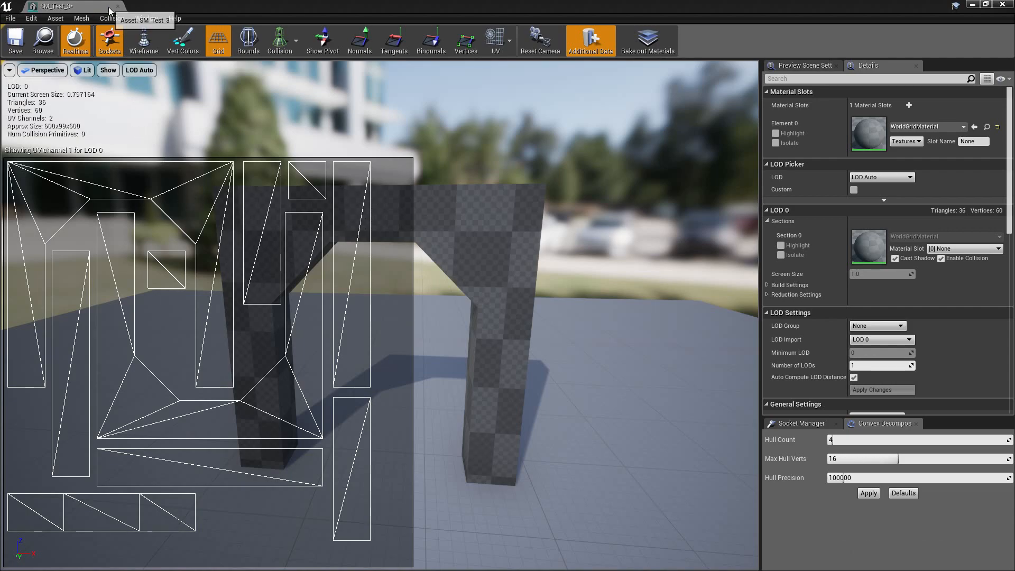
{"action": "left_click", "coordinate": [291, 40]}
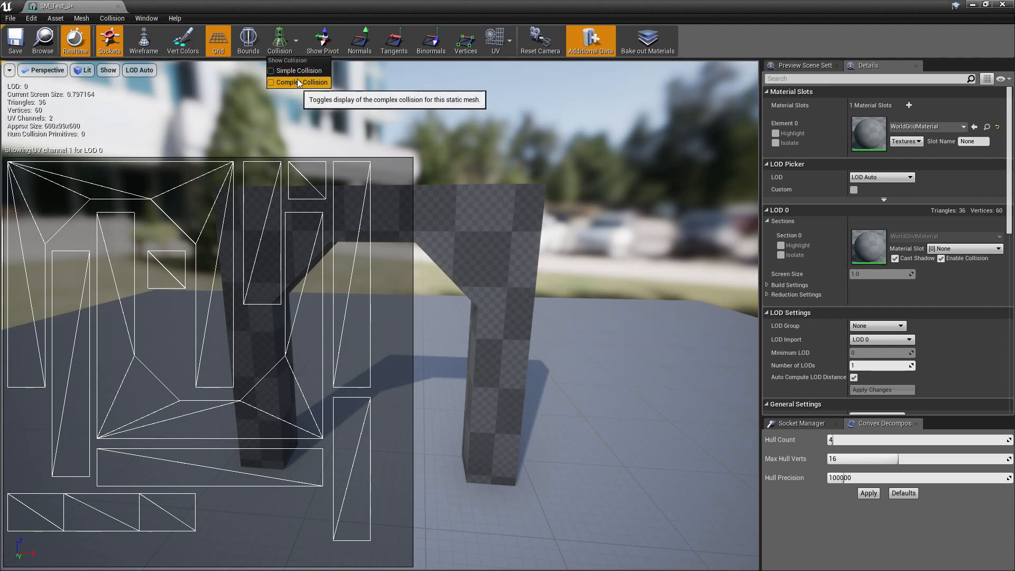
Clear the UV overlay and add a box simplified collision primitive to SM_Test_3
{"action": "left_click", "coordinate": [496, 41]}
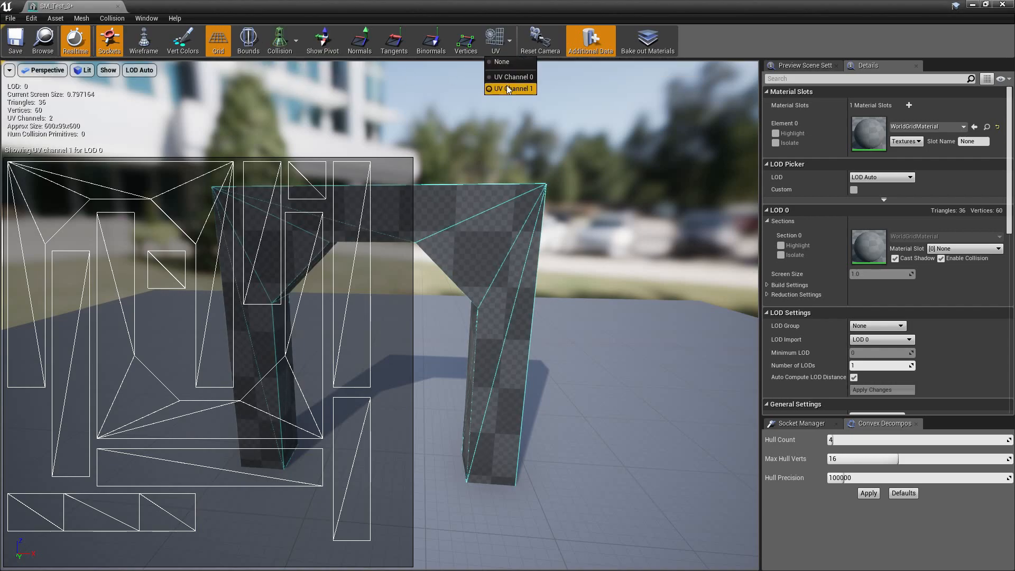
{"action": "left_click", "coordinate": [279, 40]}
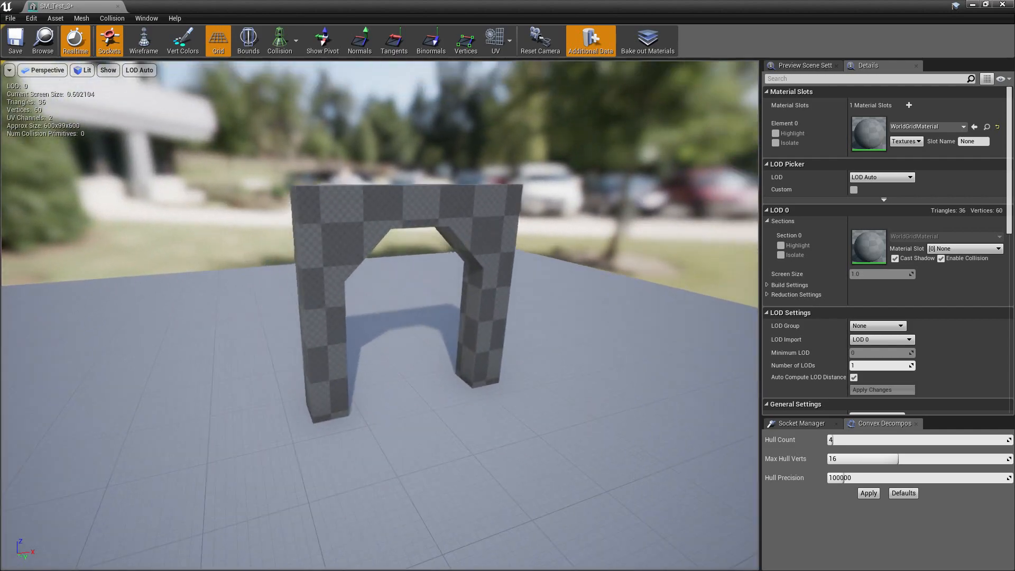
{"action": "left_click", "coordinate": [81, 18]}
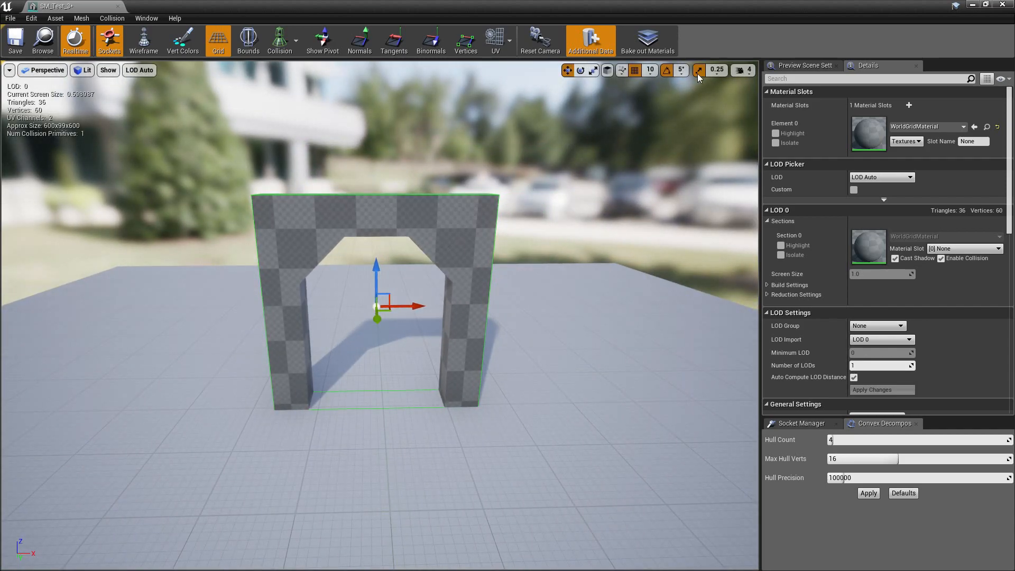
{"action": "mouse_move", "coordinate": [698, 71]}
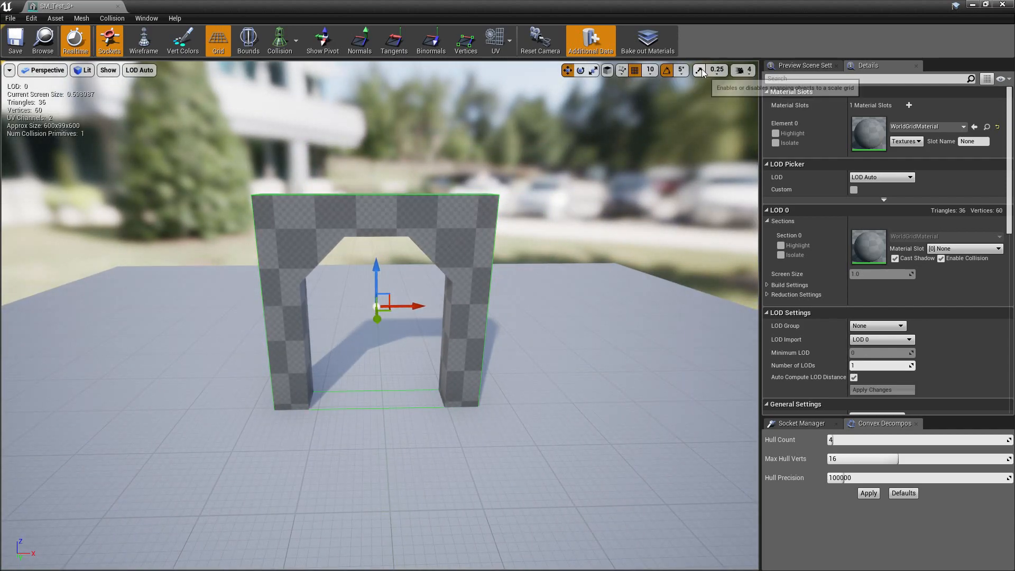
{"action": "mouse_move", "coordinate": [434, 308]}
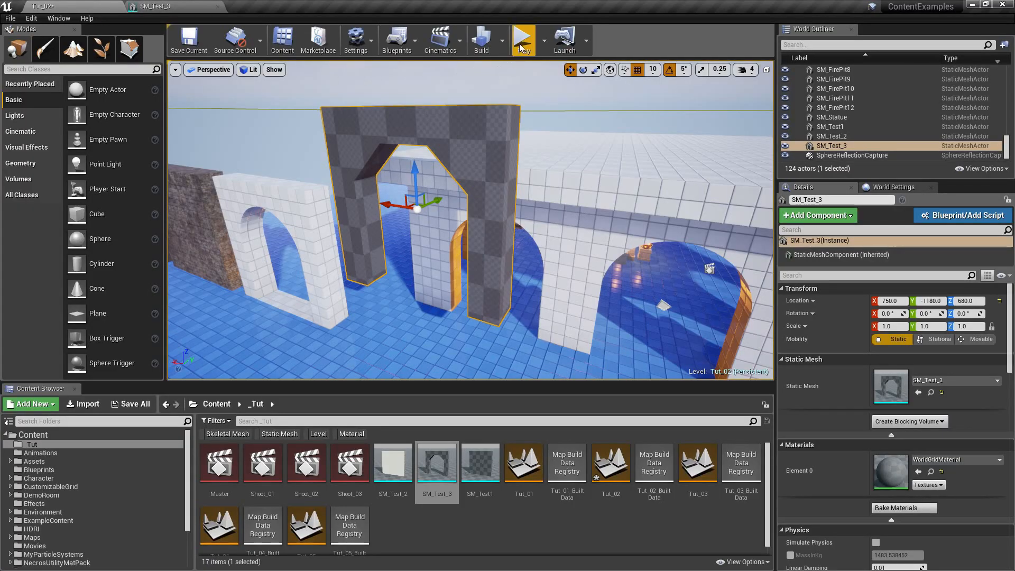
Play-test the level walking to the arch, then reopen SM_Test_3 in the mesh editor
{"action": "left_click", "coordinate": [523, 38]}
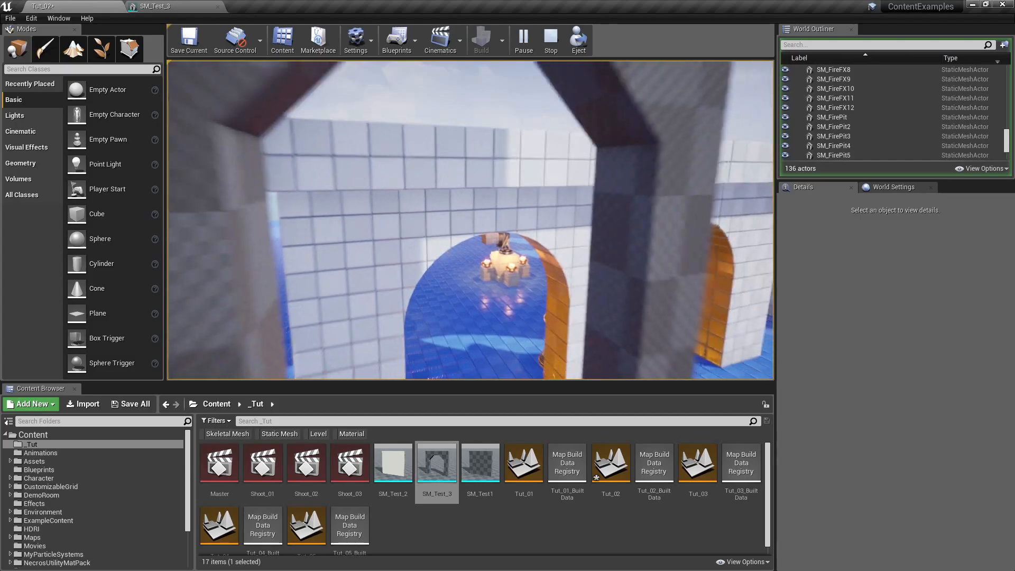
{"action": "double_click", "coordinate": [436, 462]}
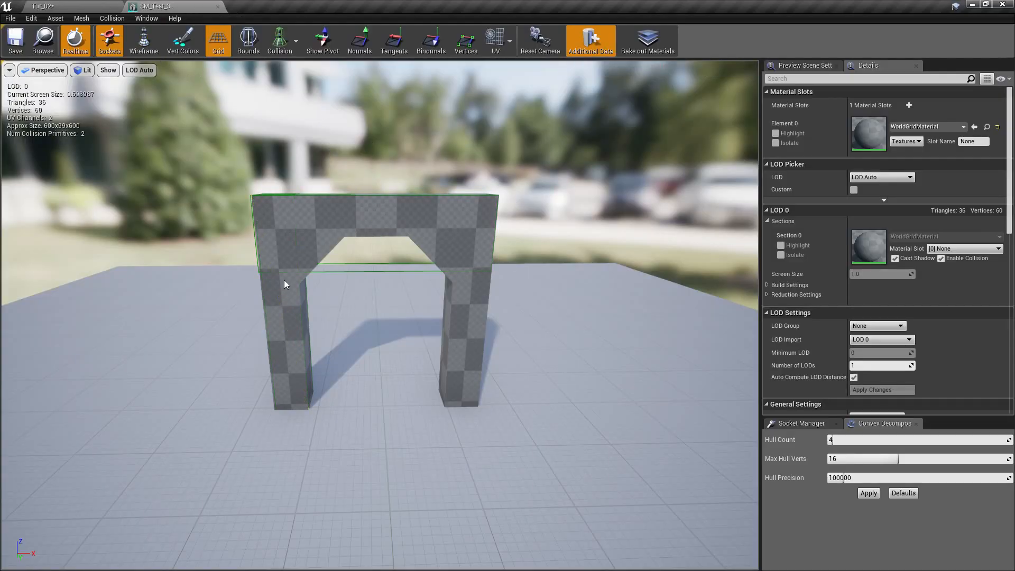
Remove all simplified collision from SM_Test_3, leaving zero collision primitives
{"action": "left_click", "coordinate": [111, 18]}
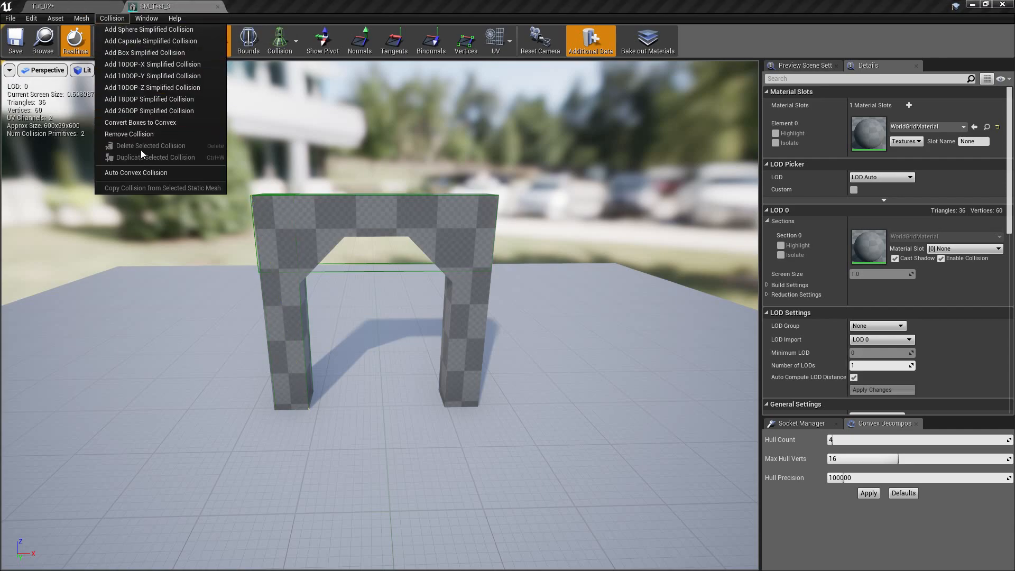
{"action": "left_click", "coordinate": [146, 17]}
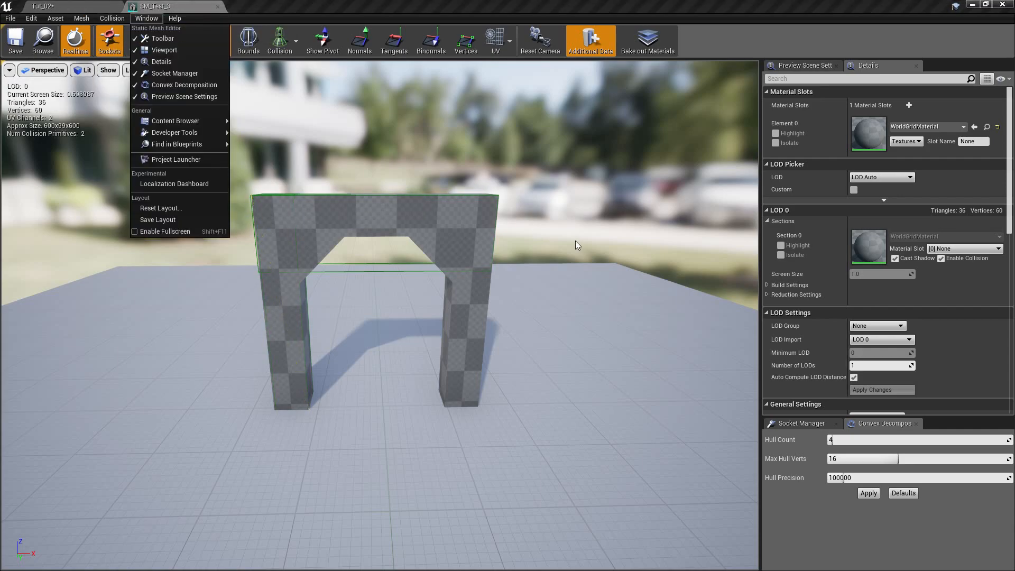
{"action": "left_click", "coordinate": [456, 200]}
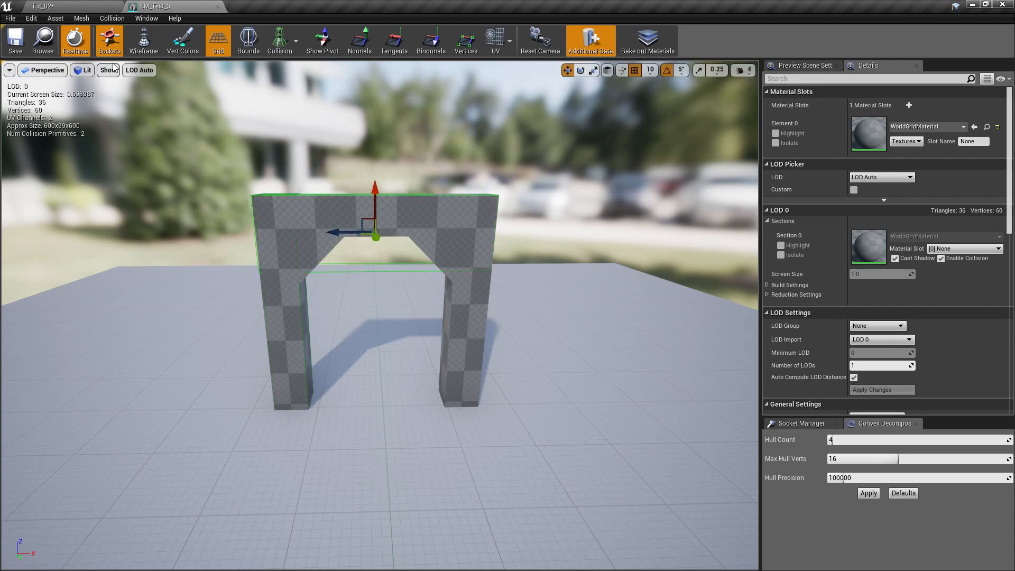
{"action": "left_click", "coordinate": [112, 18]}
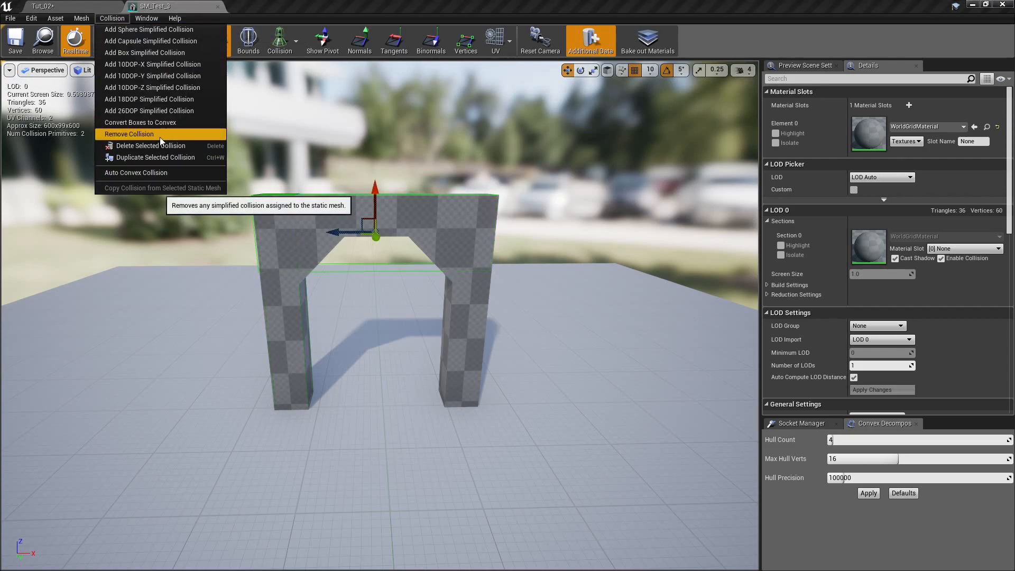
{"action": "left_click", "coordinate": [129, 134]}
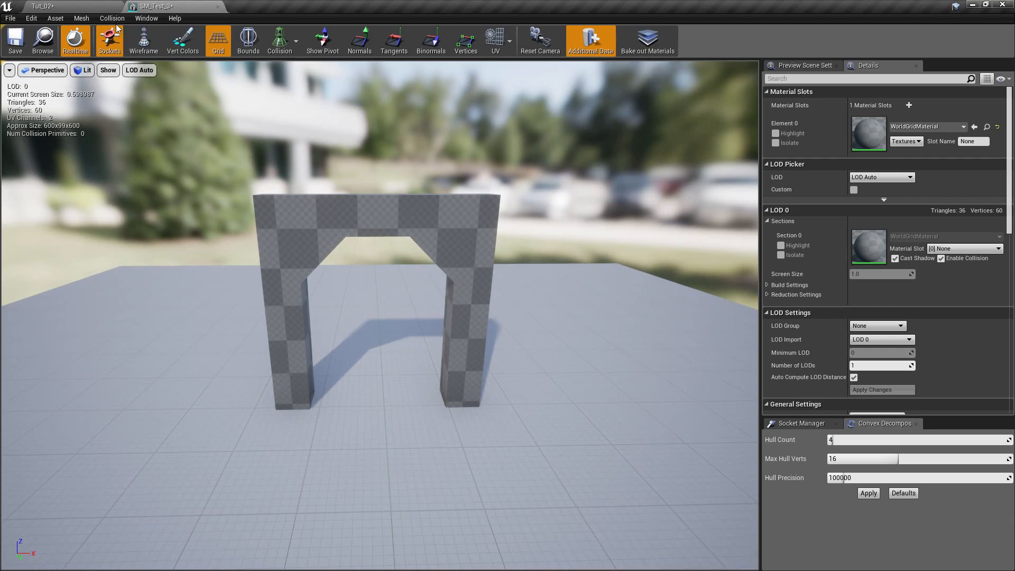
{"action": "left_click", "coordinate": [112, 17]}
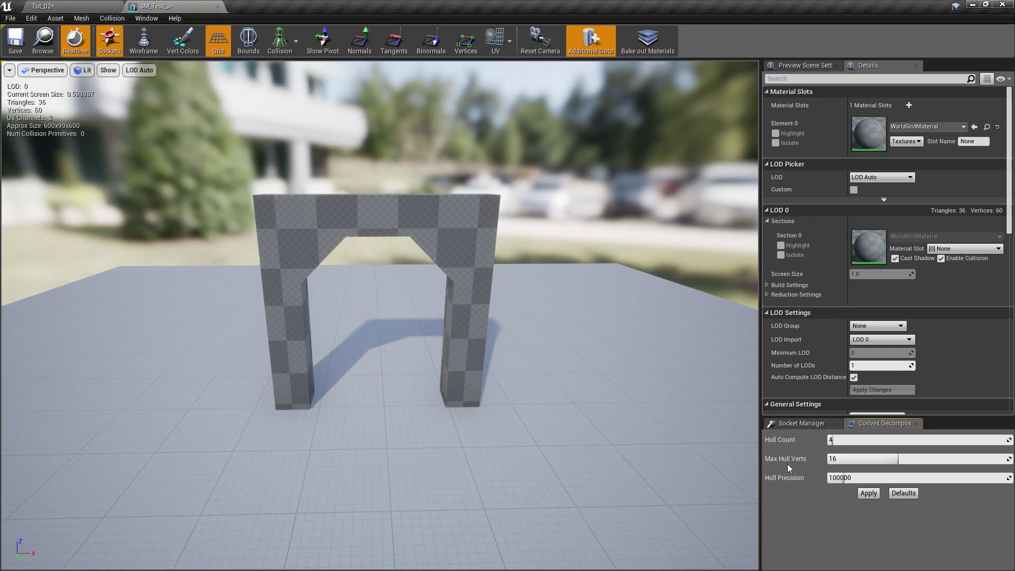
{"action": "mouse_move", "coordinate": [895, 473]}
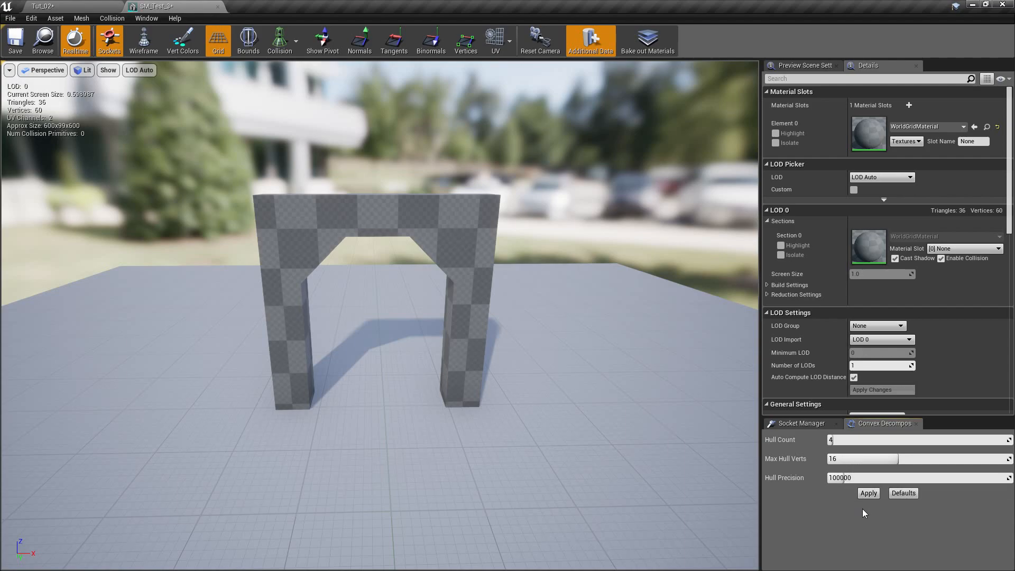
{"action": "mouse_move", "coordinate": [857, 519]}
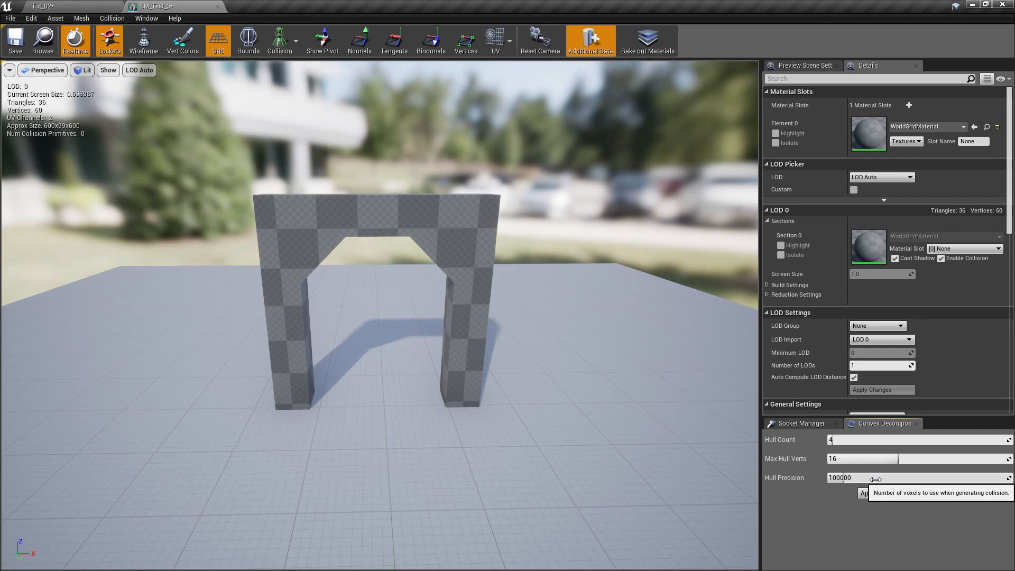
{"action": "mouse_move", "coordinate": [893, 458]}
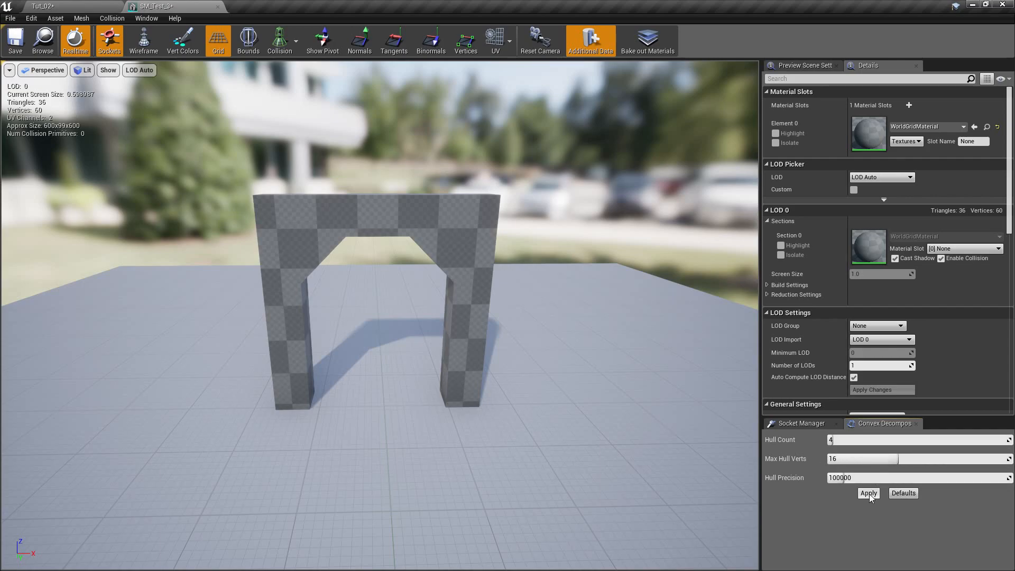
Apply auto convex collision with Hull Count 4 to generate four hulls on SM_Test_3
{"action": "left_click", "coordinate": [867, 493]}
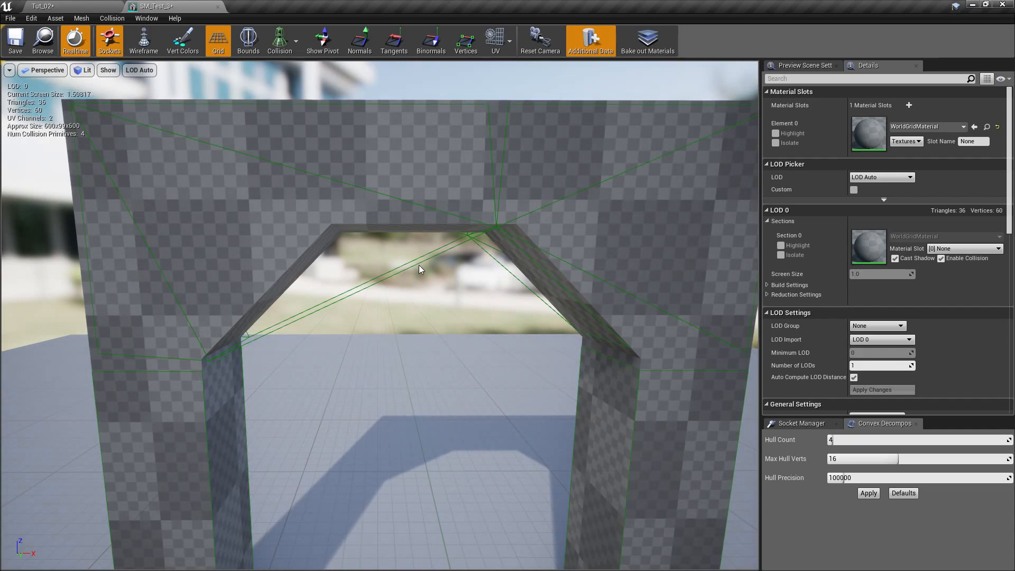
{"action": "mouse_move", "coordinate": [330, 268]}
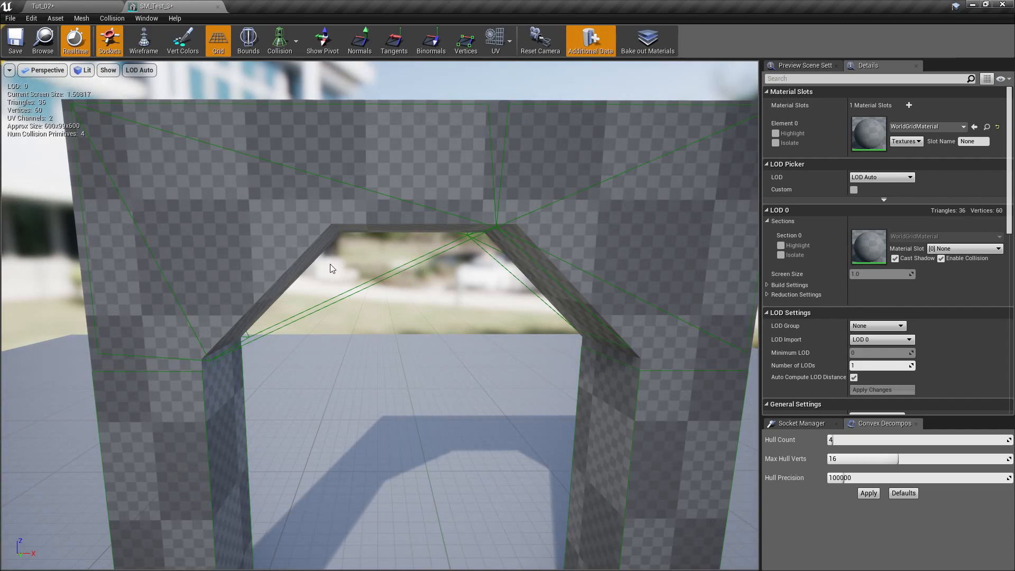
{"action": "mouse_move", "coordinate": [414, 249]}
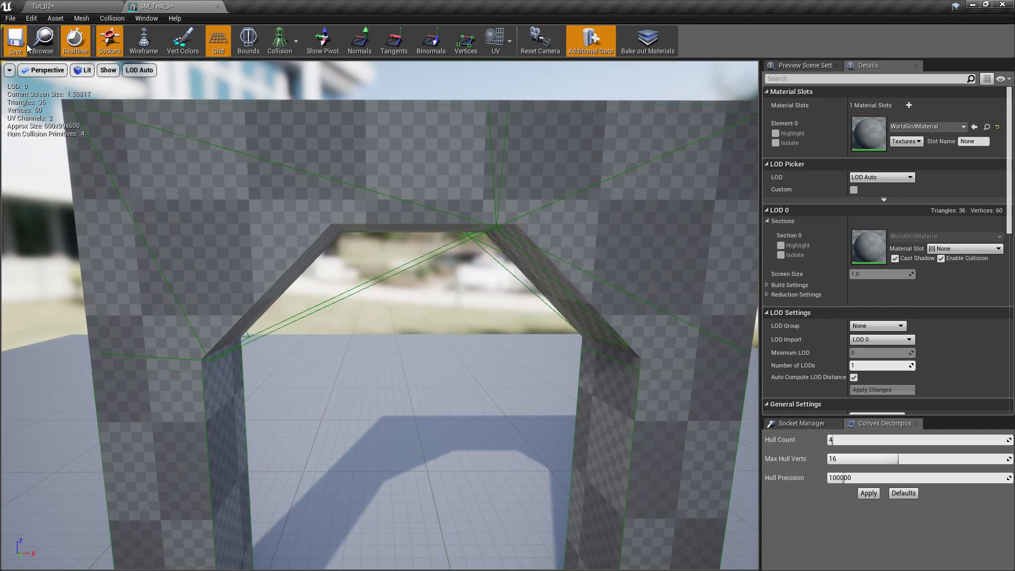
Return to the Tut_02 level and select the wall and cylinder arch brushes
{"action": "left_click", "coordinate": [42, 6]}
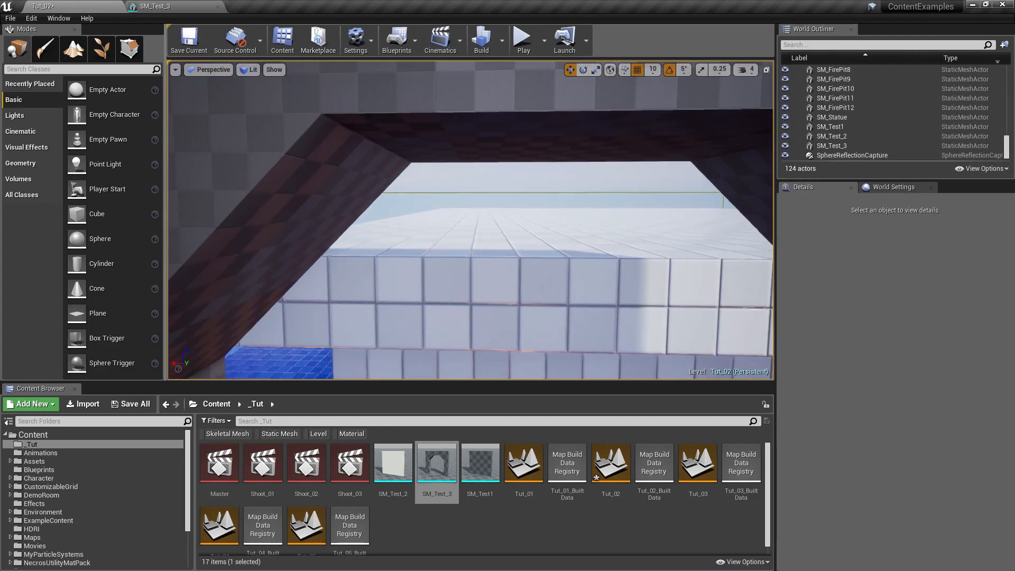
{"action": "double_click", "coordinate": [436, 462]}
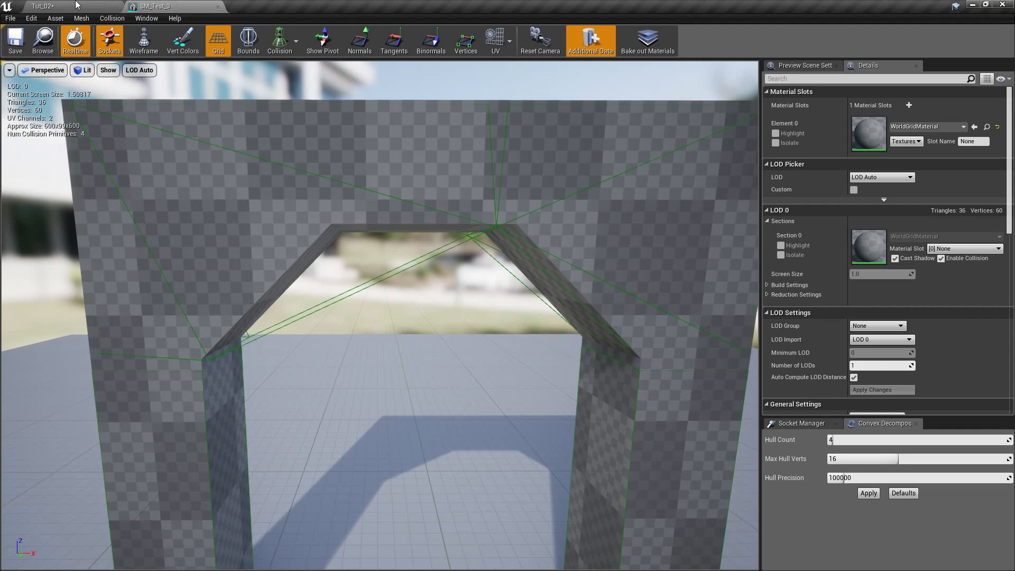
{"action": "left_click", "coordinate": [45, 5]}
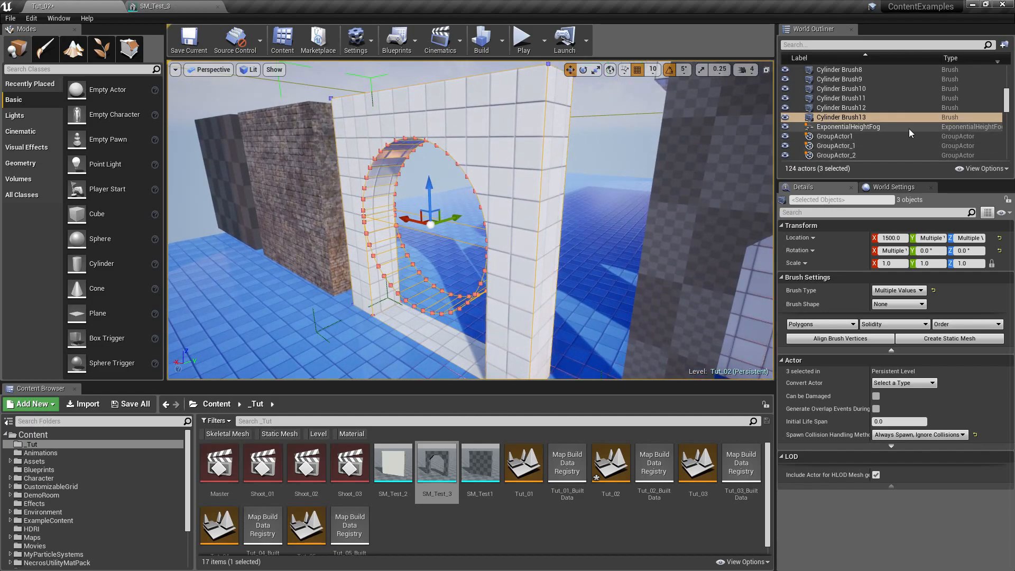
Create static mesh SM_Test_4 in /Content/_Tut from the three selected brushes
{"action": "scroll", "scroll_direction": "down", "scroll_amount": 3}
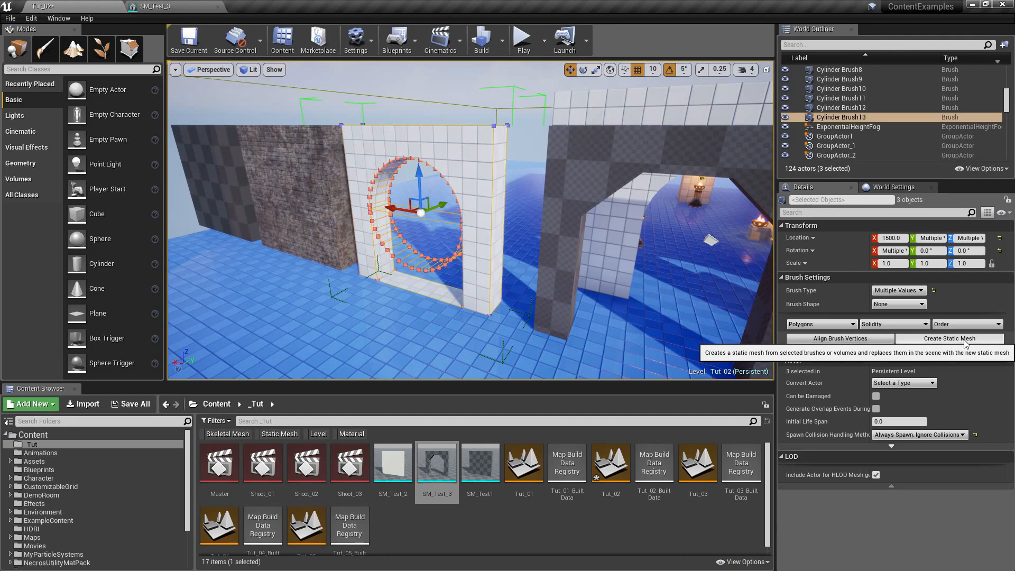
{"action": "left_click", "coordinate": [948, 338]}
{"action": "type", "text": "SM_Test_"}
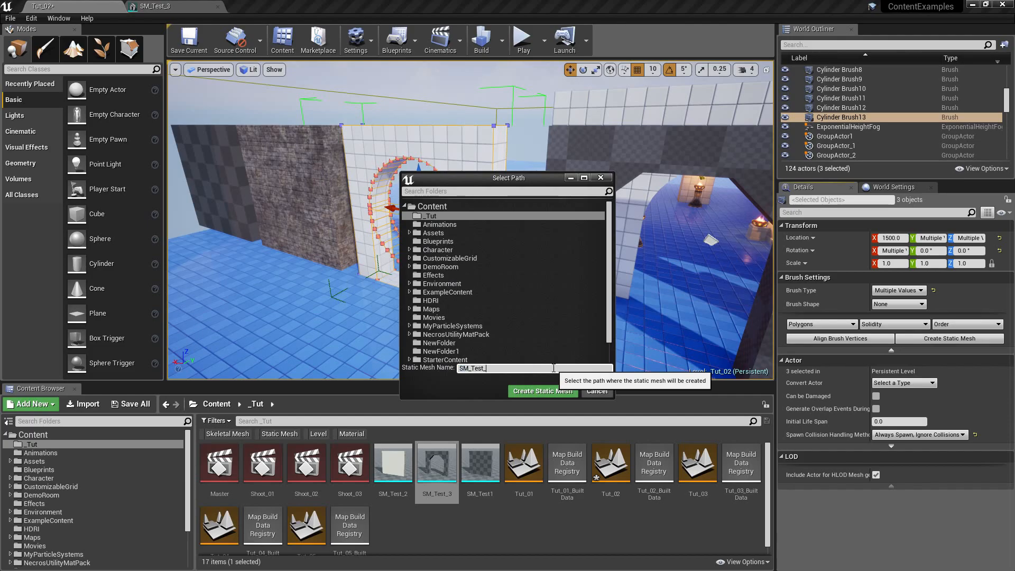
{"action": "left_click", "coordinate": [541, 392]}
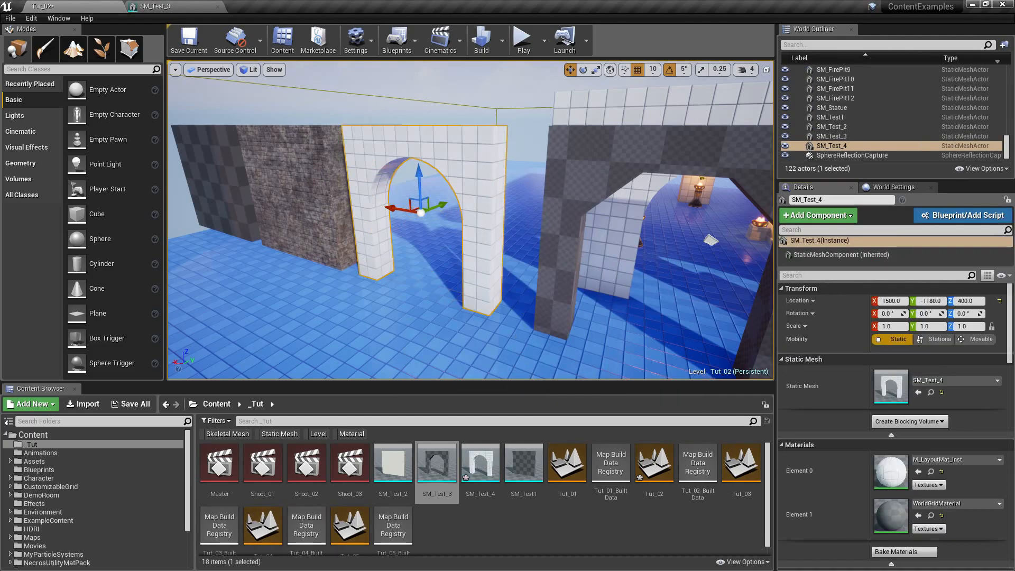
{"action": "mouse_move", "coordinate": [436, 462]}
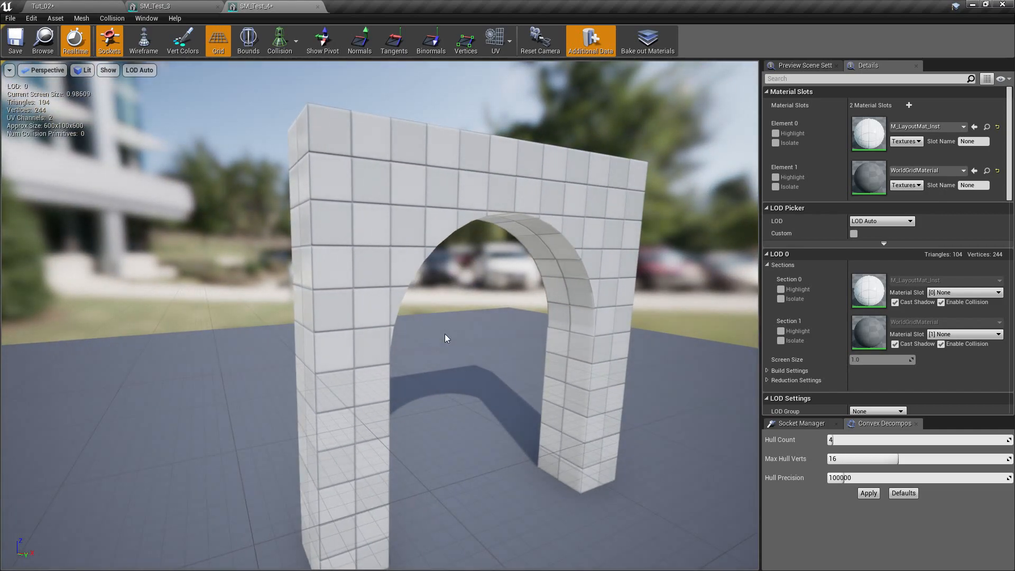
Apply four-hull convex decomposition collision to the SM_Test_4 round arch
{"action": "left_click", "coordinate": [112, 18]}
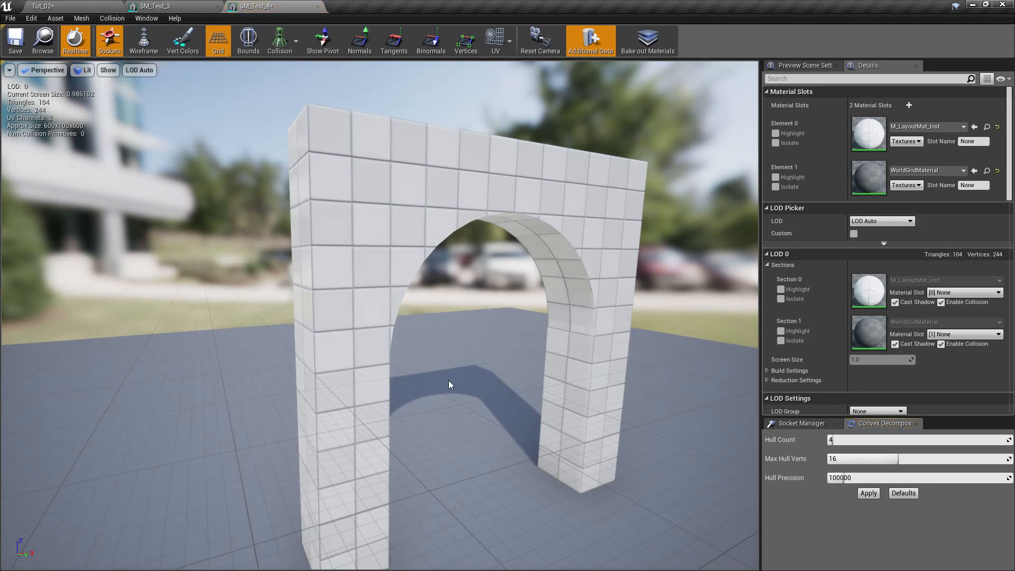
{"action": "left_click", "coordinate": [867, 493]}
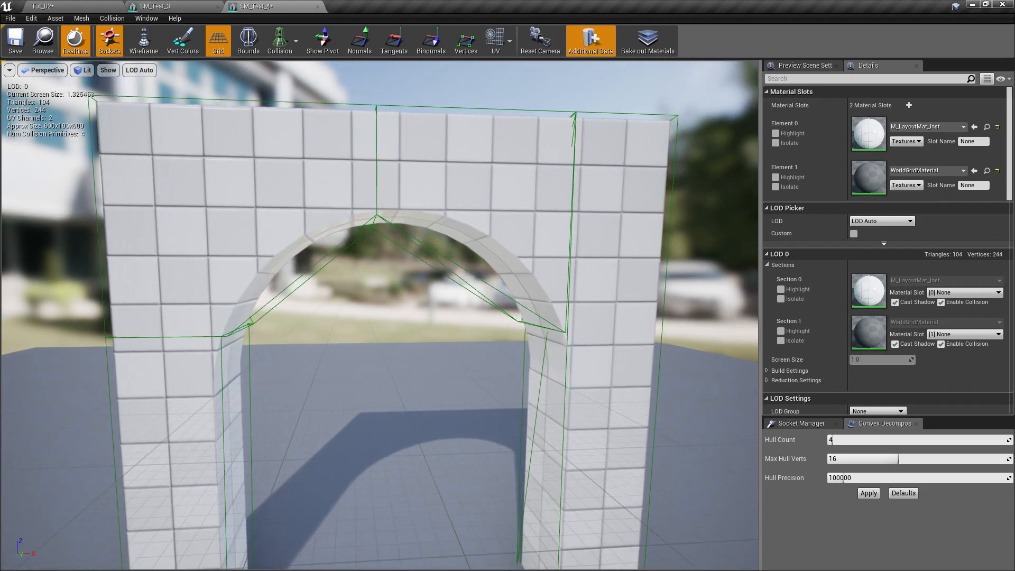
Overlay SM_Test_4's UV layout and switch it to lightmap UV channel 1
{"action": "left_click", "coordinate": [495, 40]}
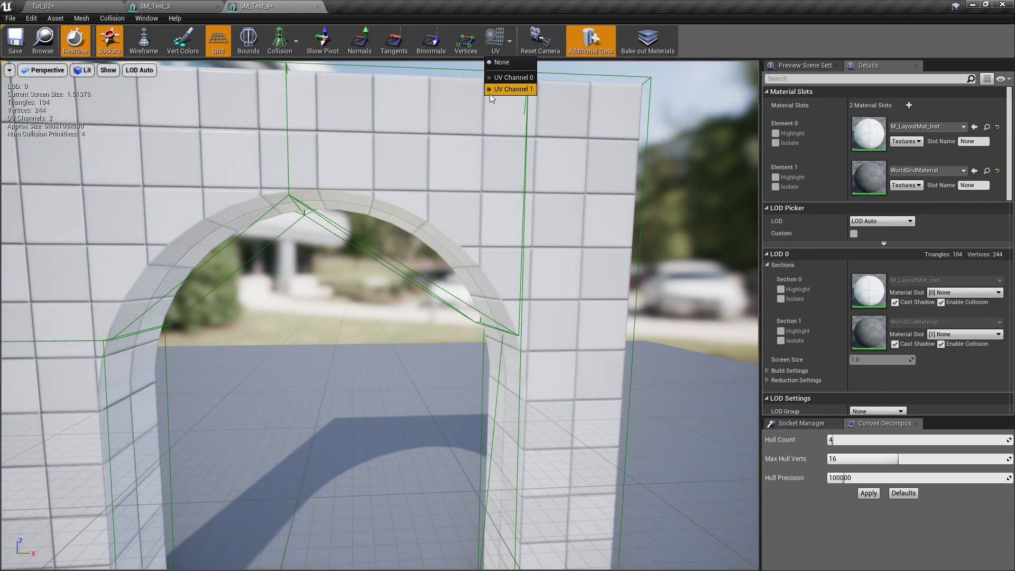
{"action": "left_click", "coordinate": [512, 77]}
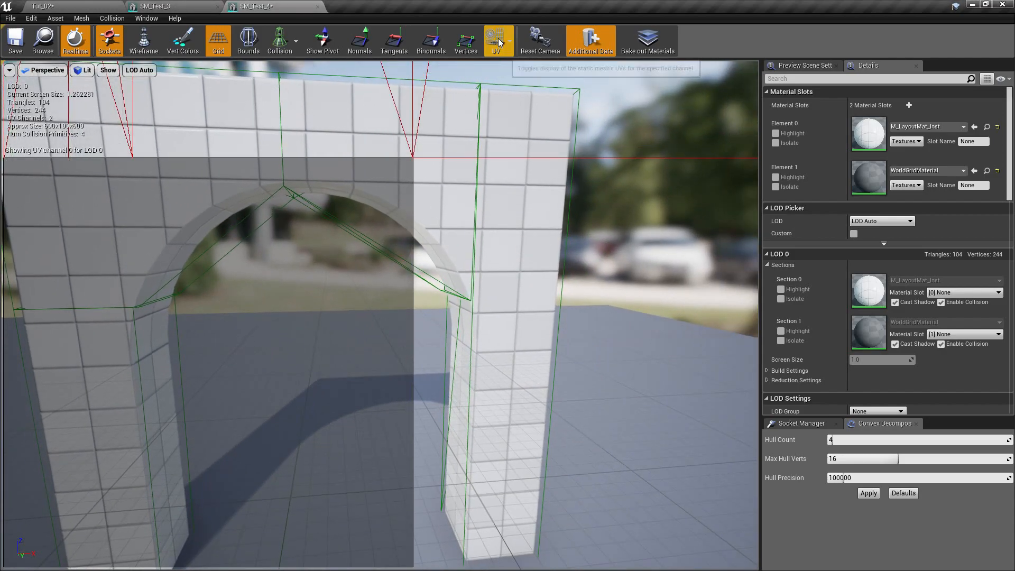
{"action": "left_click", "coordinate": [496, 37]}
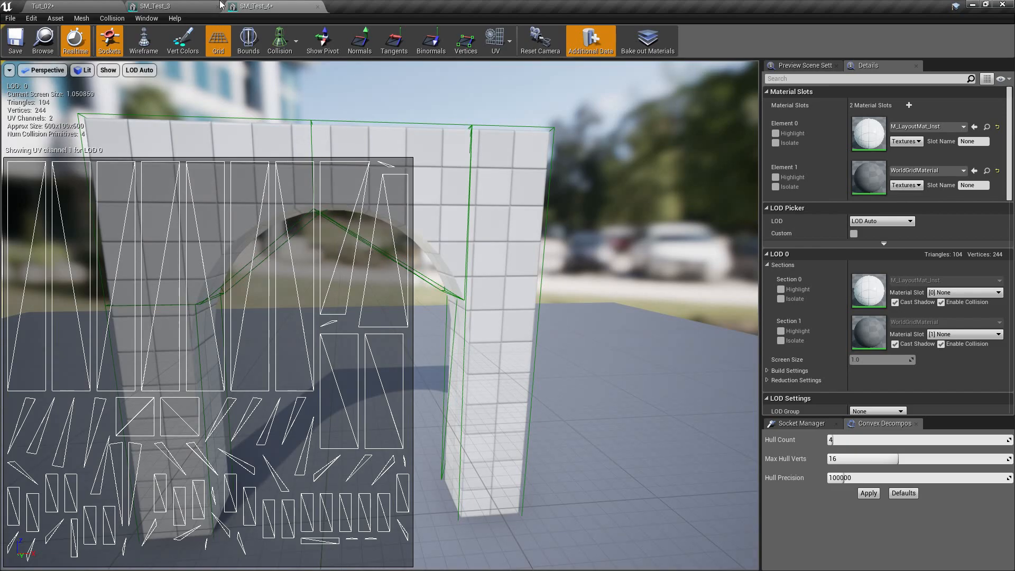
Compare SM_Test_3's lightmap UV channel 1, then close the mesh editors back to Tut_02
{"action": "left_click", "coordinate": [496, 41]}
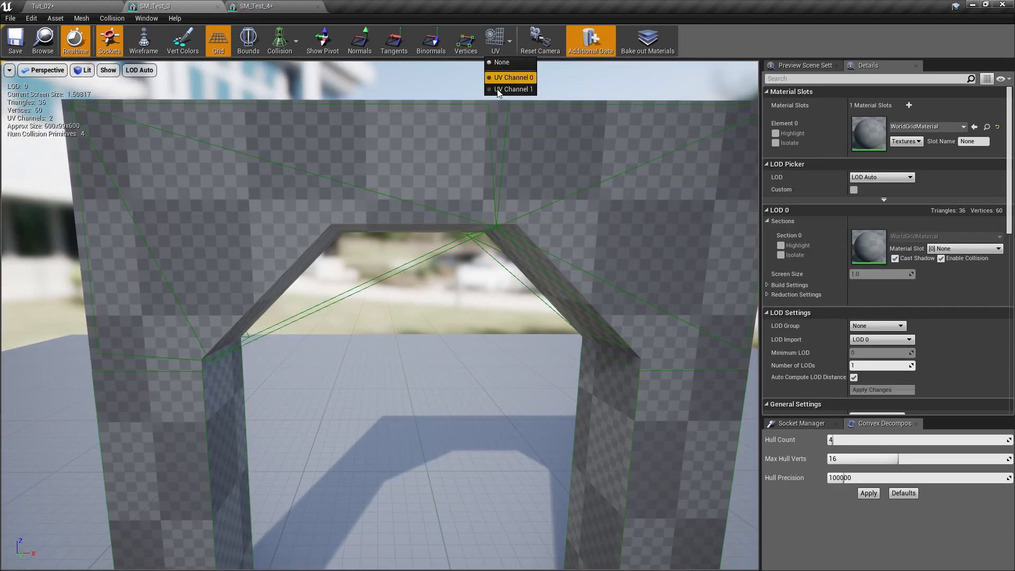
{"action": "left_click", "coordinate": [514, 89]}
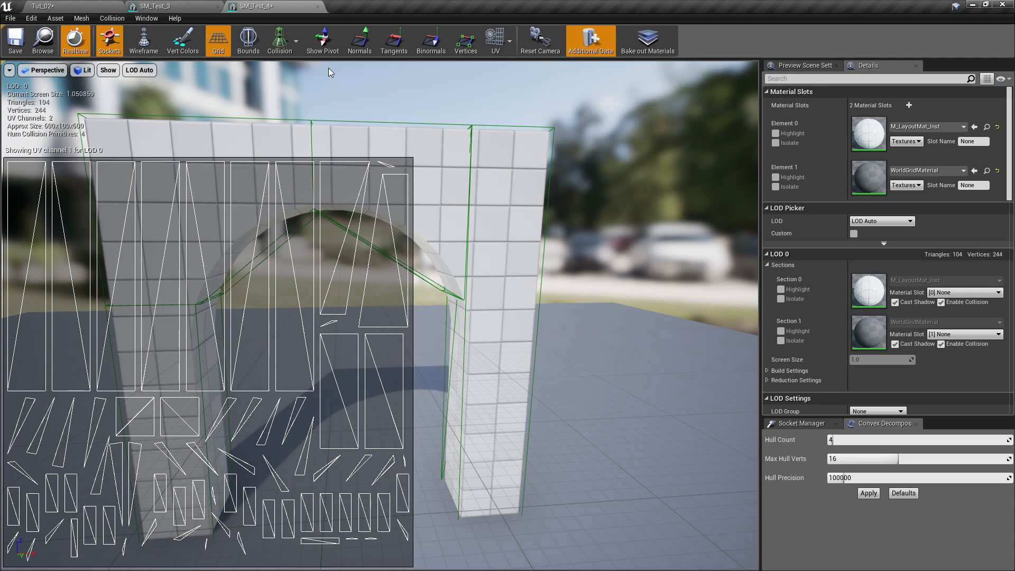
{"action": "mouse_move", "coordinate": [27, 421]}
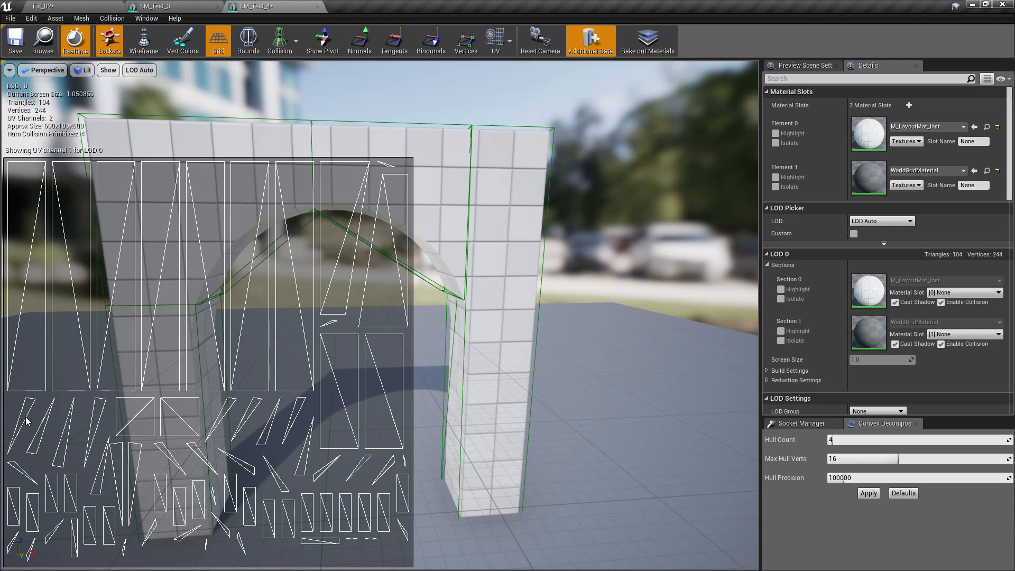
{"action": "mouse_move", "coordinate": [236, 412]}
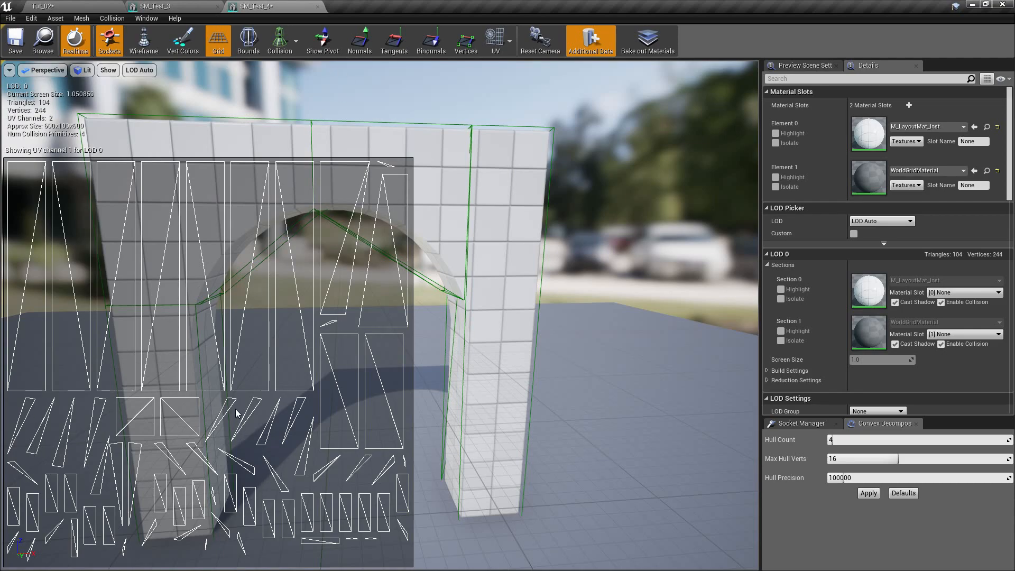
{"action": "mouse_move", "coordinate": [306, 445]}
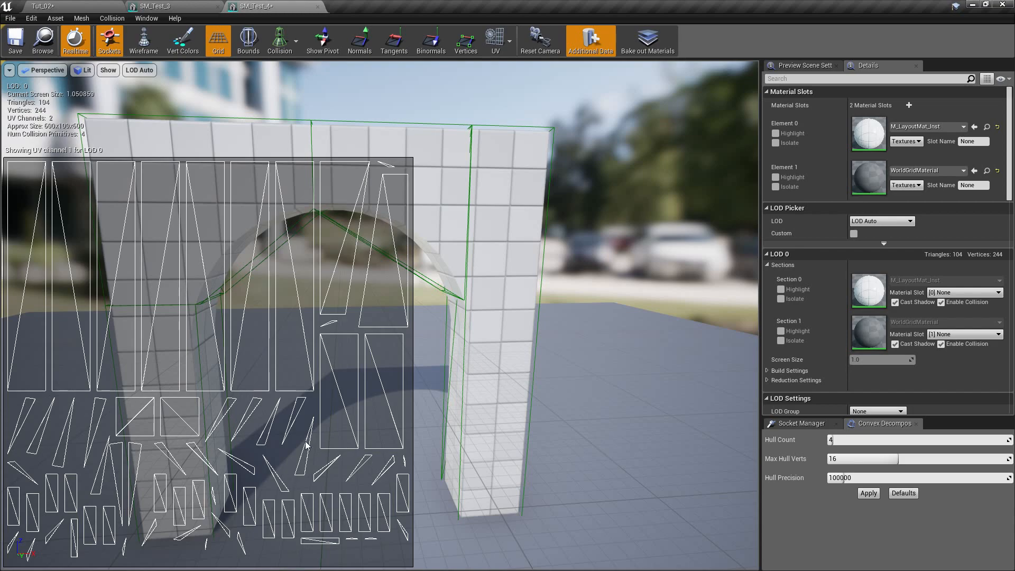
{"action": "mouse_move", "coordinate": [208, 548]}
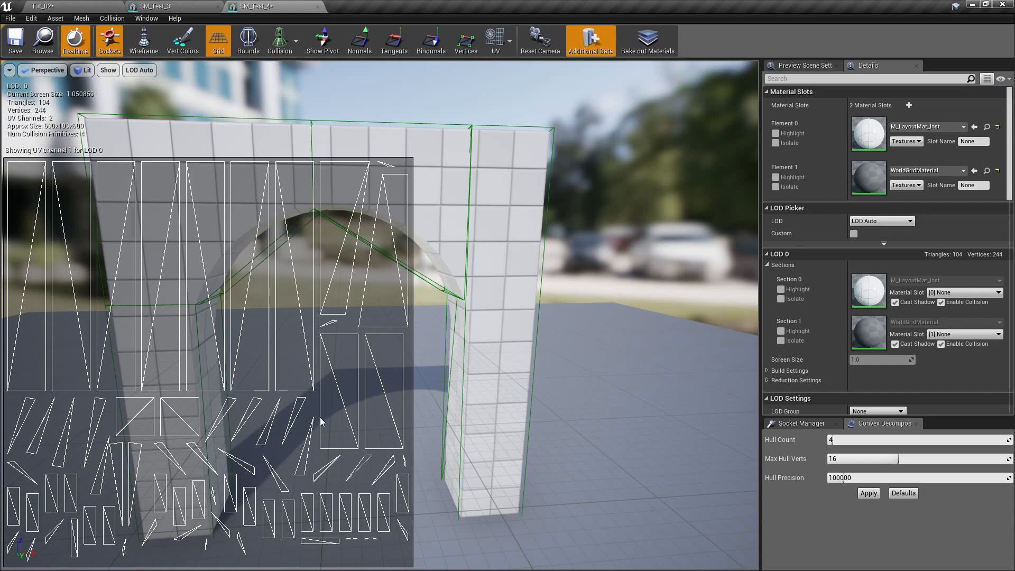
{"action": "mouse_move", "coordinate": [240, 220]}
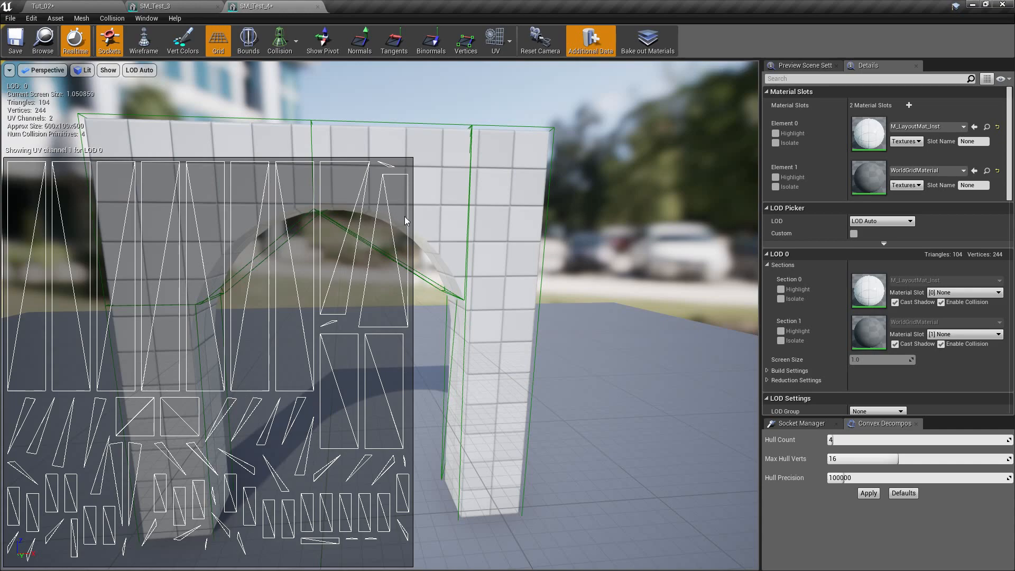
{"action": "mouse_move", "coordinate": [473, 302]}
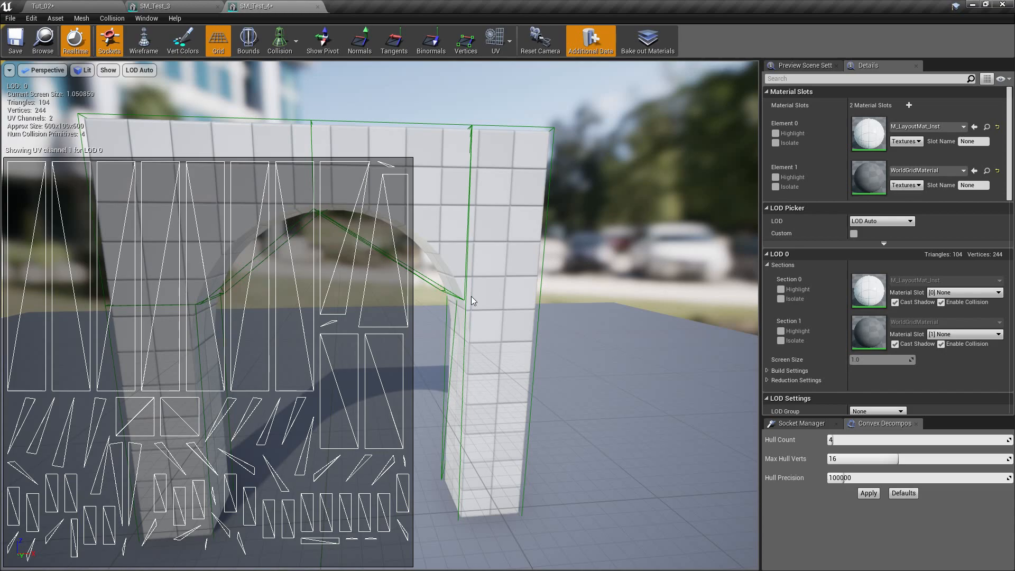
{"action": "mouse_move", "coordinate": [441, 278]}
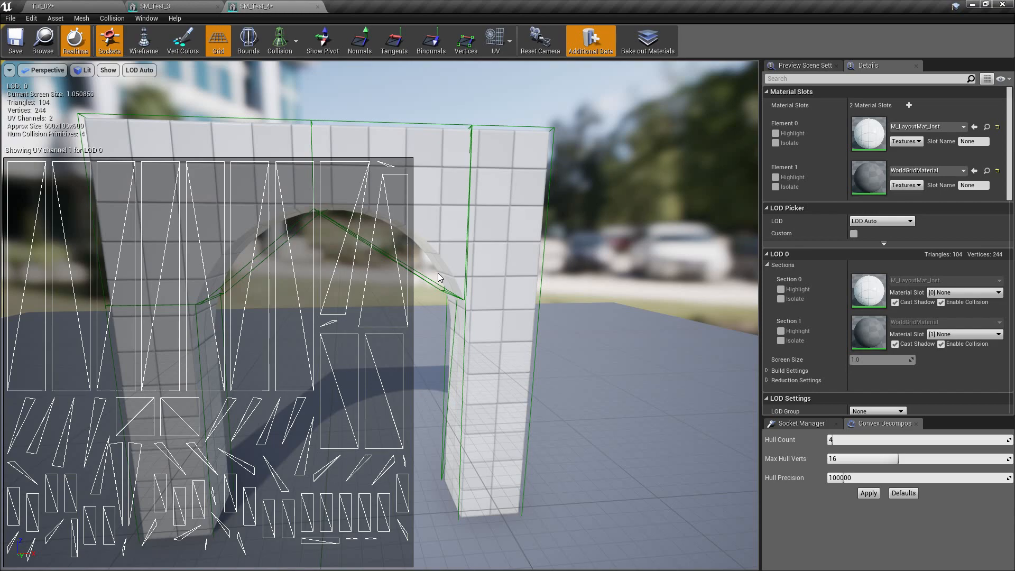
{"action": "mouse_move", "coordinate": [471, 368]}
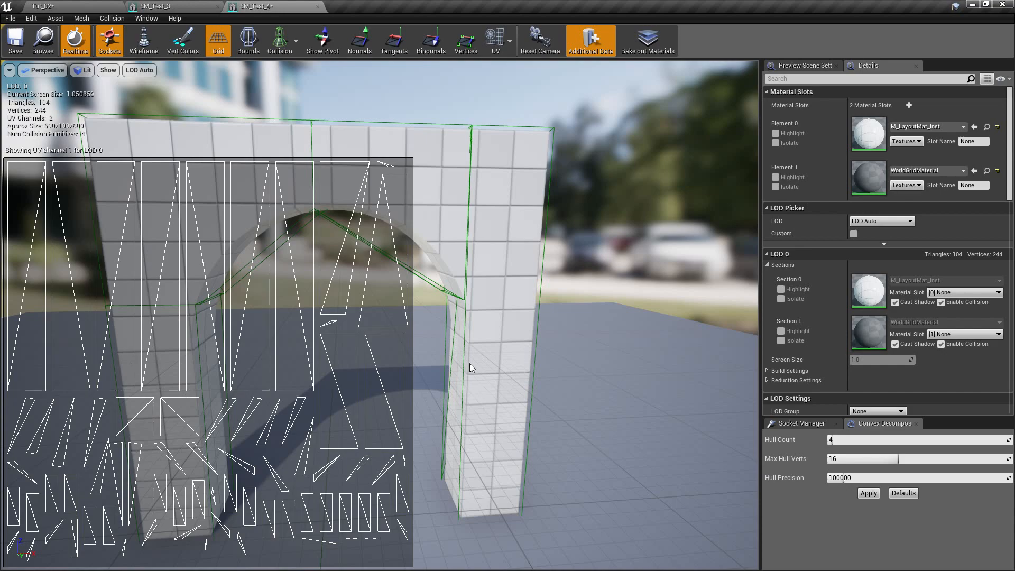
{"action": "mouse_move", "coordinate": [191, 319]}
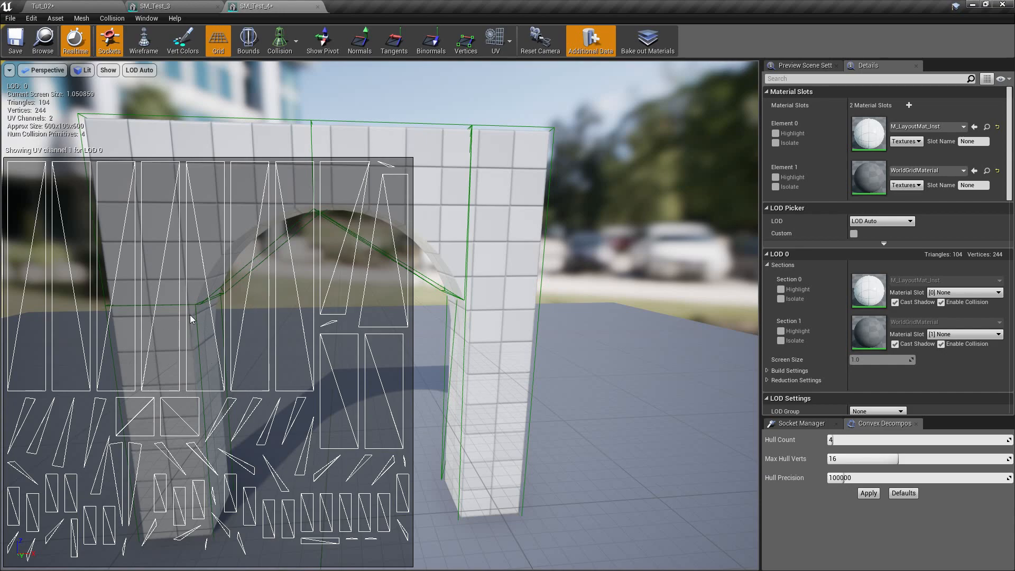
{"action": "mouse_move", "coordinate": [170, 260]}
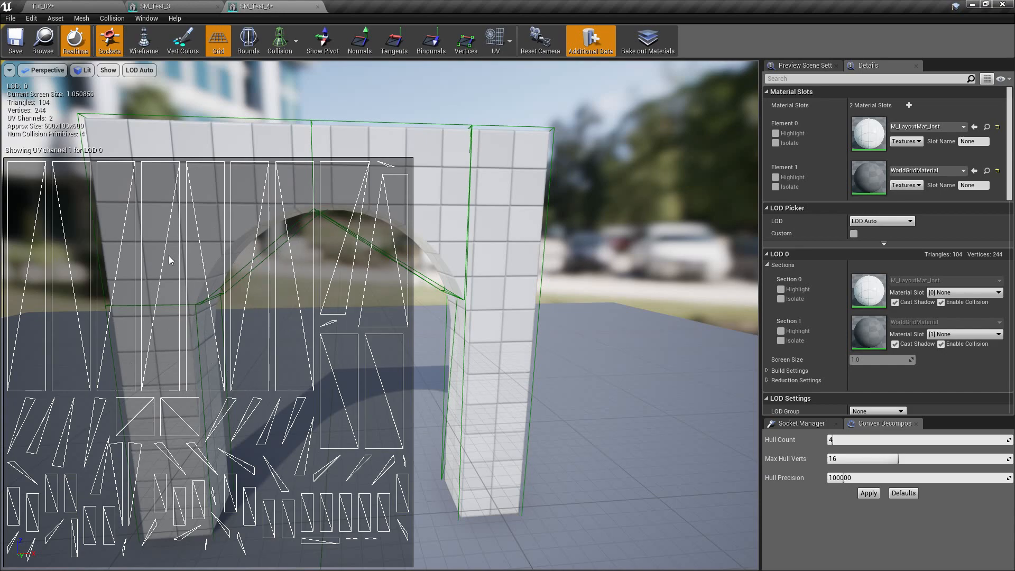
{"action": "mouse_move", "coordinate": [267, 228]}
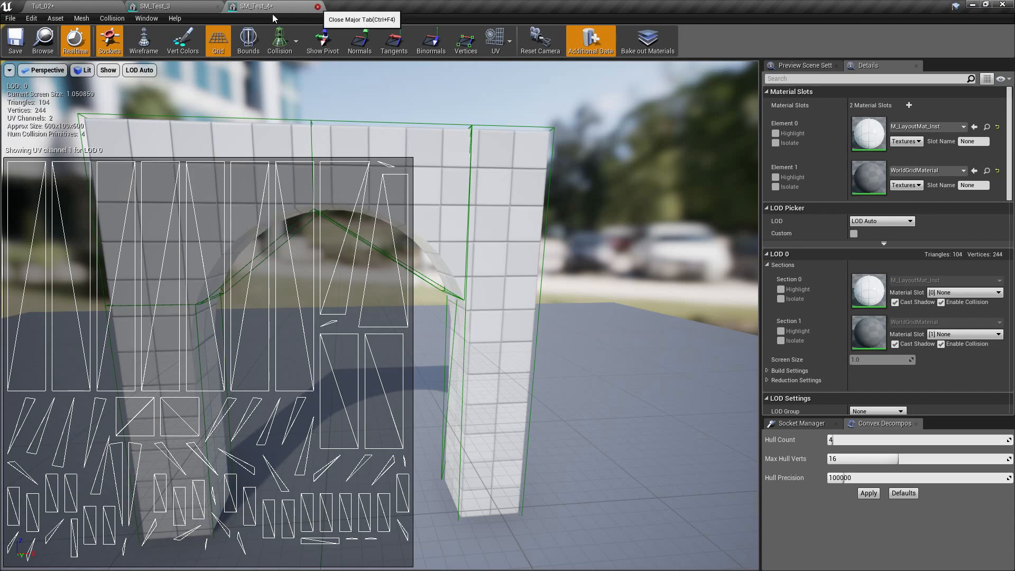
{"action": "left_click", "coordinate": [299, 7]}
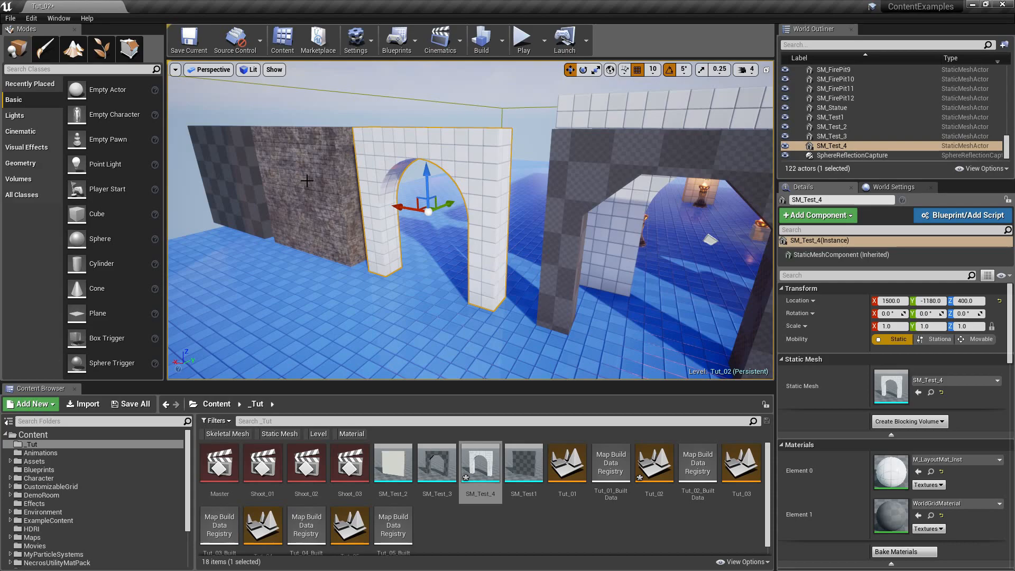